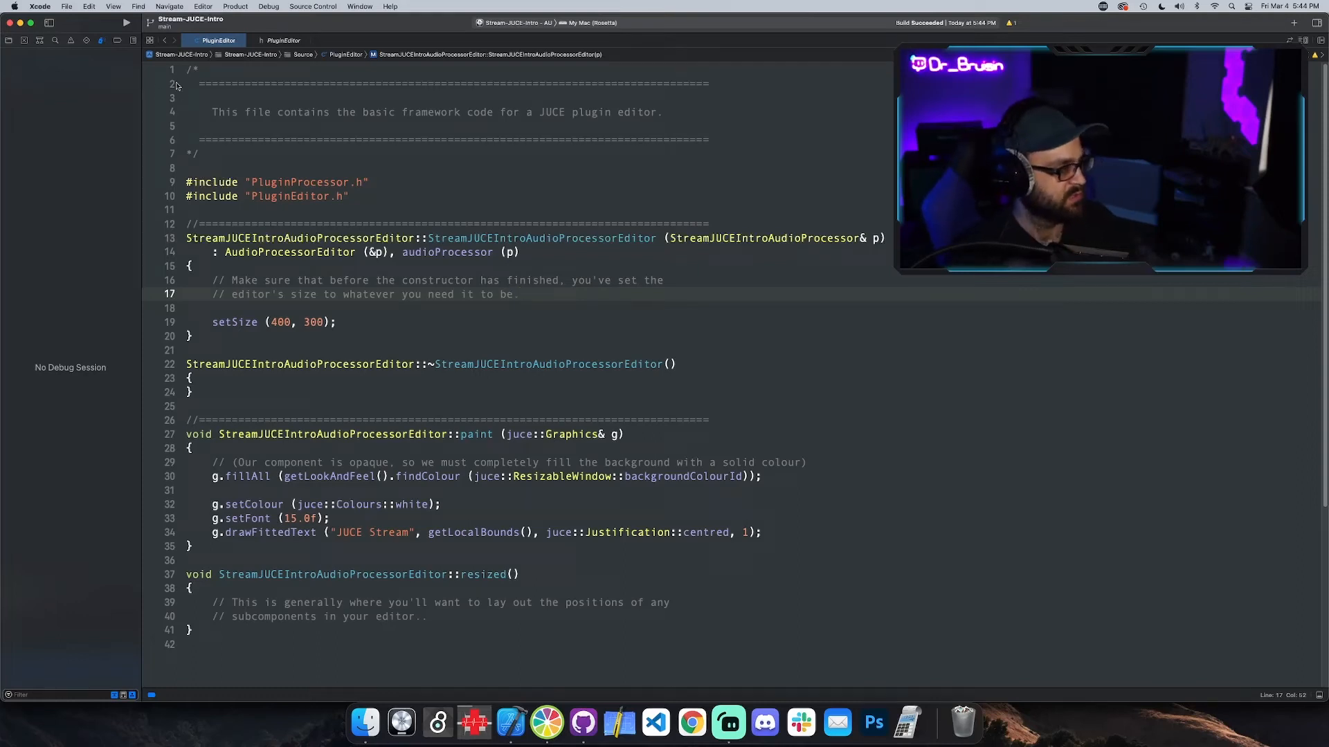
Step: Show the Project navigator, then expand and fold the JUCE Library Code group
left_click(11, 40)
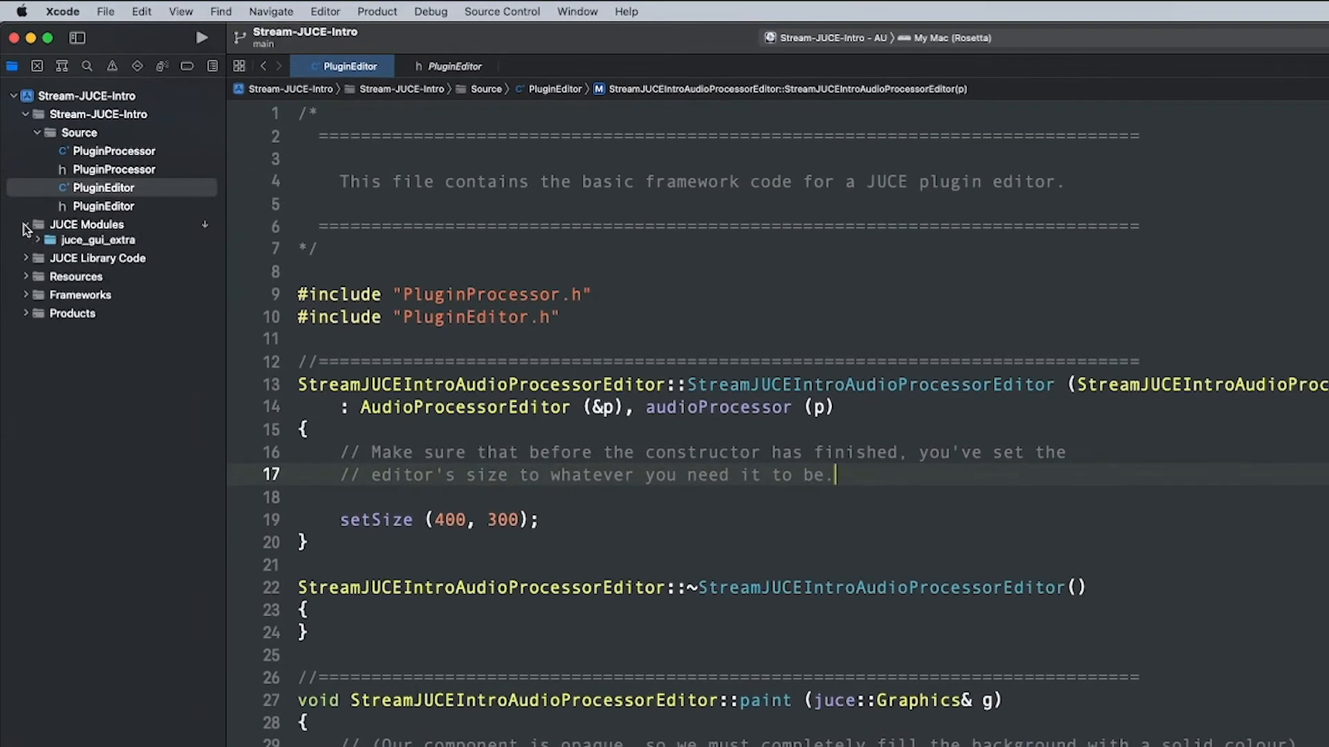
left_click(26, 223)
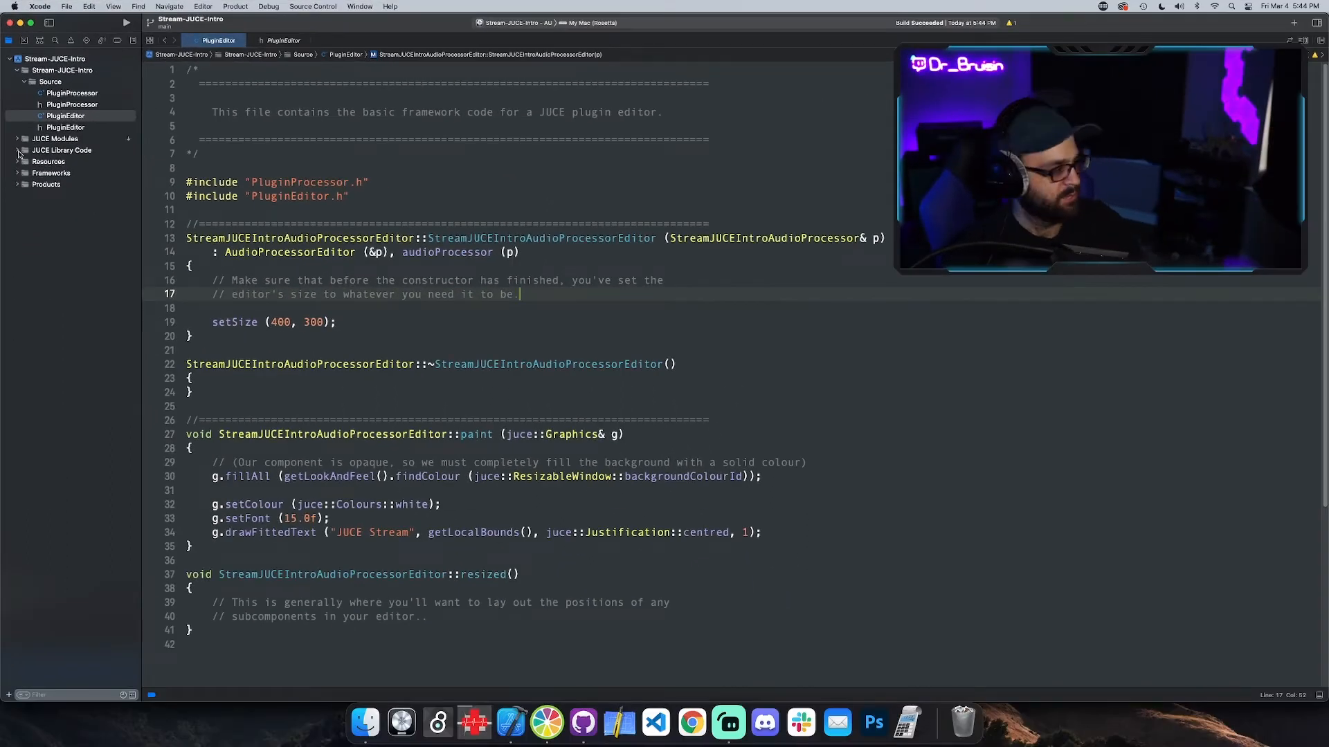
left_click(19, 150)
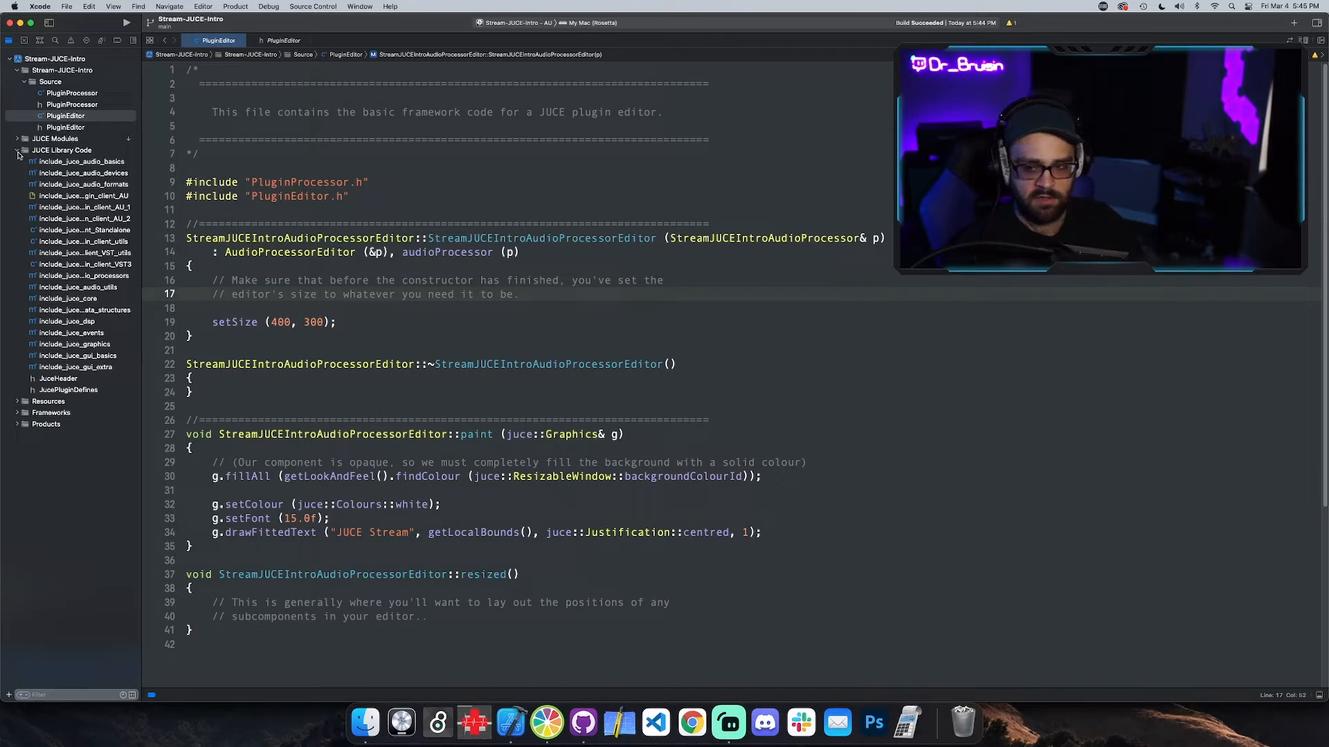
left_click(18, 150)
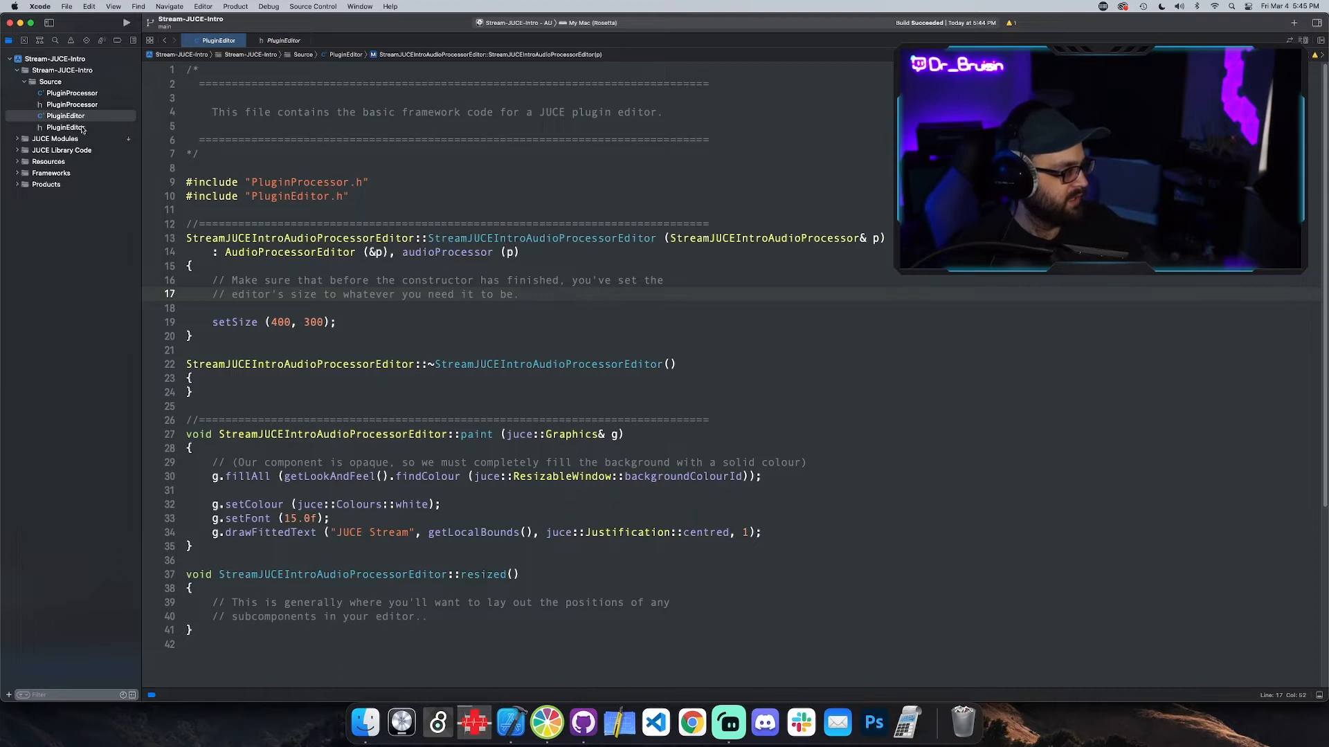
Step: Open PluginEditor.h, then switch back and forth between PluginProcessor.h and PluginProcessor.cpp
left_click(65, 128)
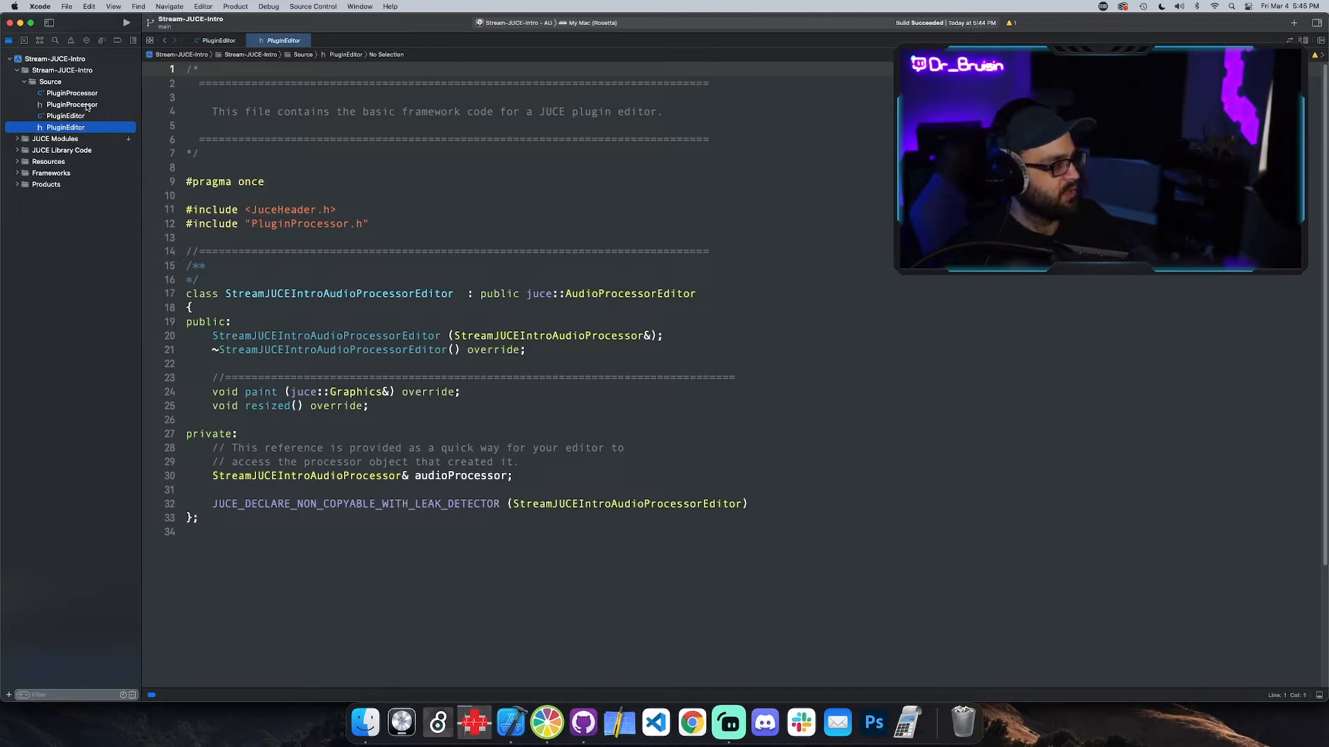
left_click(72, 104)
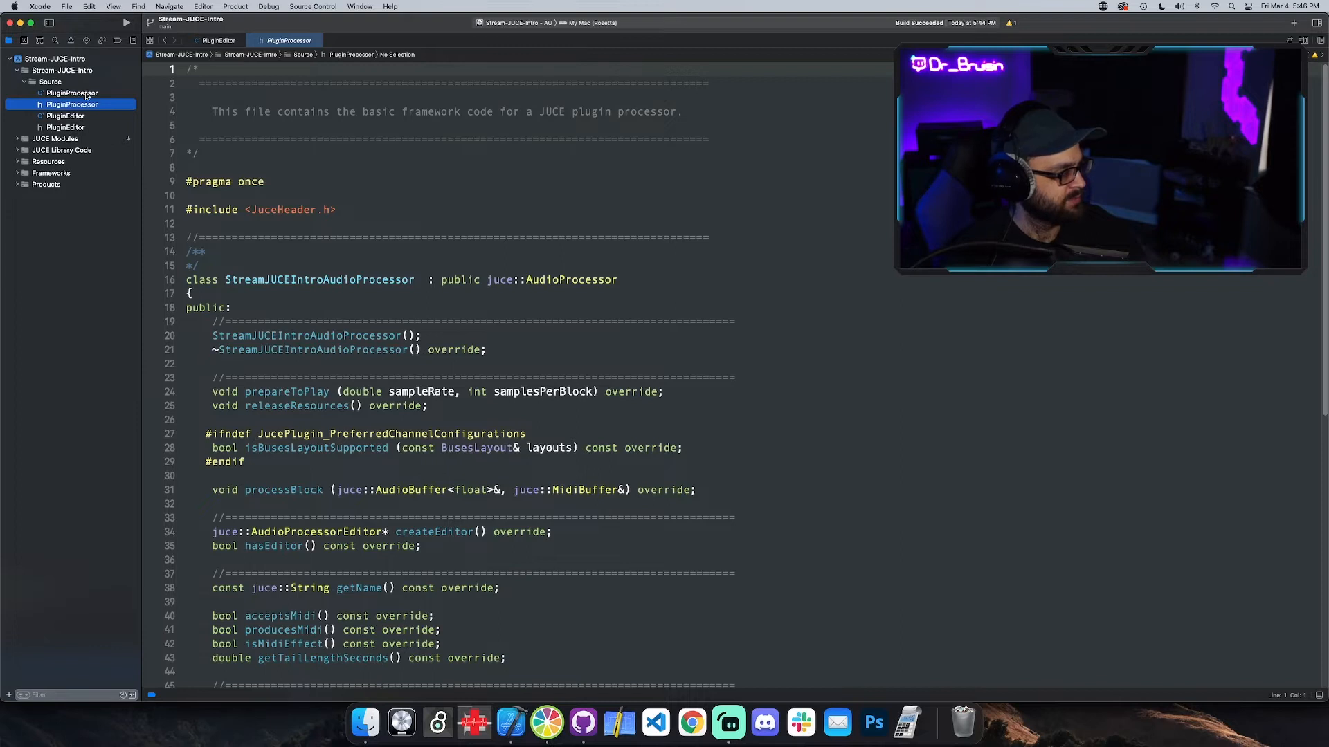
left_click(72, 92)
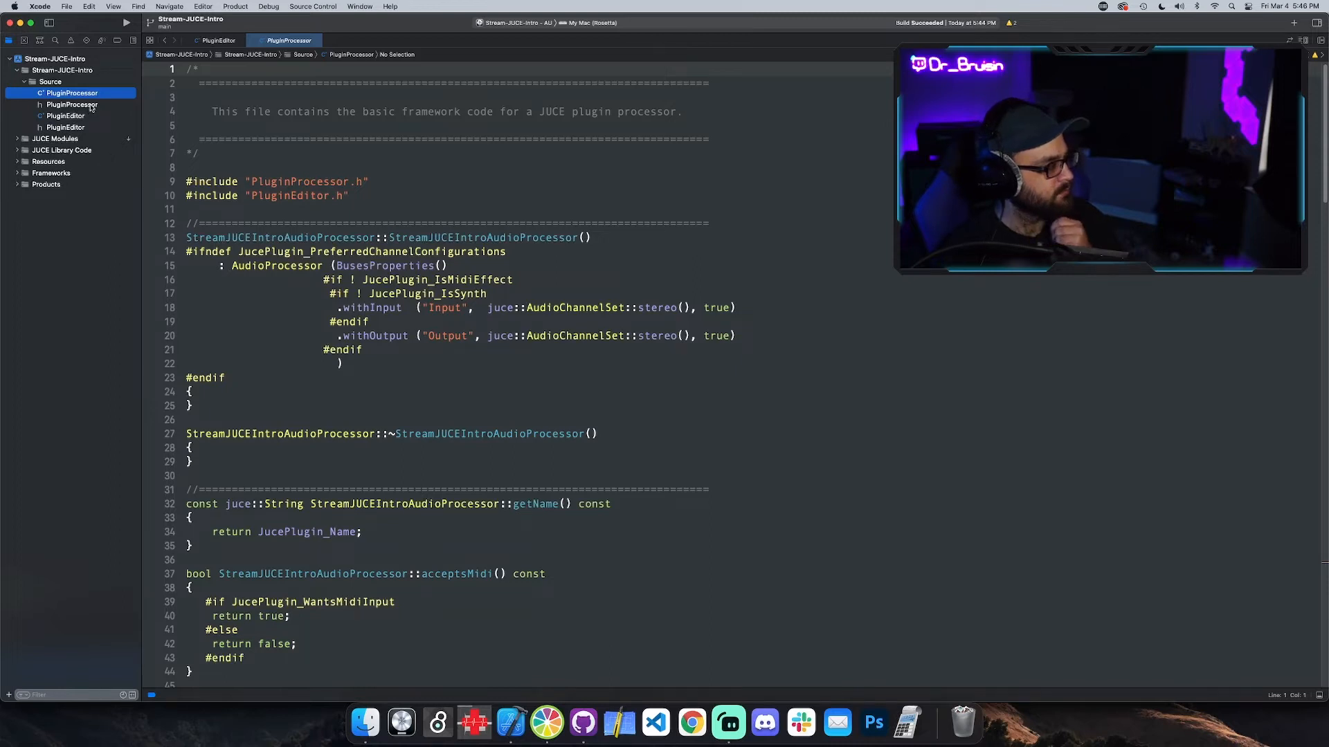
left_click(67, 104)
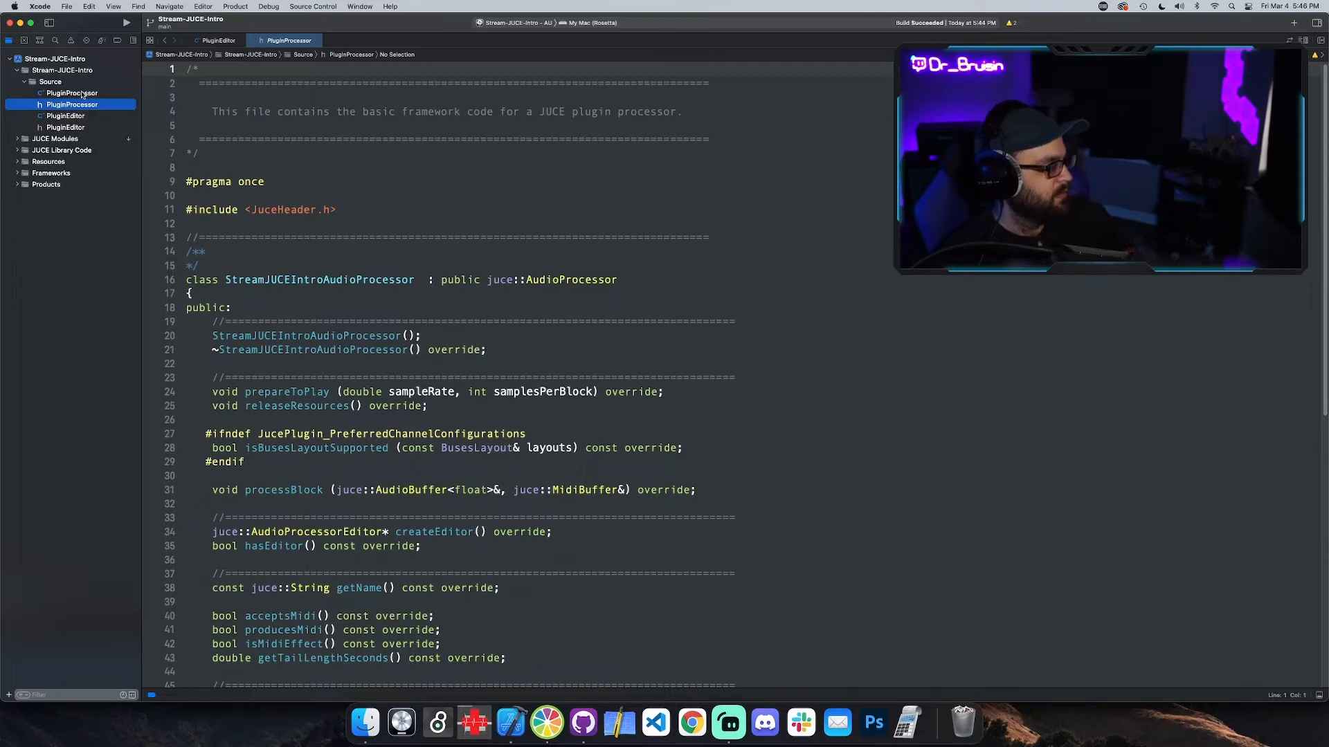
left_click(72, 92)
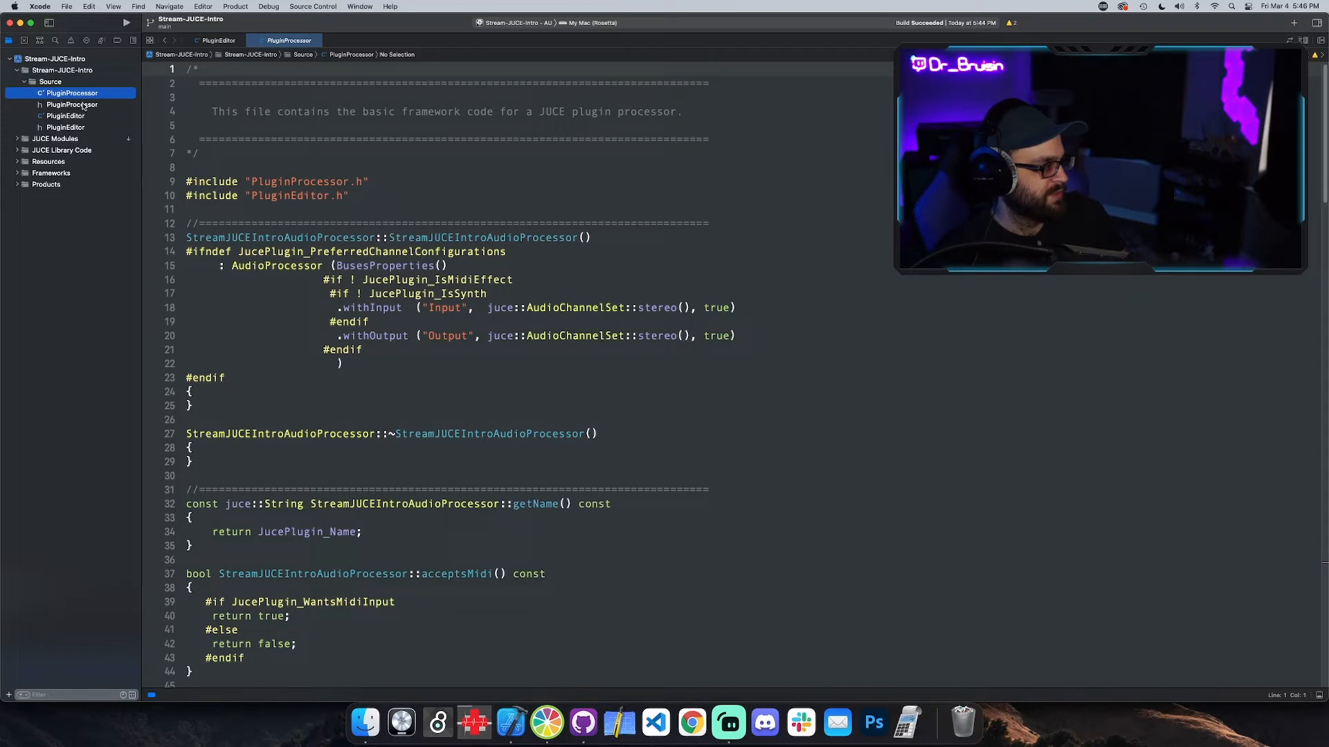
left_click(66, 105)
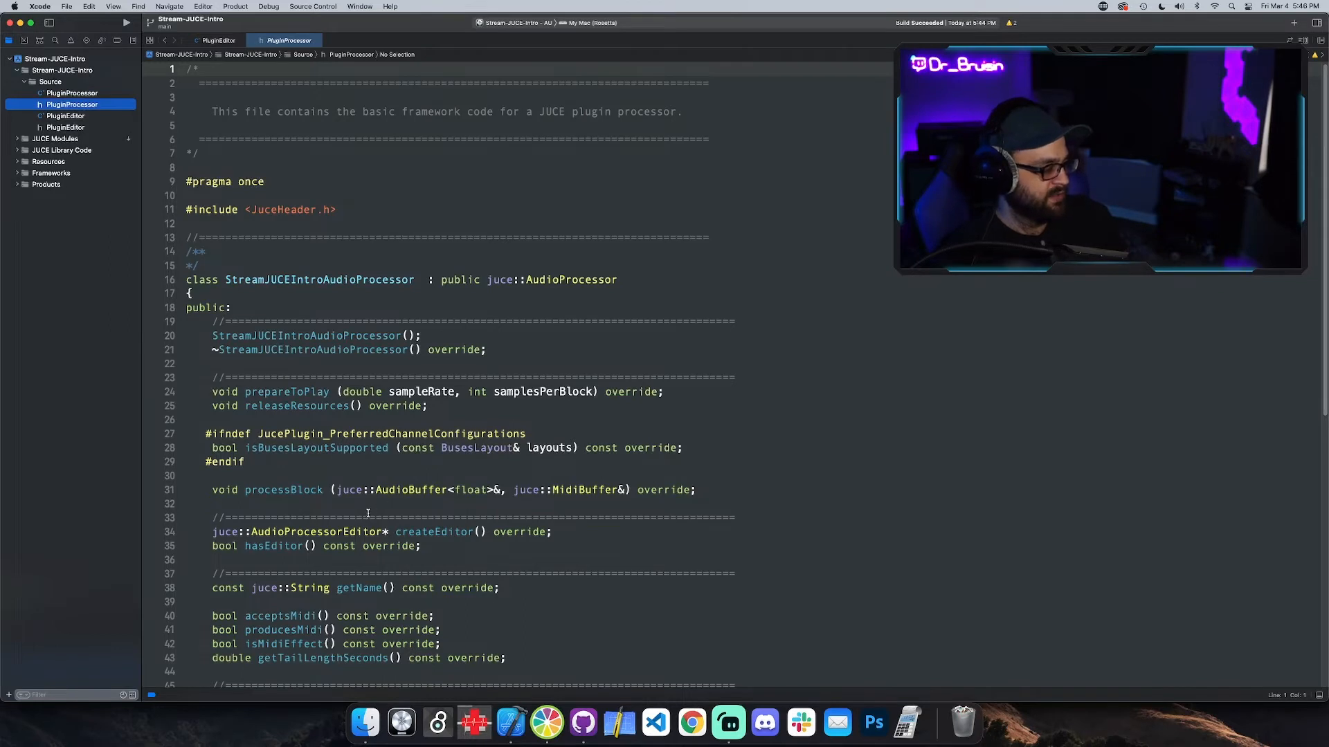
Step: Scroll PluginProcessor.h down to getStateInformation and setStateInformation
scroll("down", 3)
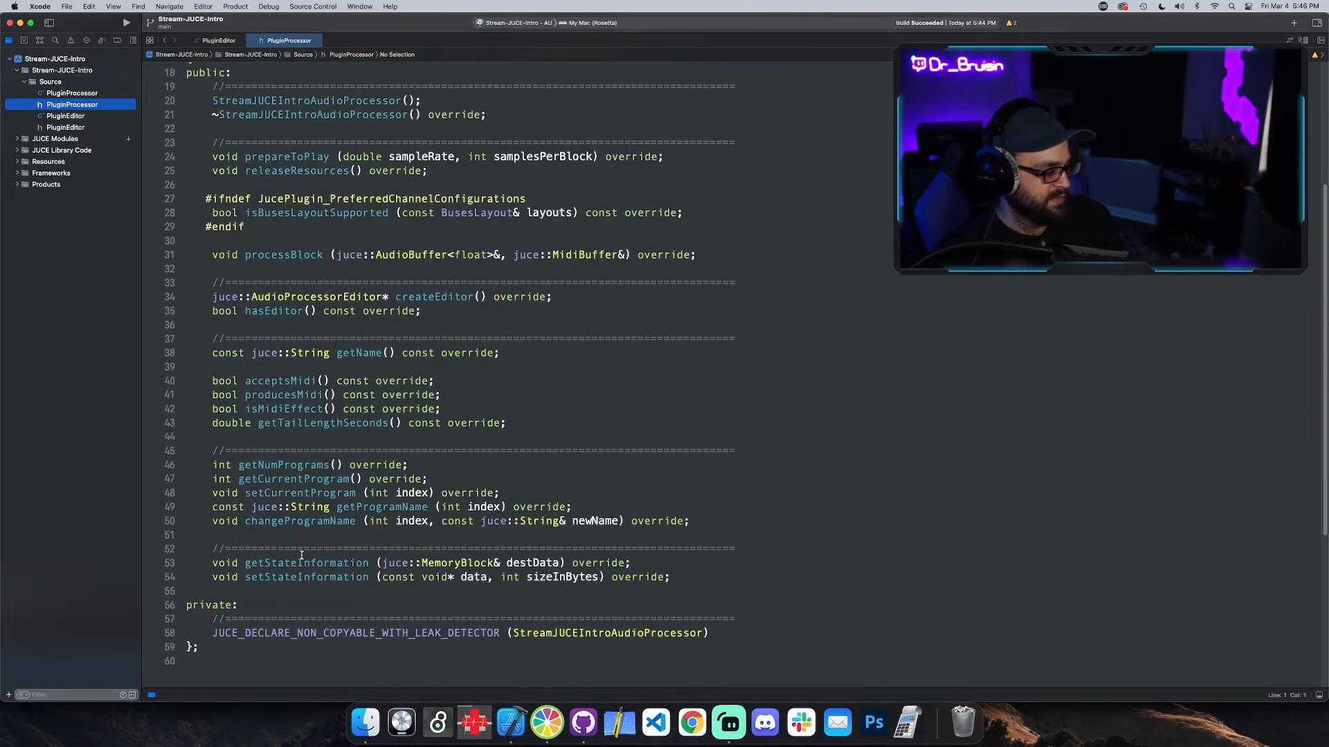
scroll("down", 3)
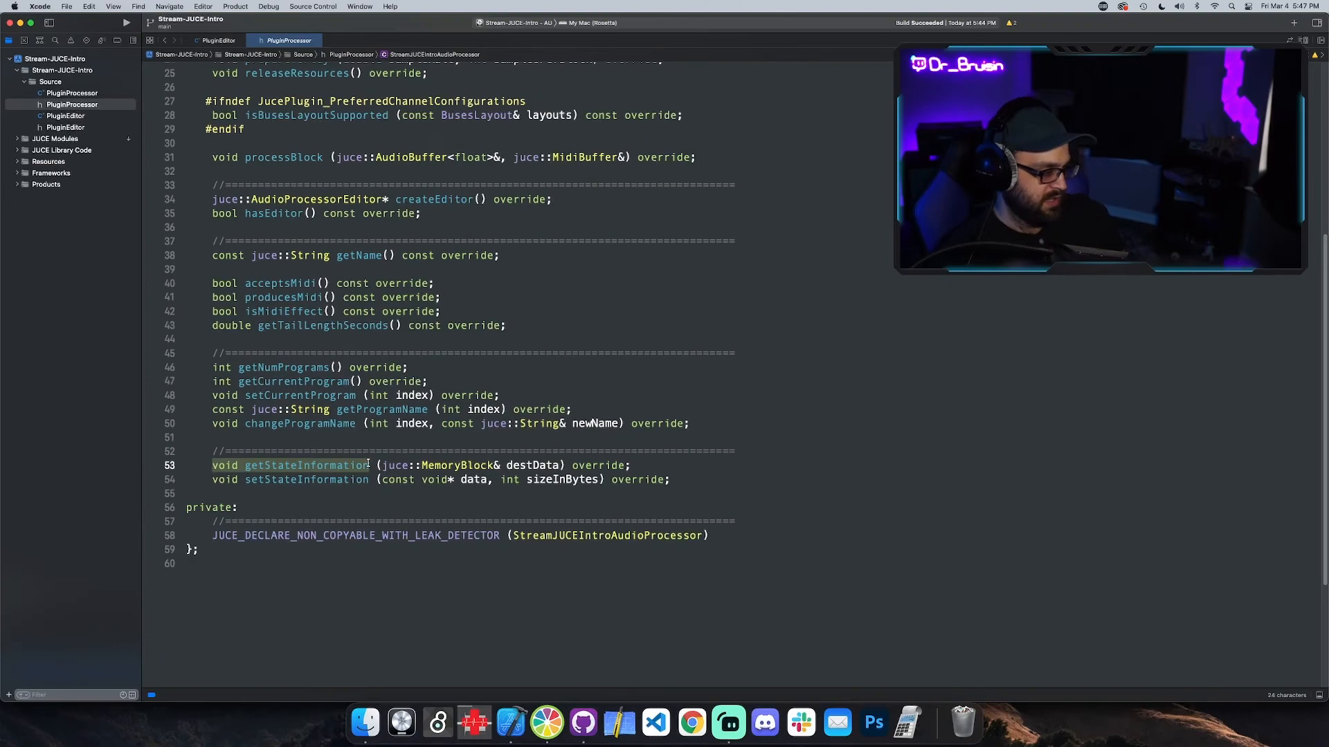
key("Return")
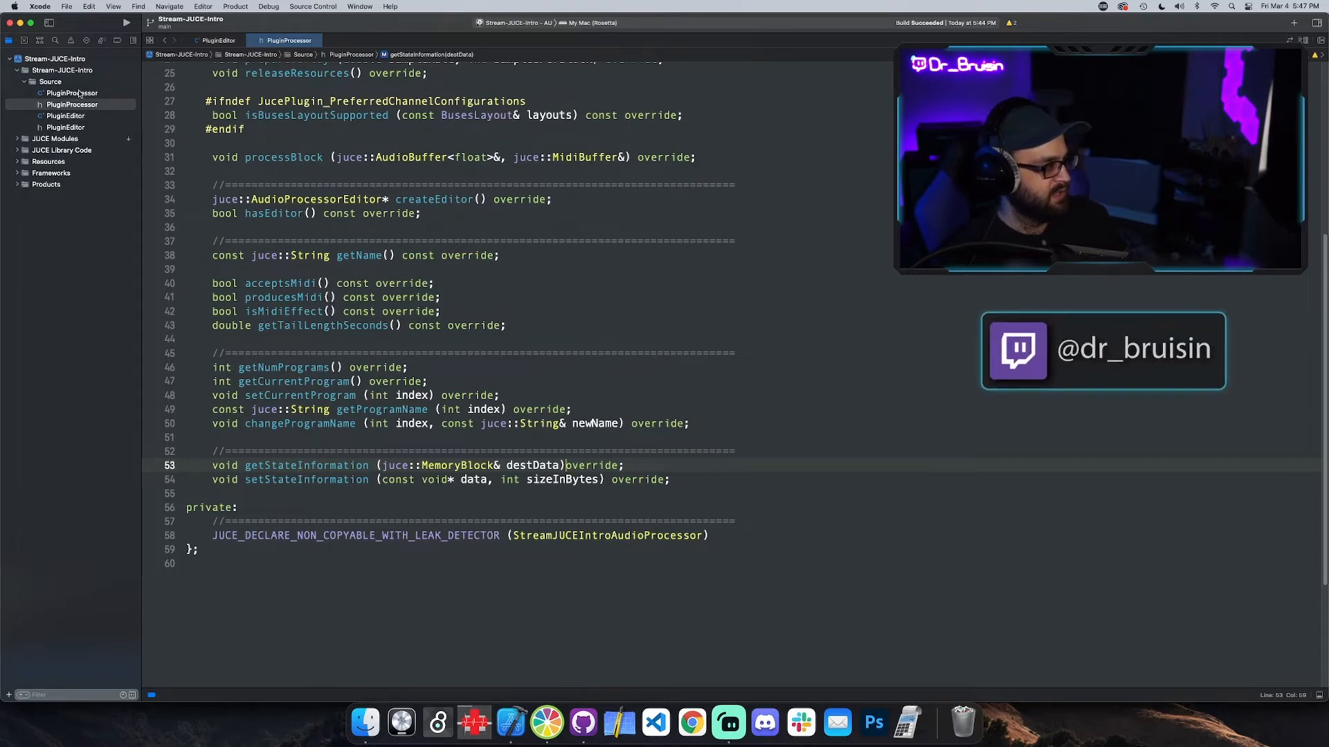
left_click(363, 40)
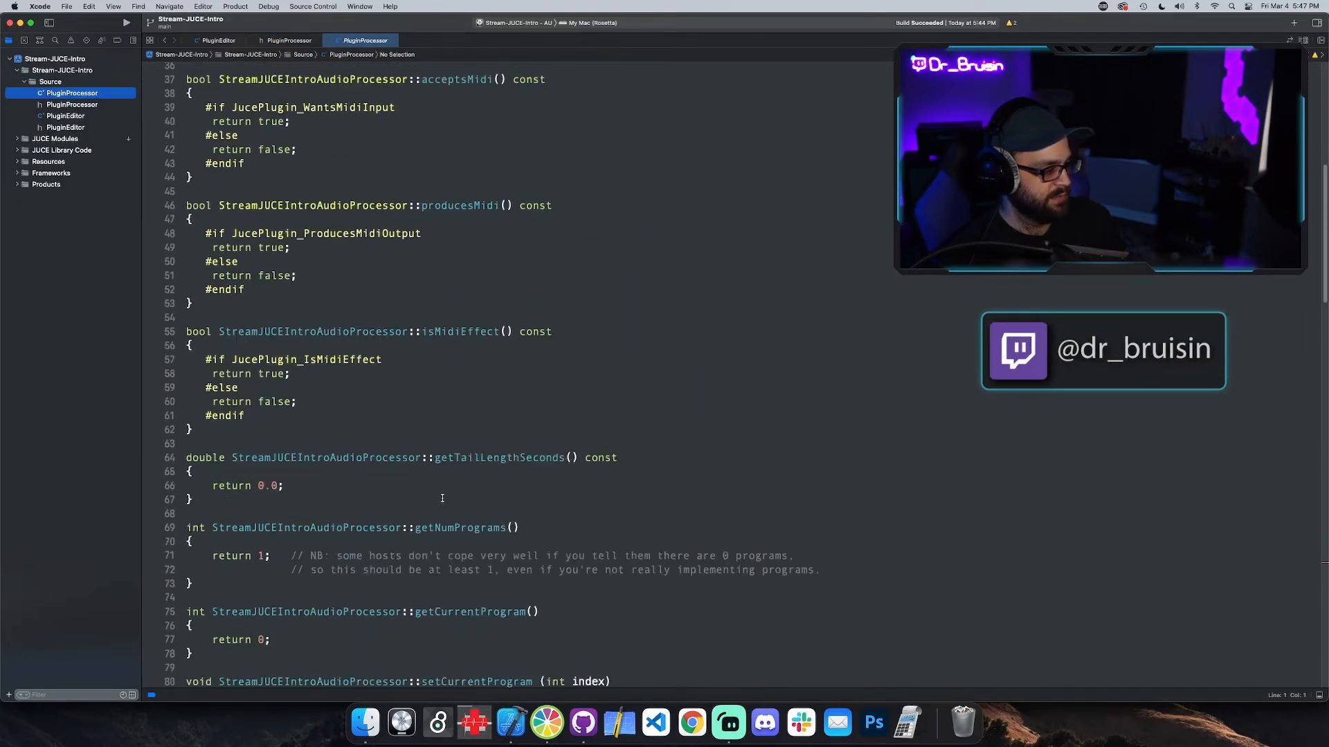
scroll("down", 3)
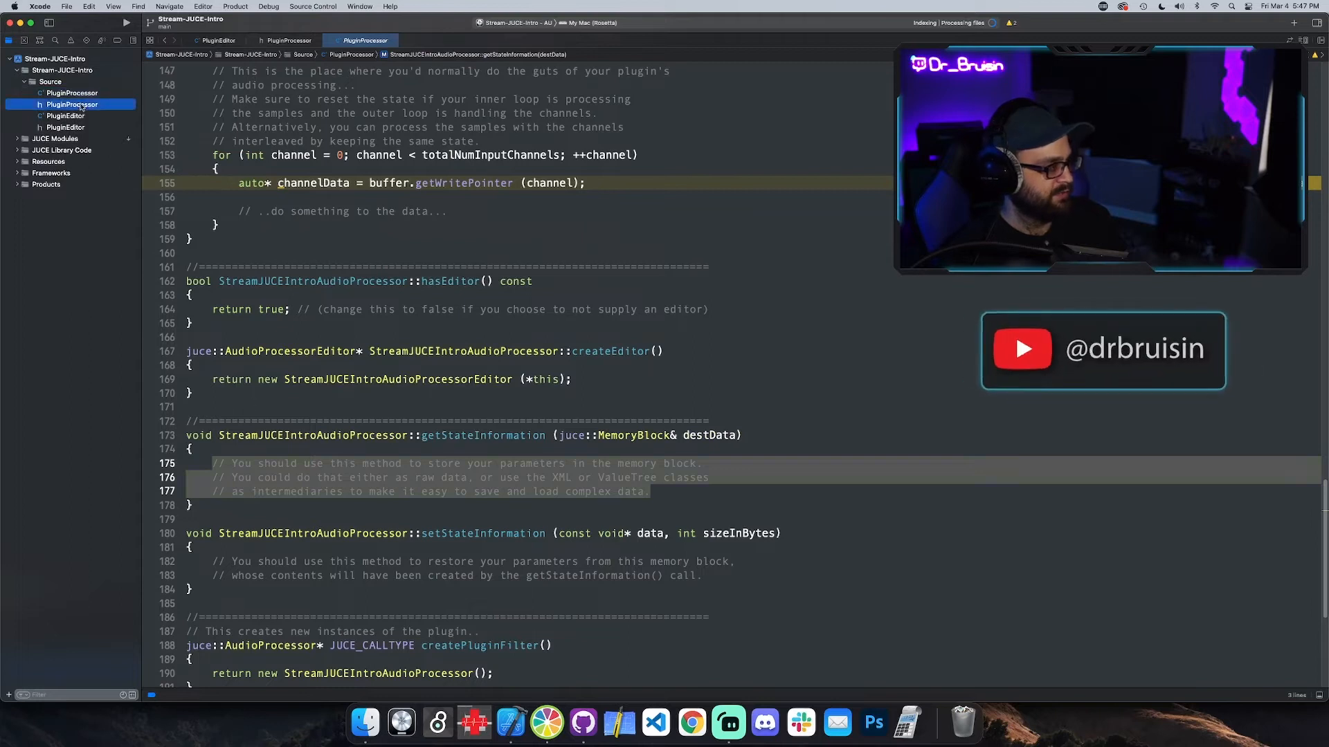
left_click(286, 40)
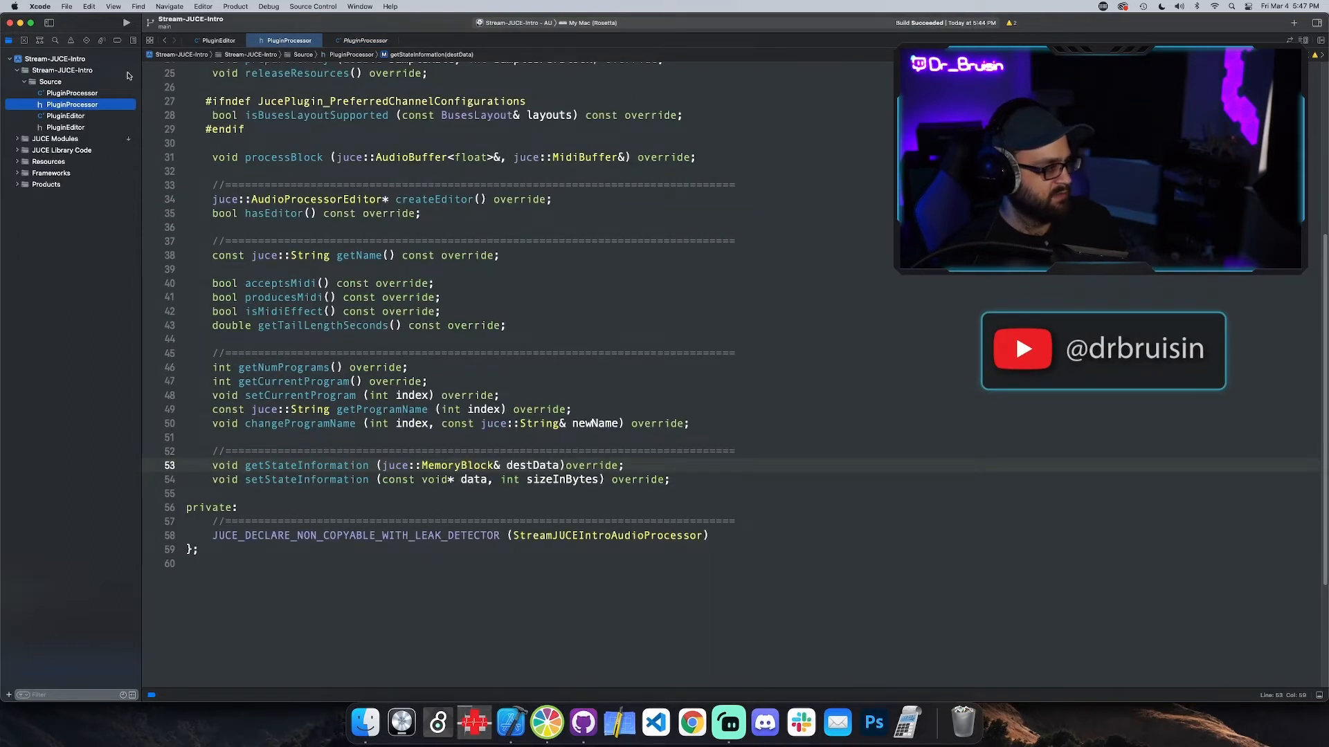
left_click(362, 40)
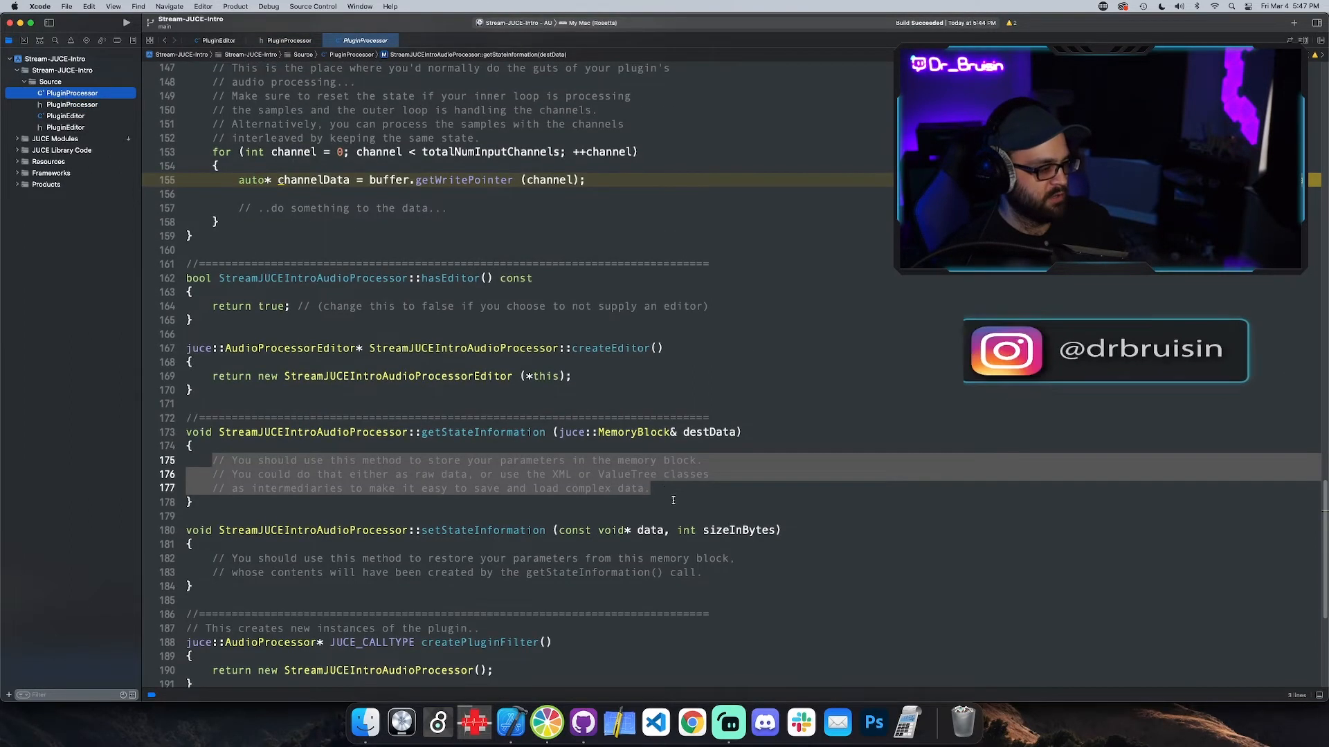
left_click(650, 487)
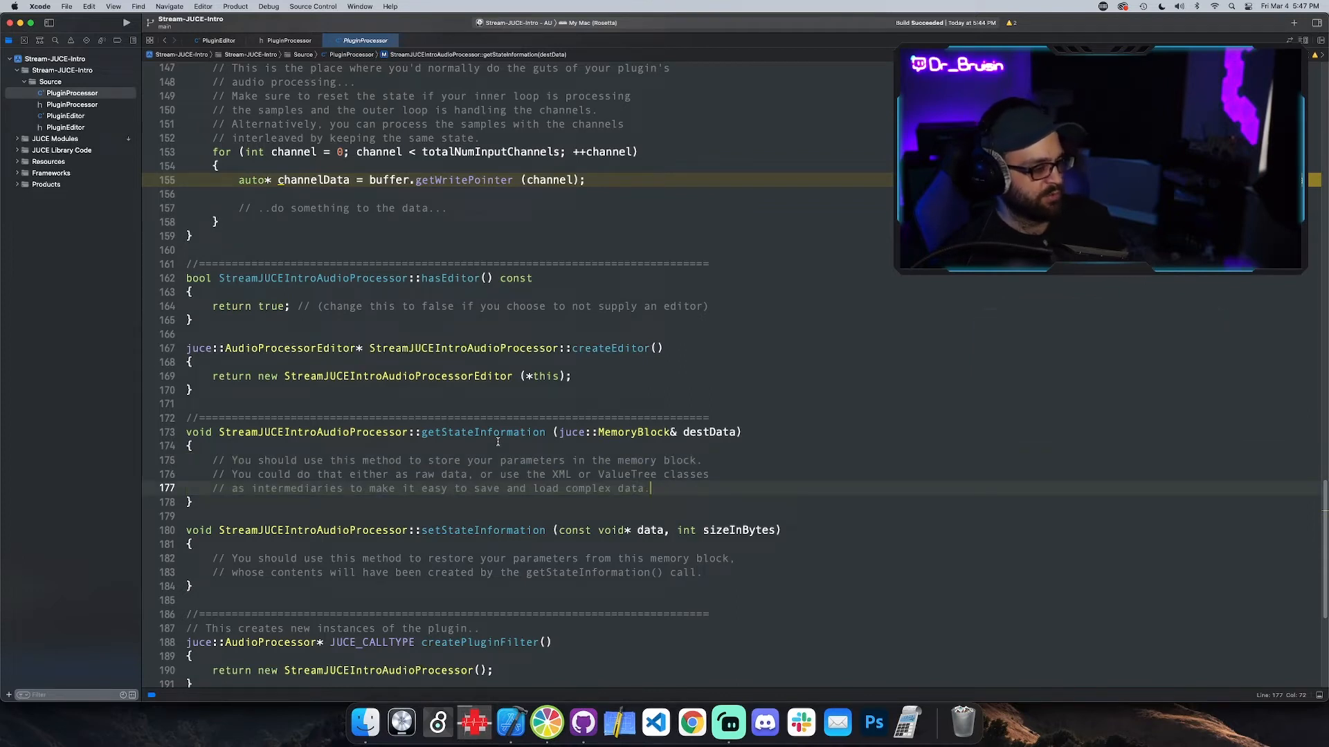
mouse_move(388, 484)
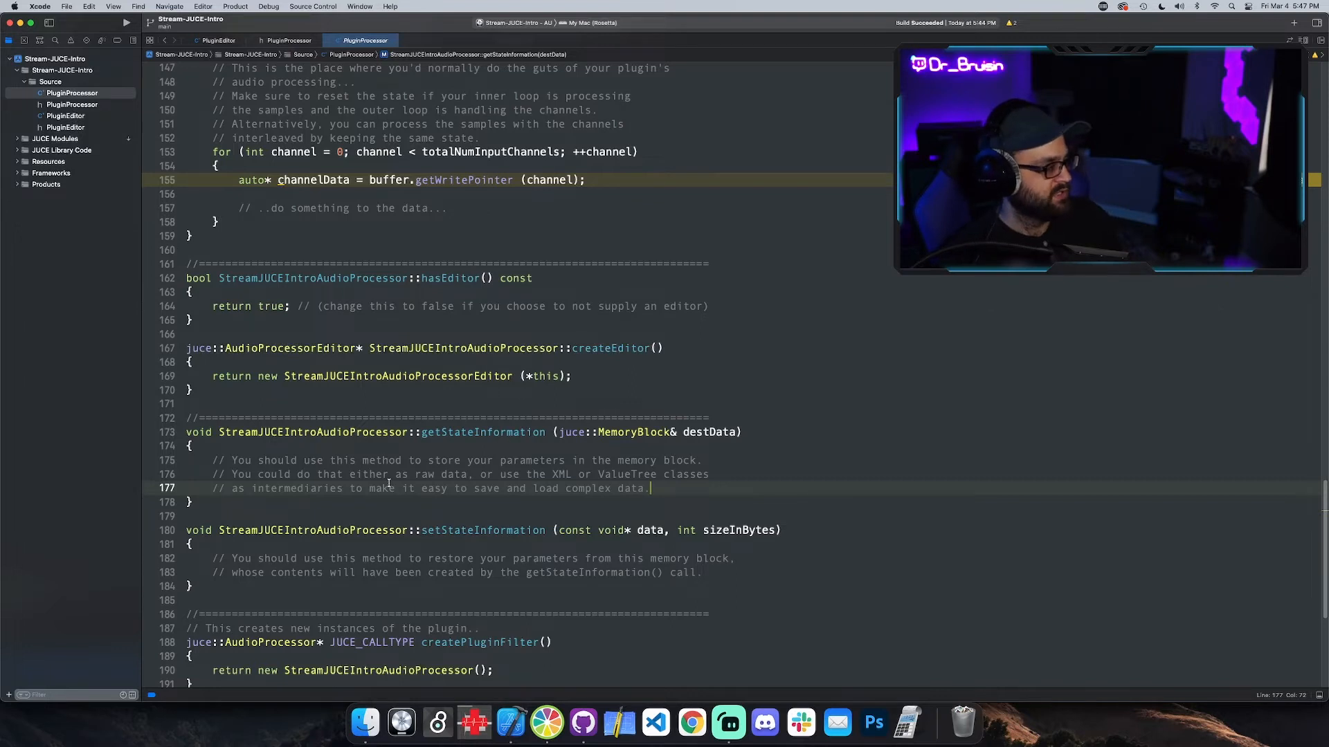
scroll("up", 3)
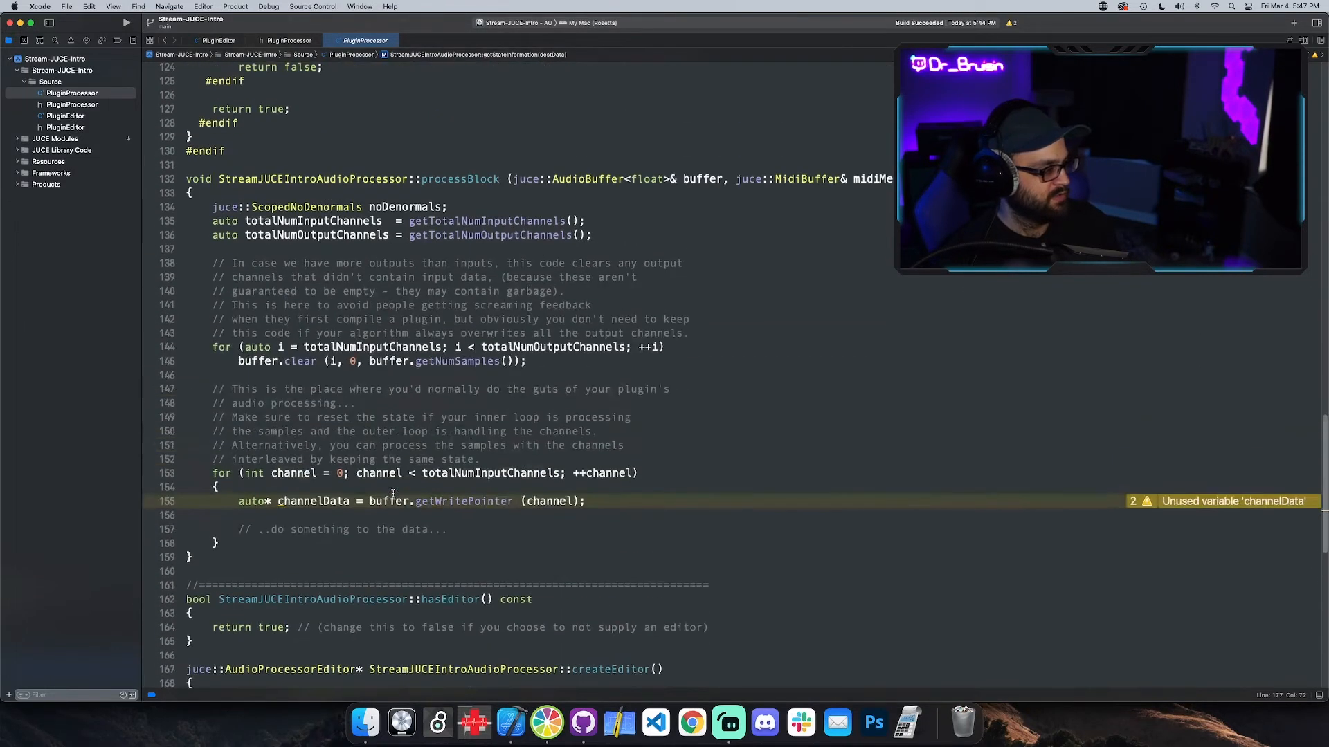
scroll("up", 3)
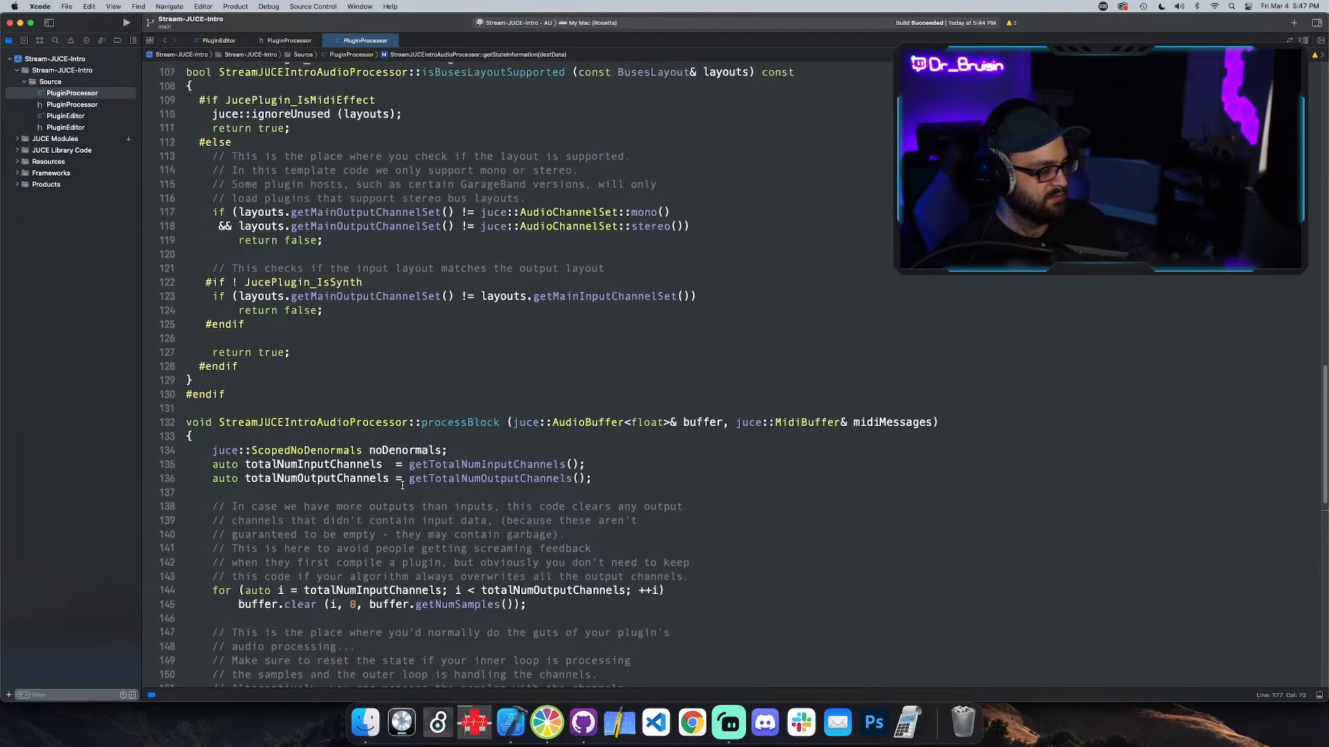
scroll("up", 3)
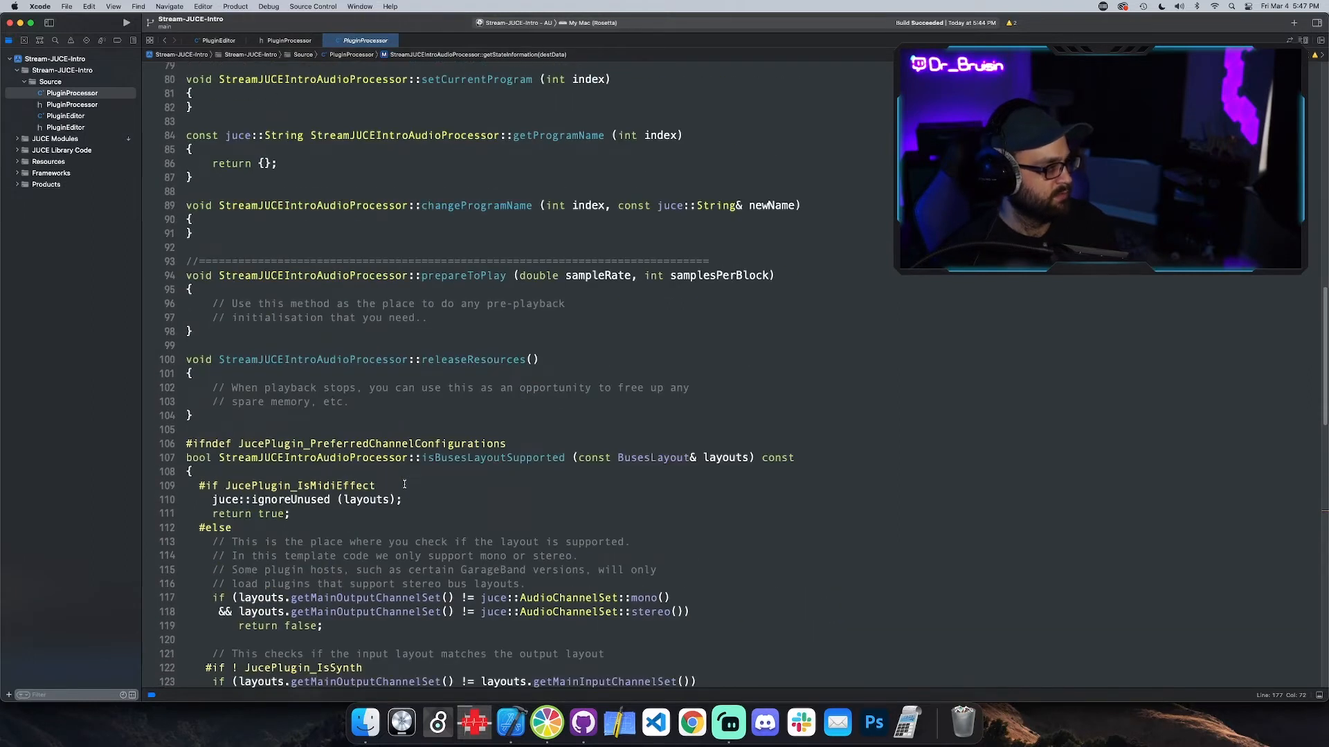
scroll("up", 3)
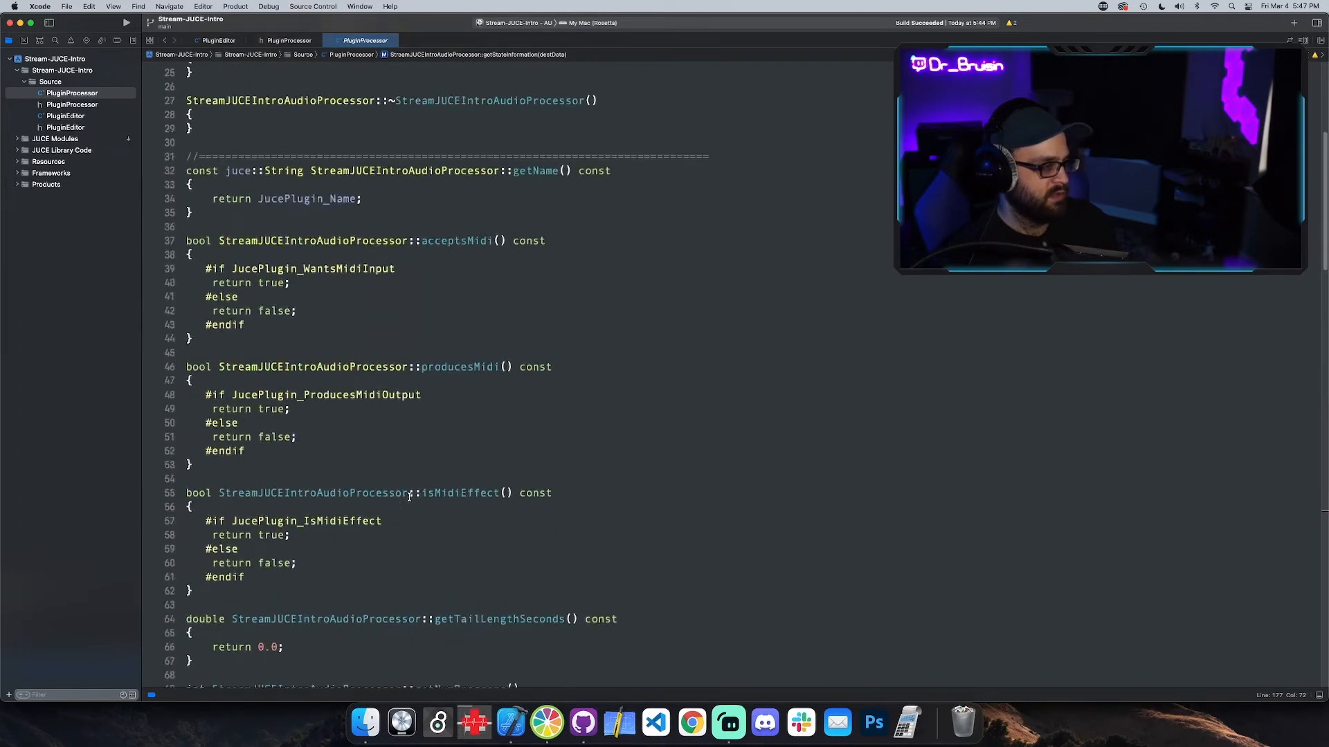
scroll("up", 3)
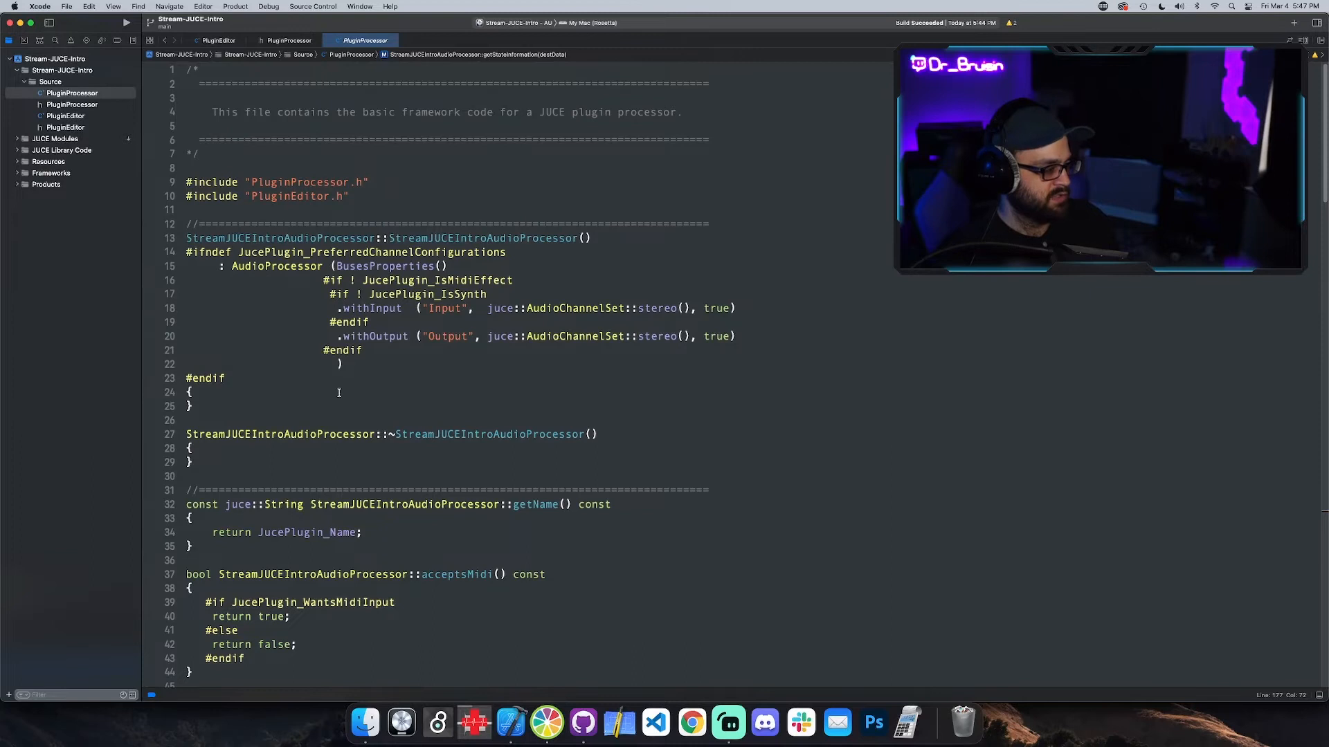
mouse_move(238, 411)
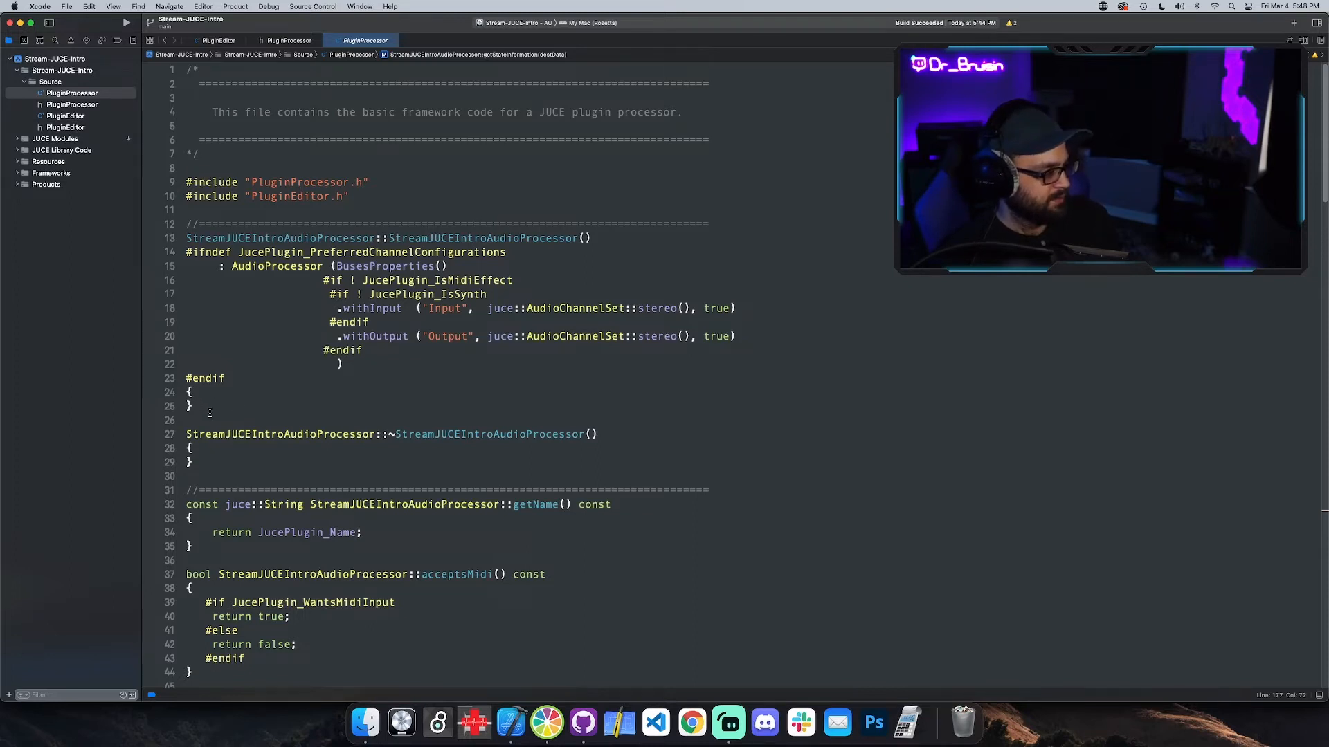
scroll("down", 3)
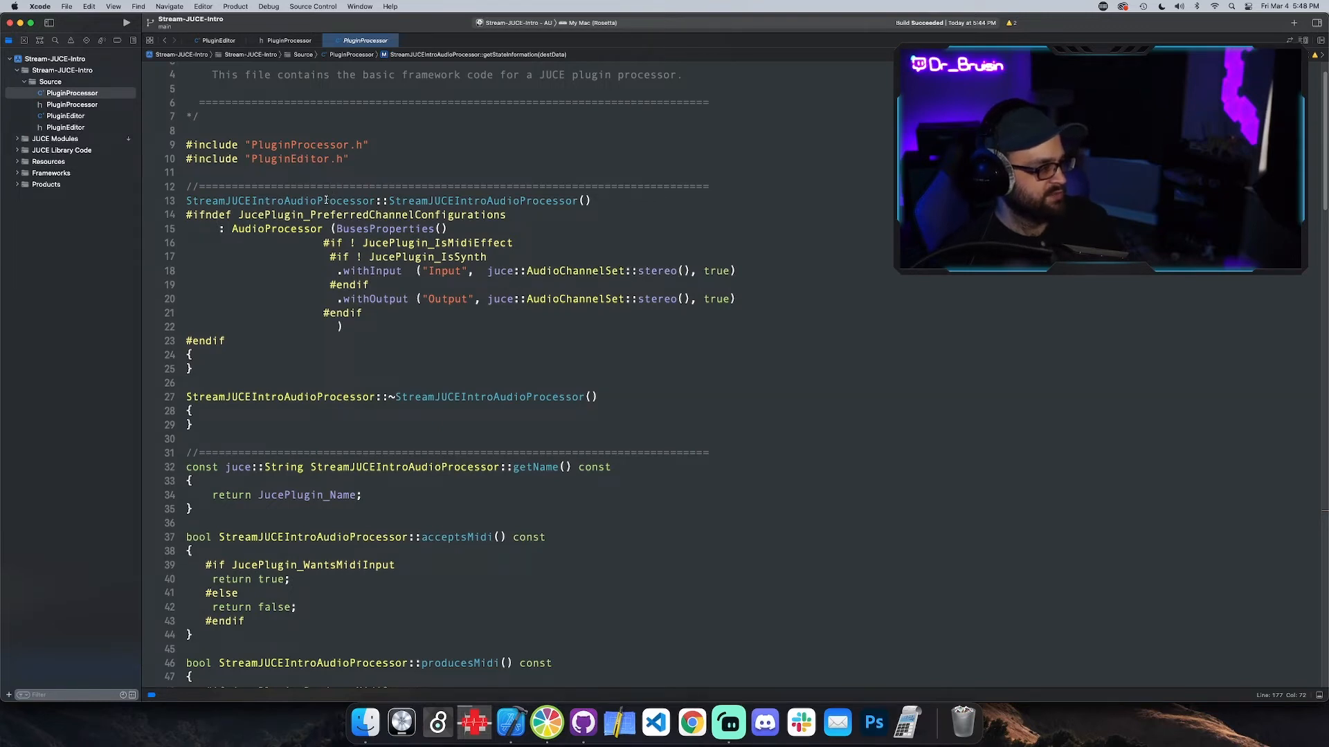
double_click(483, 200)
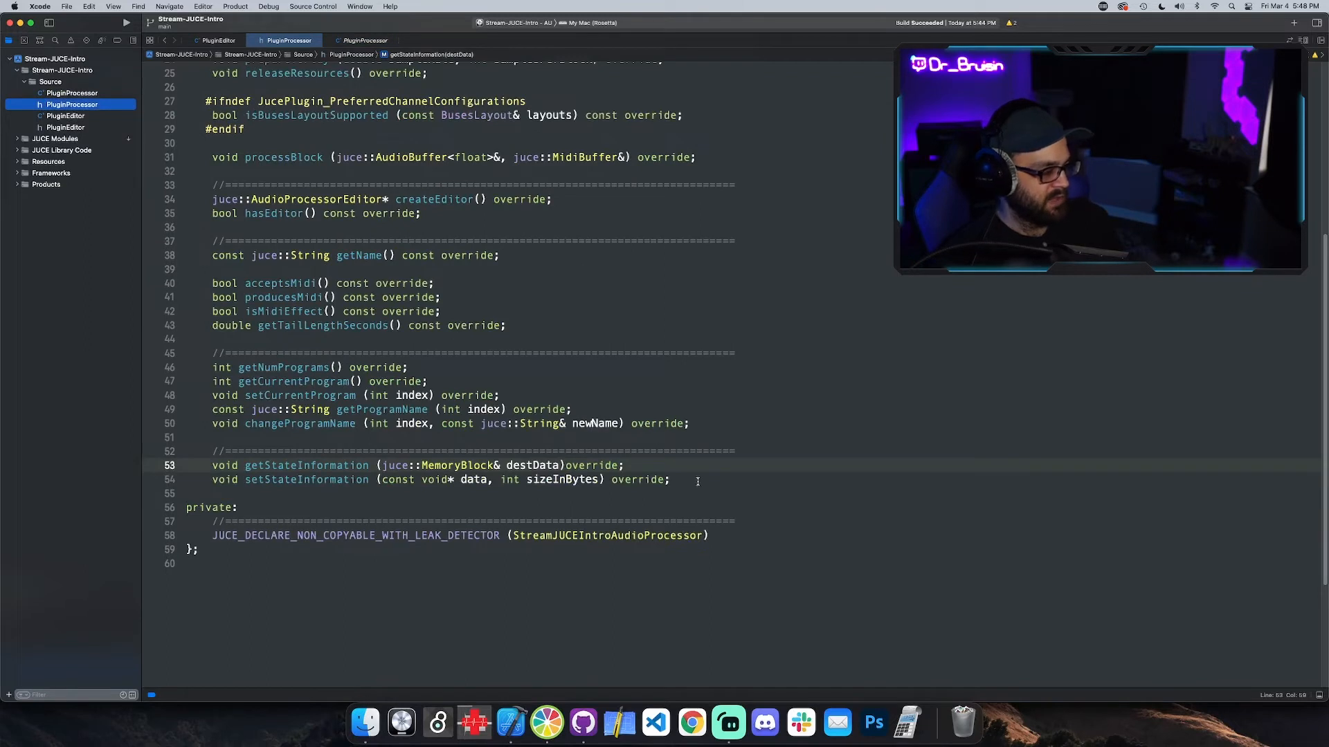
key("Return")
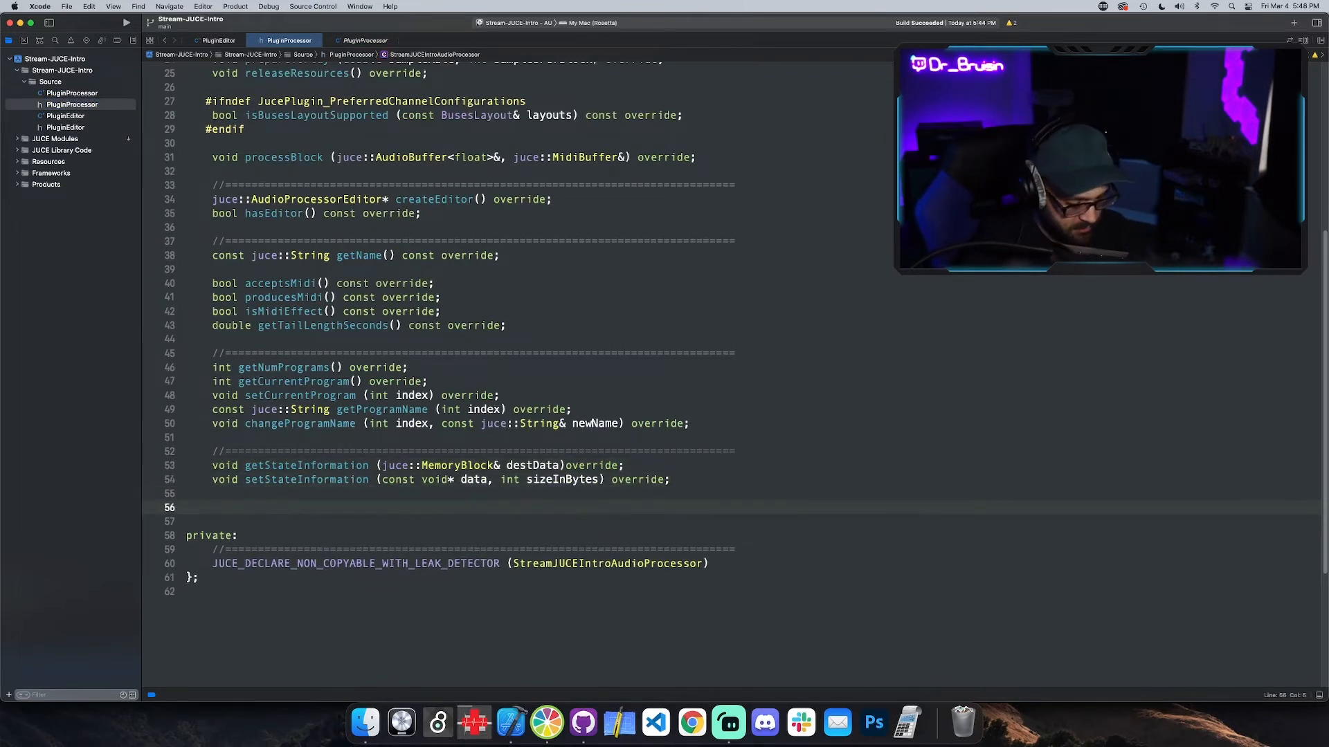
type("float")
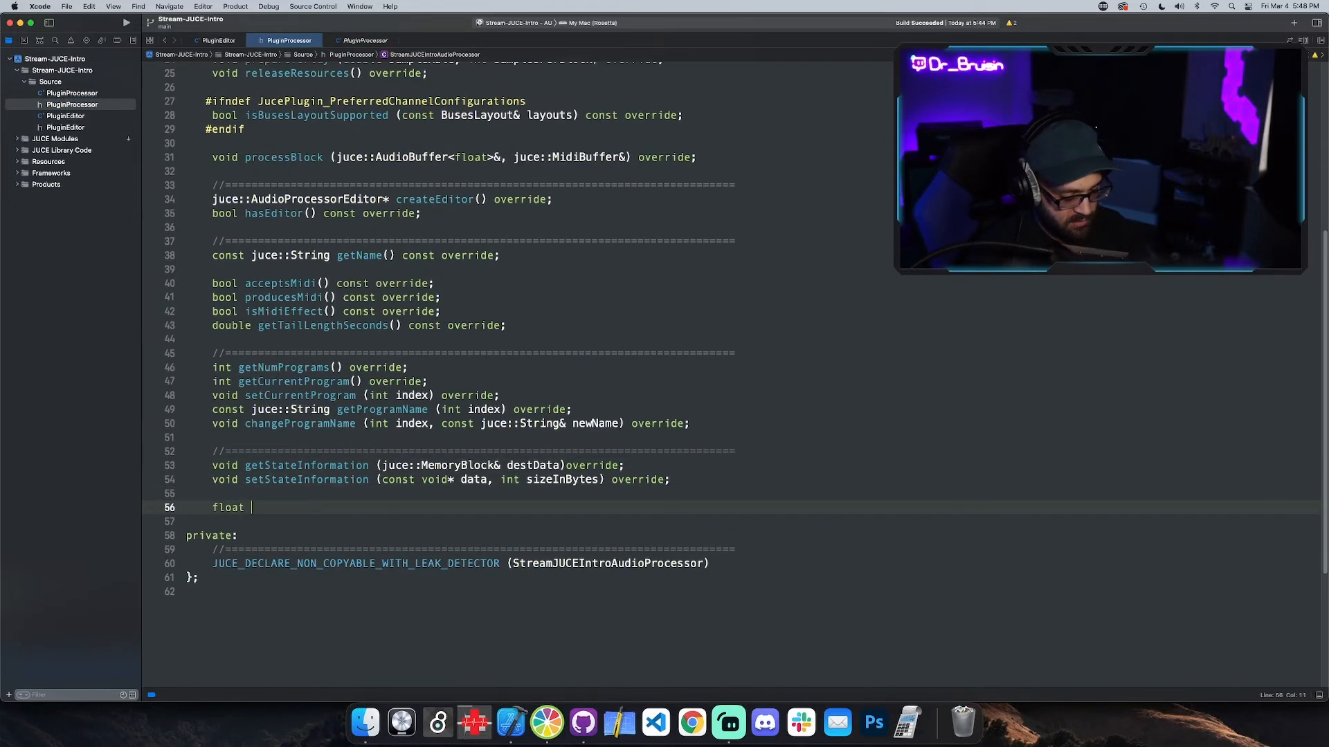
type("gain")
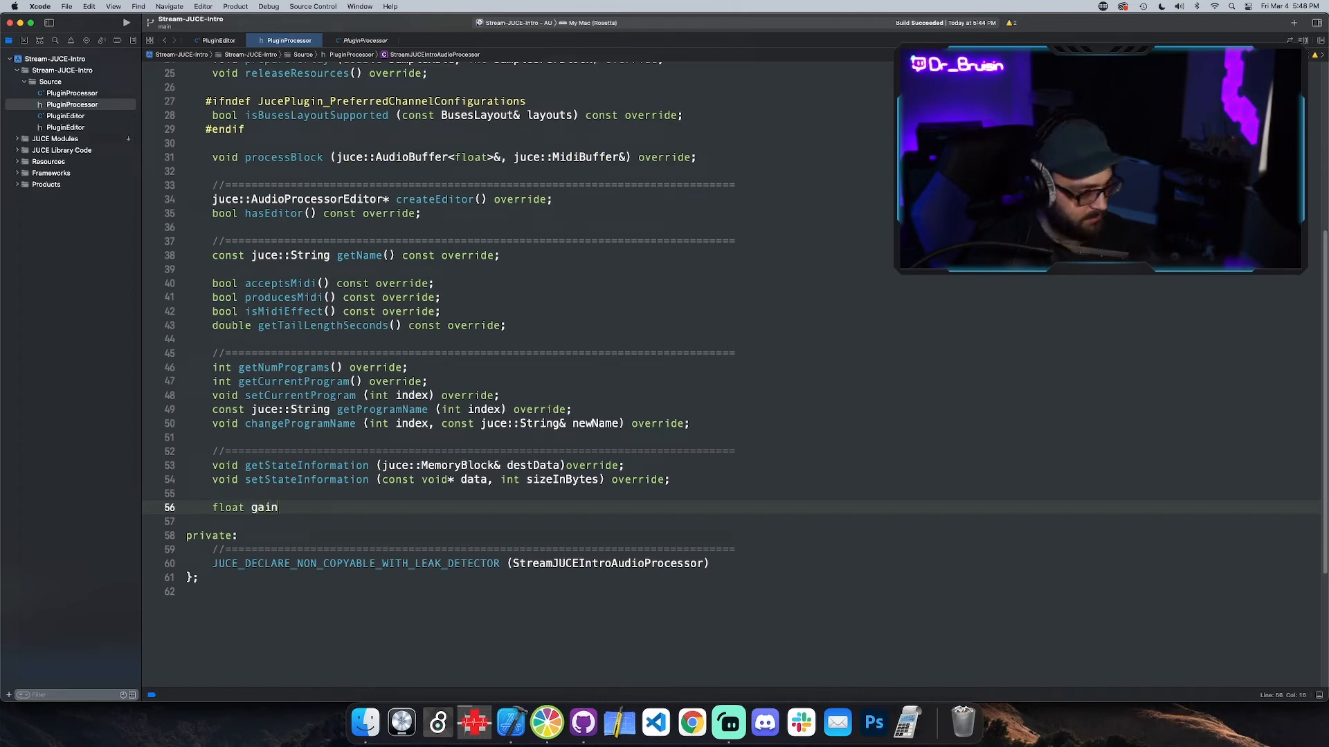
type(";")
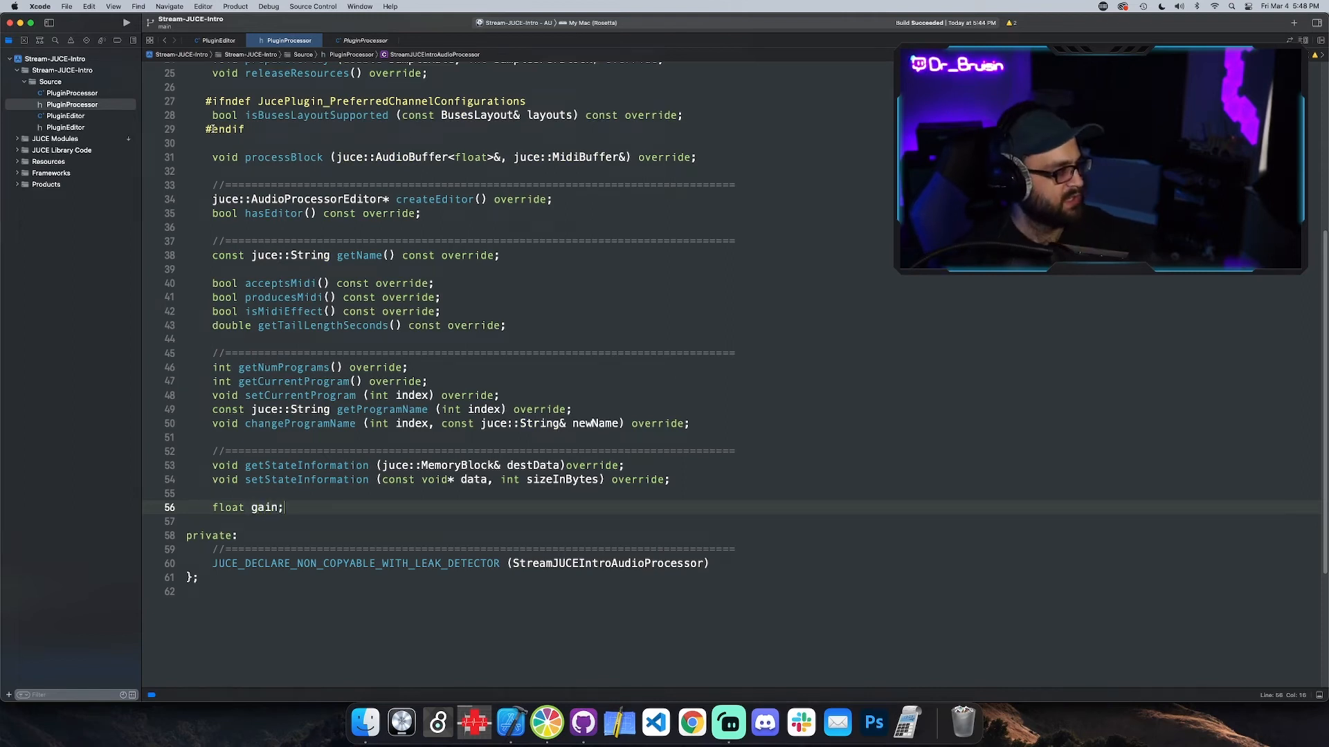
left_click(364, 40)
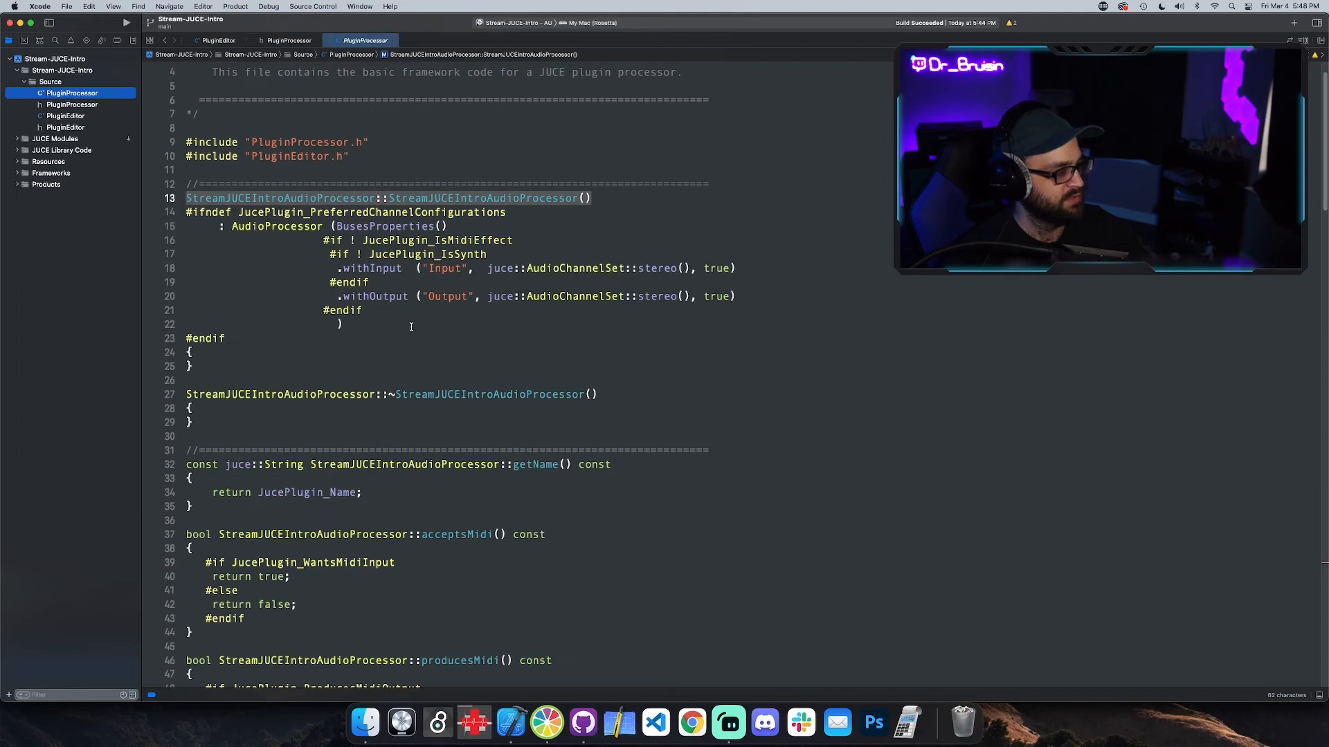
type(",")
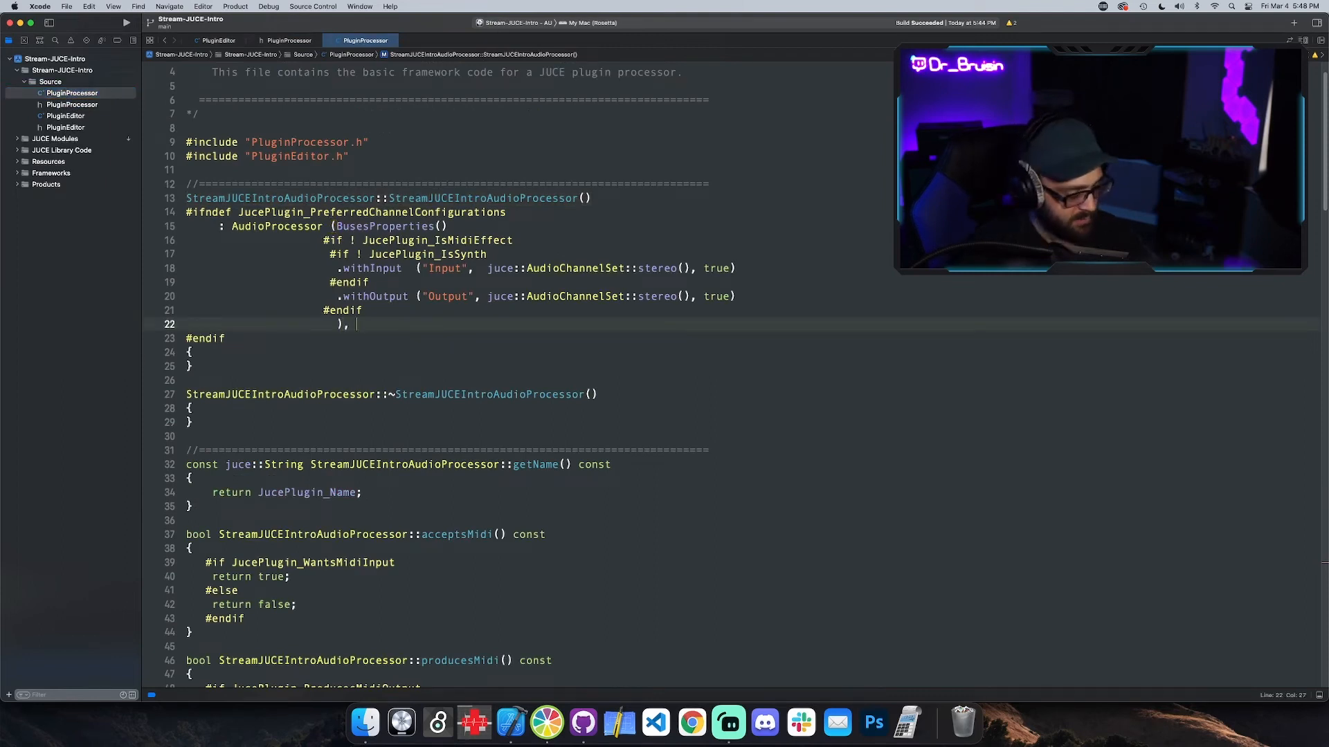
type("ga")
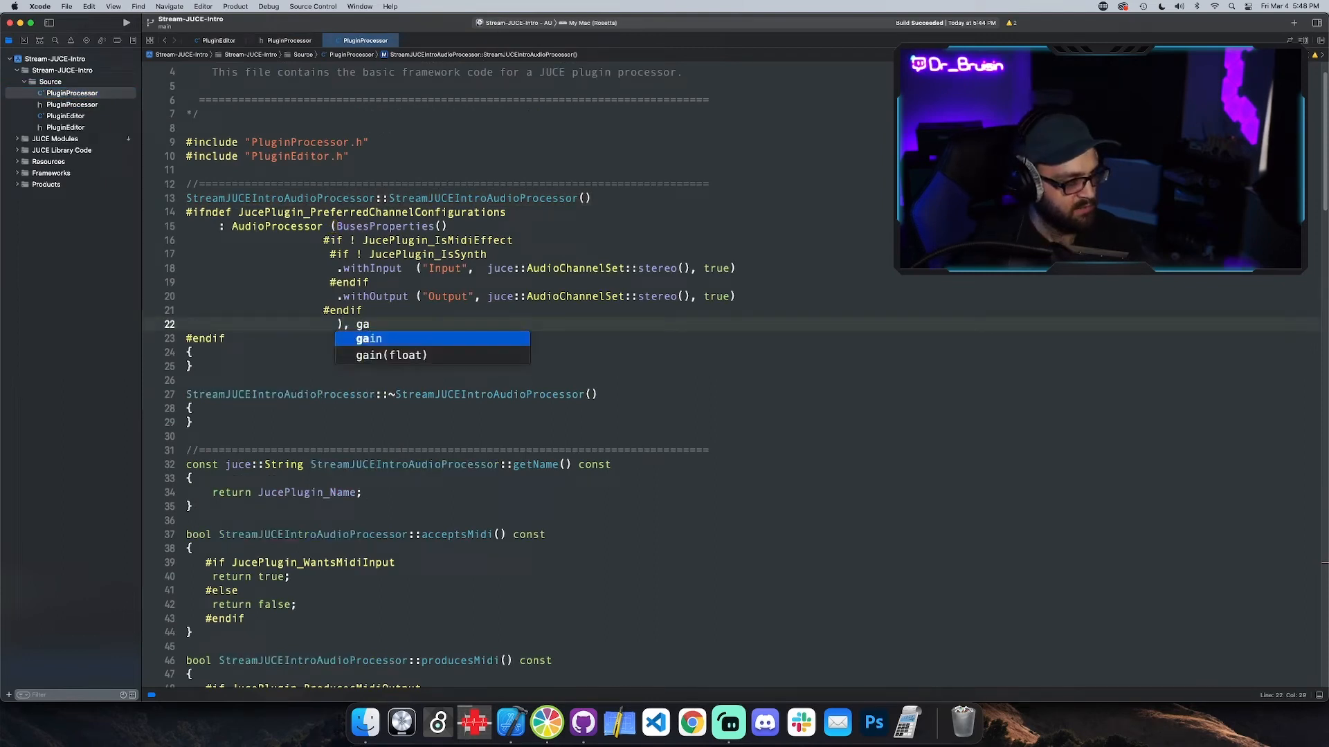
left_click(390, 355)
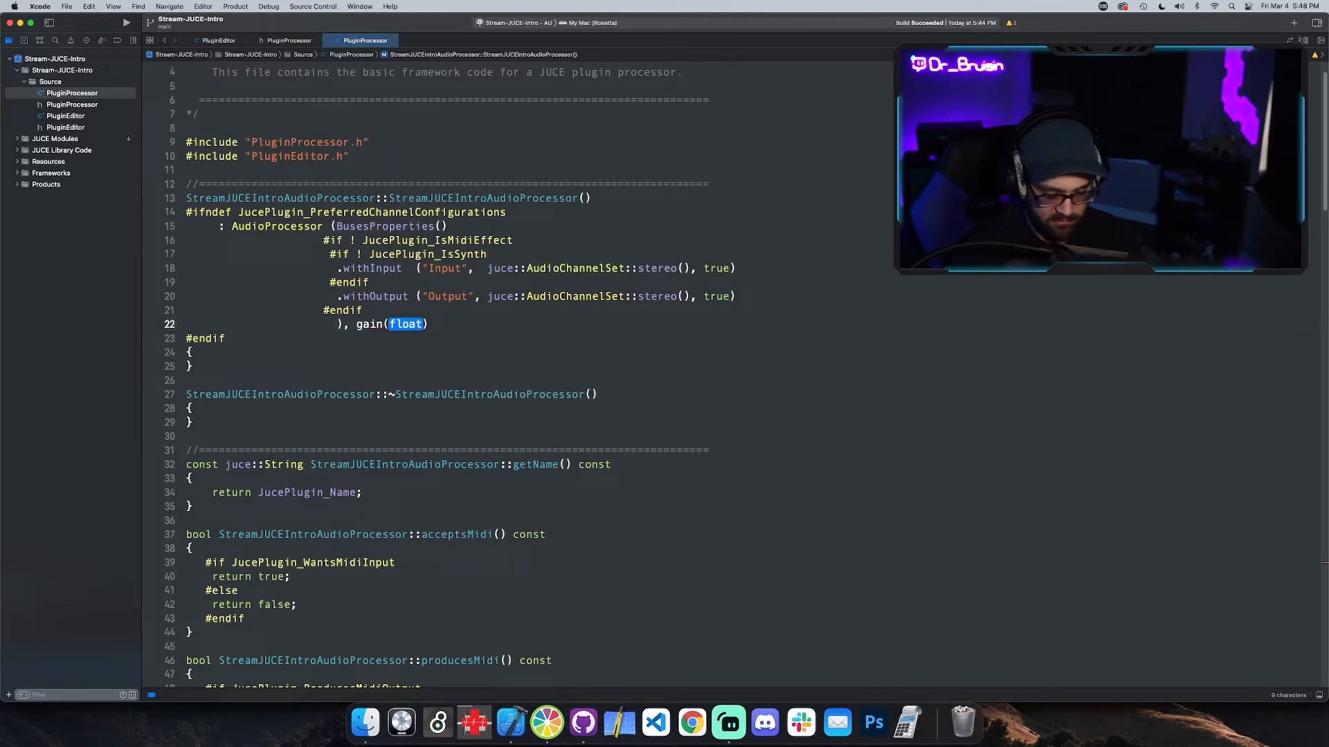
type("22.0")
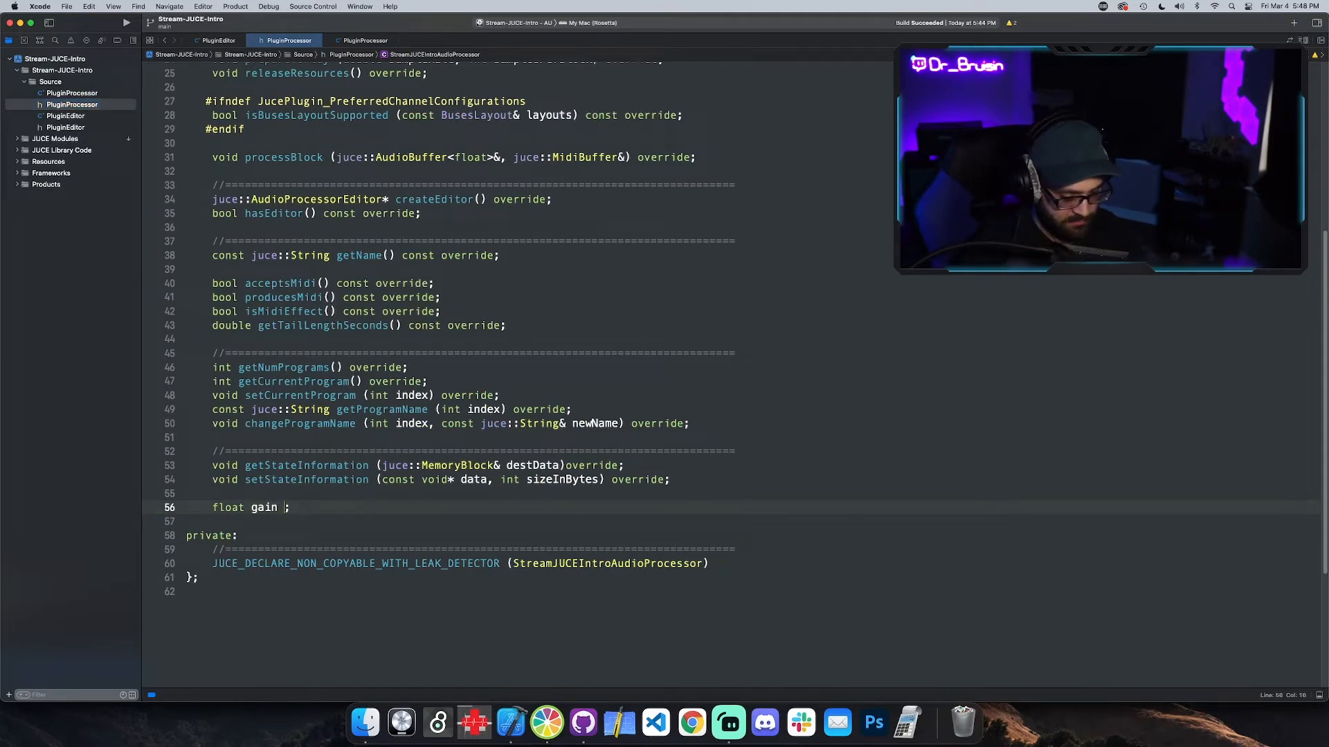
type("= 0.0")
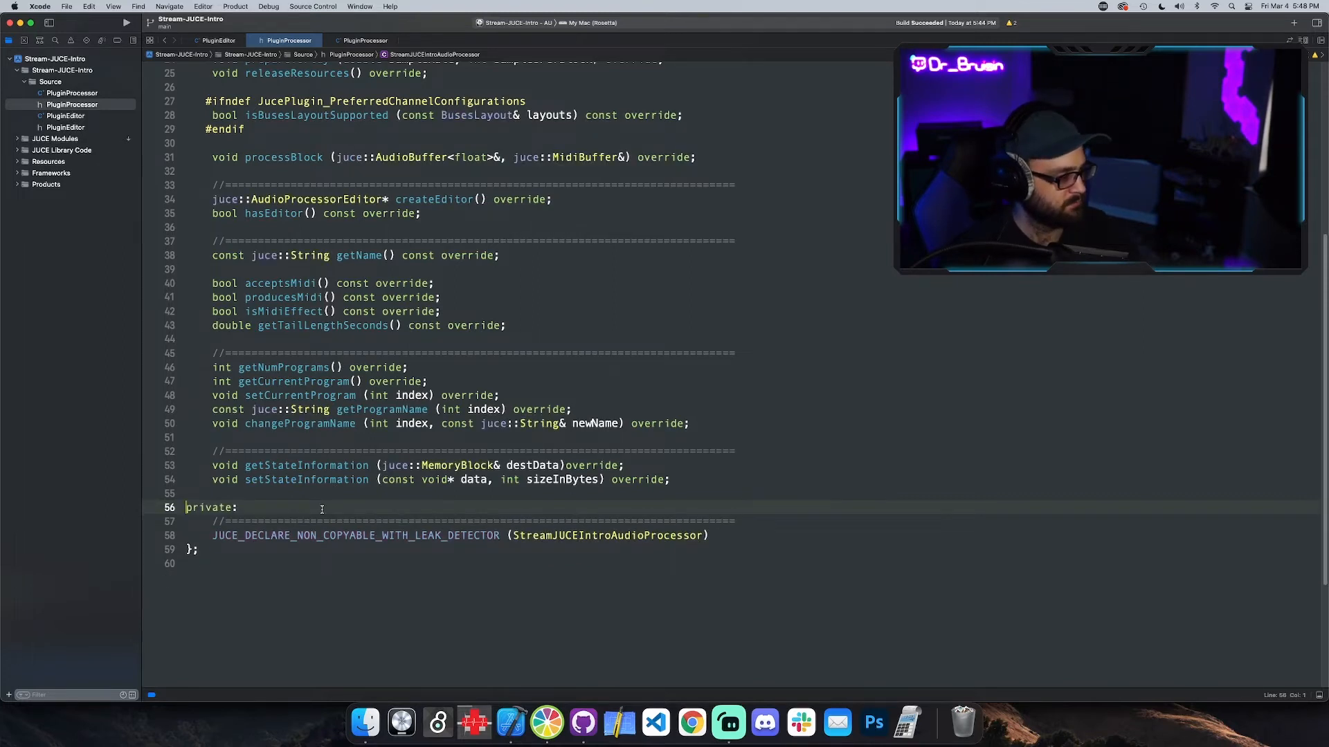
Step: Open PluginProcessor.cpp and scroll through it to prepareToPlay and releaseResources
left_click(363, 40)
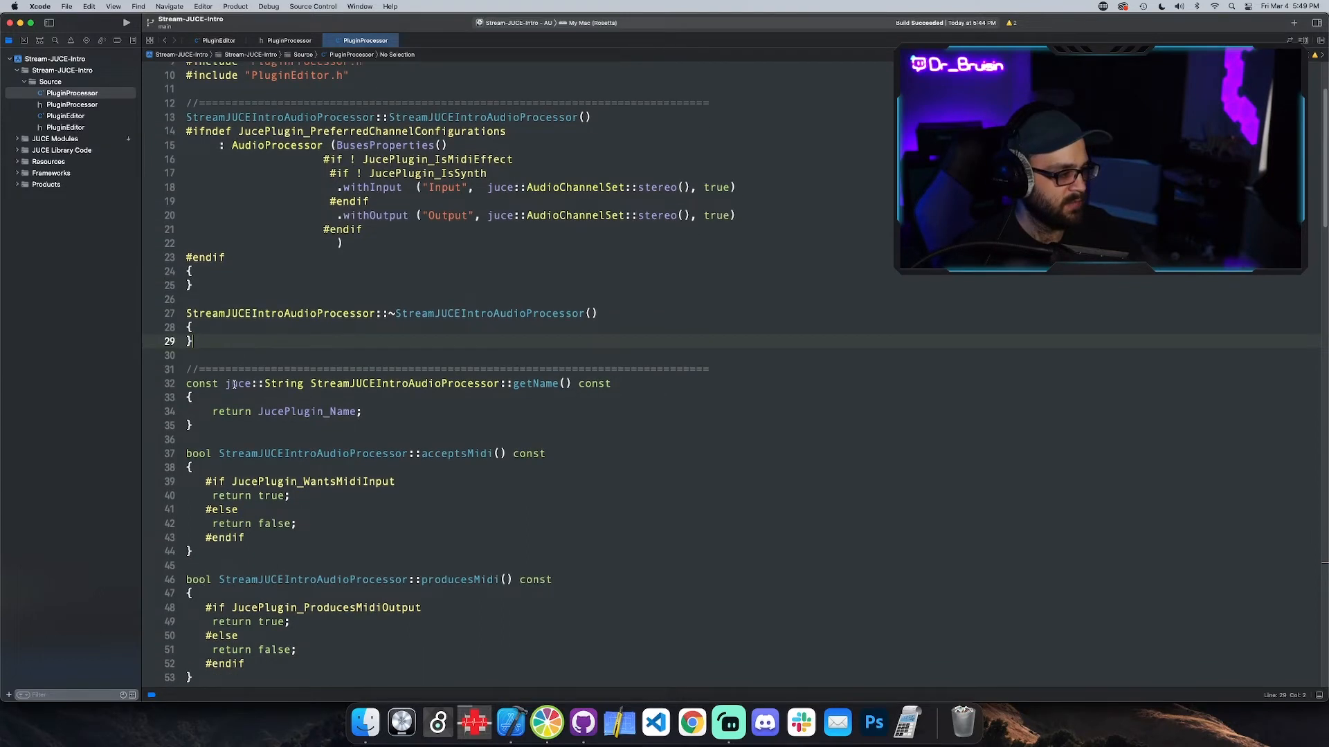
scroll("down", 3)
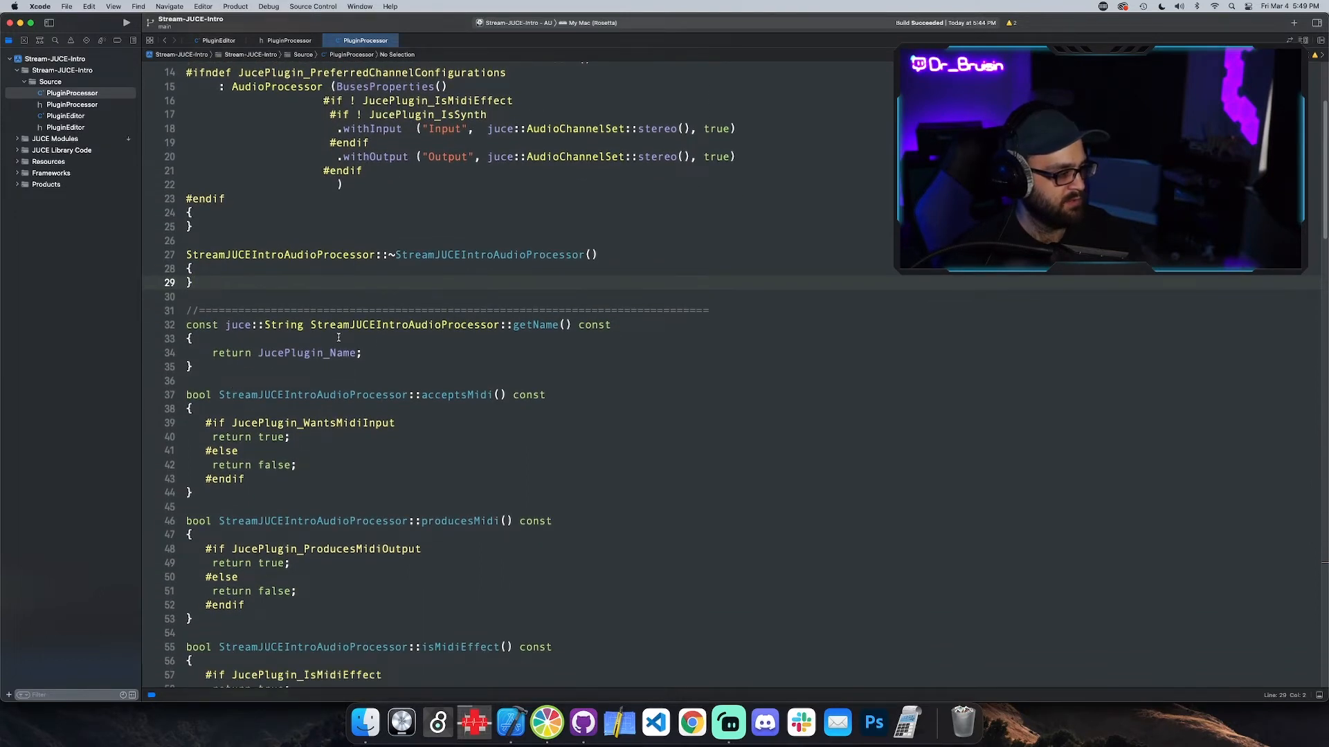
scroll("down", 3)
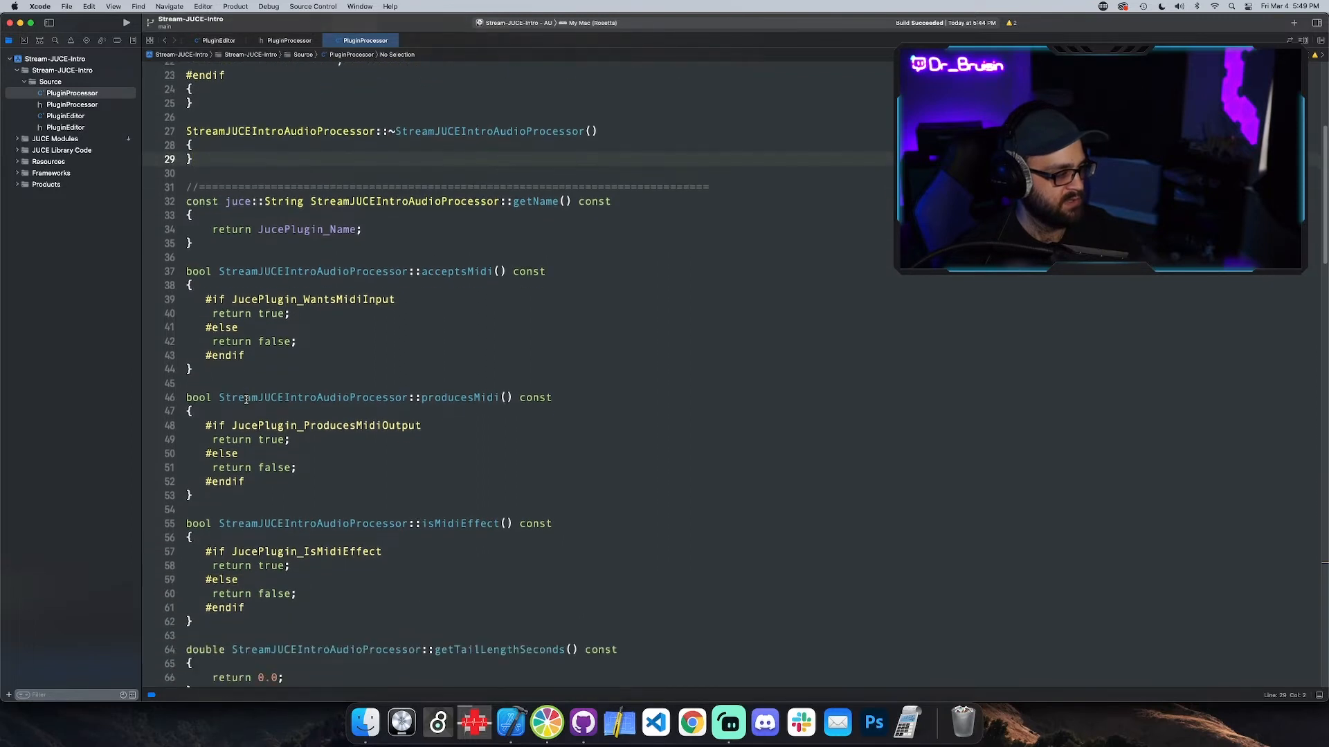
scroll("down", 3)
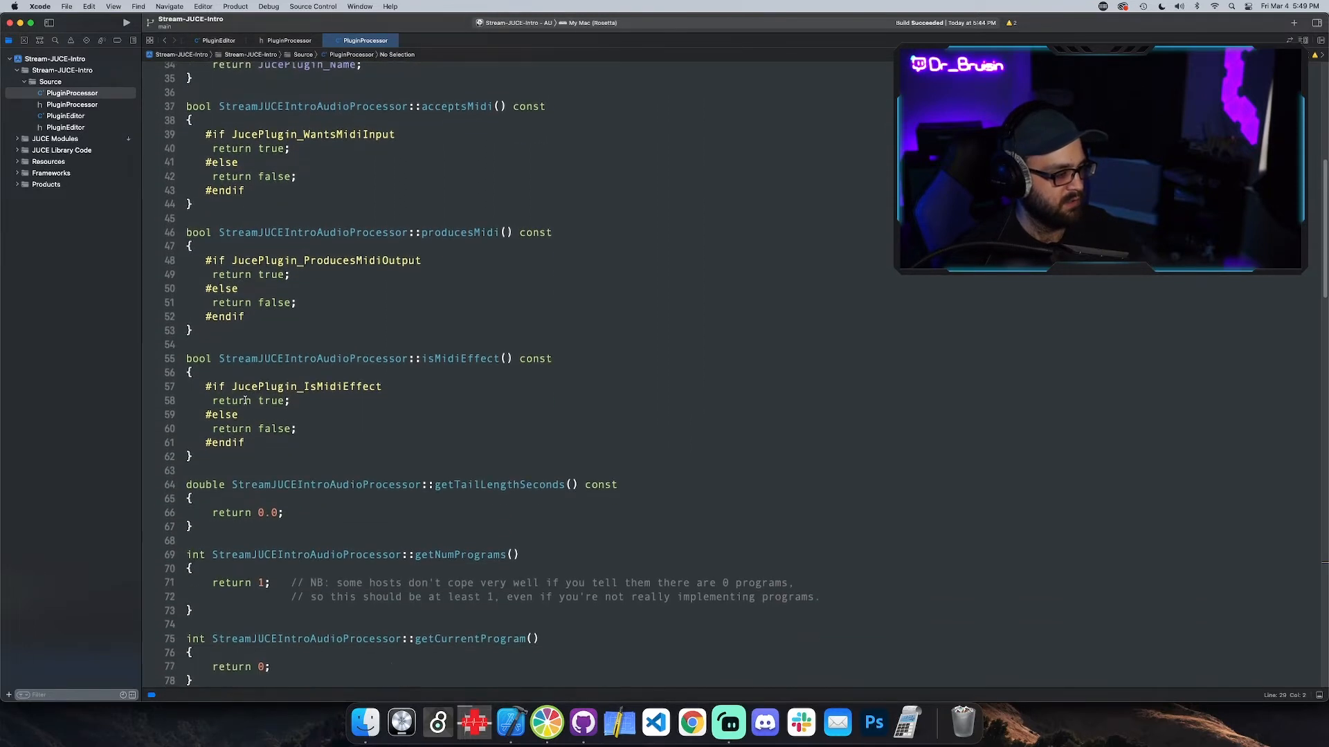
scroll("down", 3)
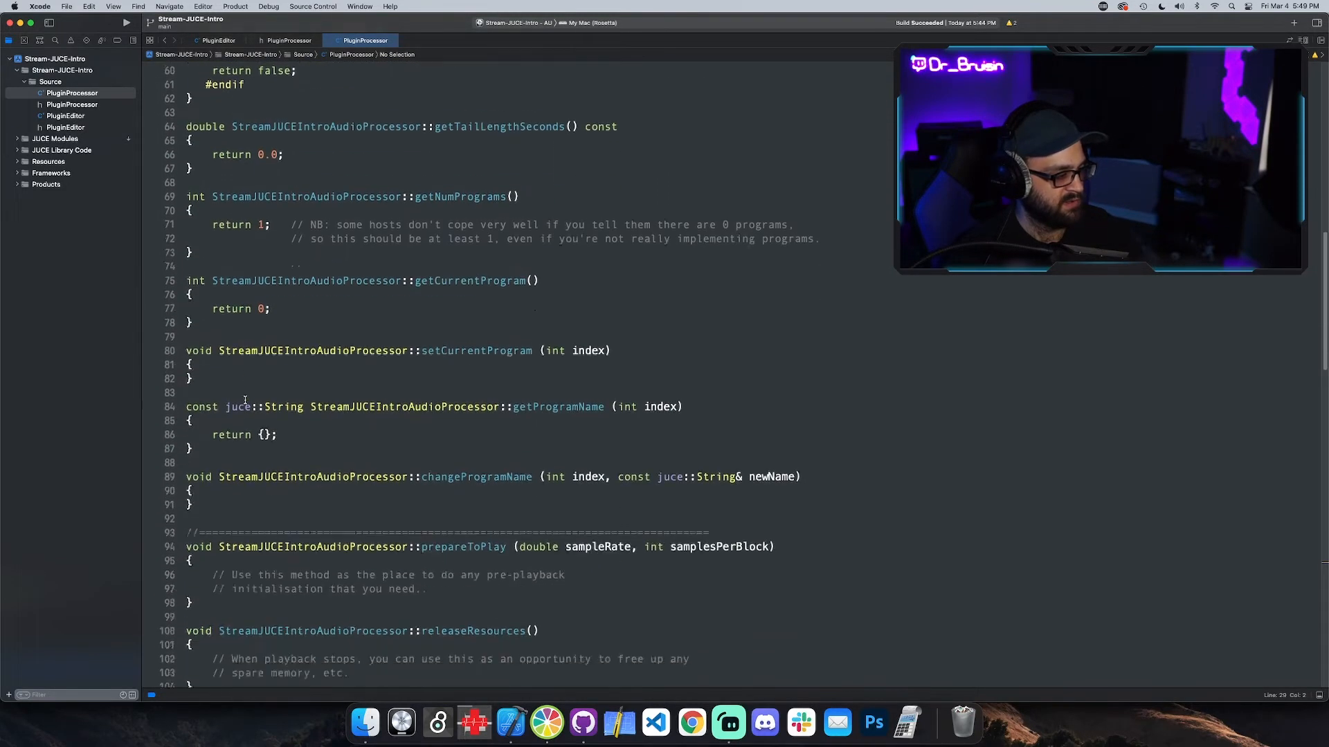
scroll("down", 3)
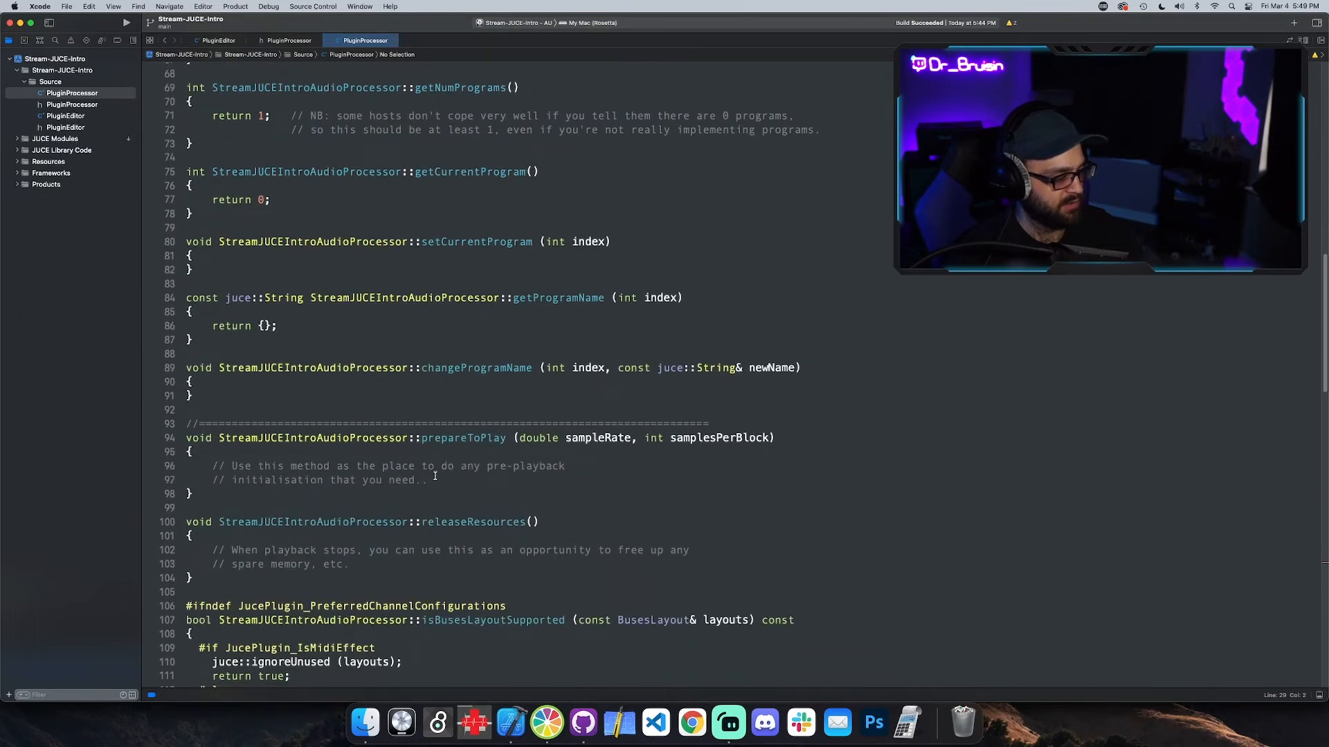
scroll("down", 3)
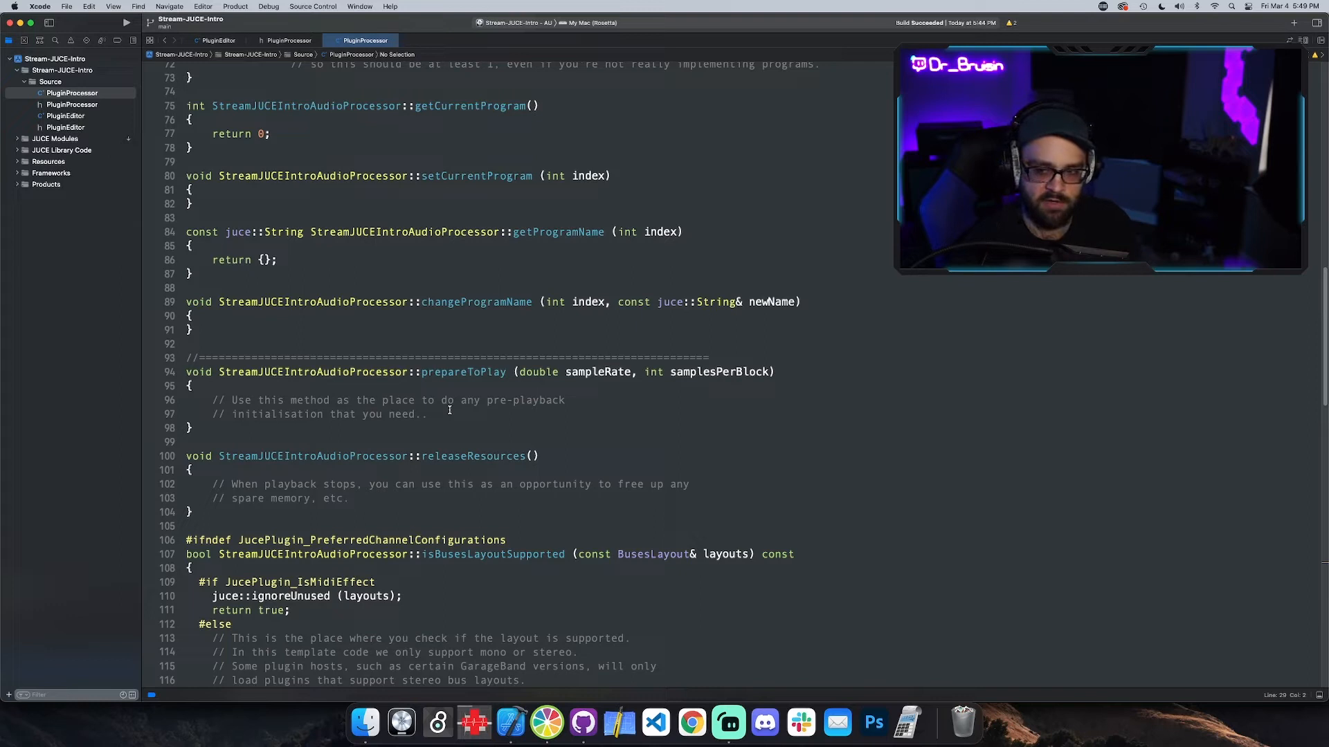
scroll("down", 3)
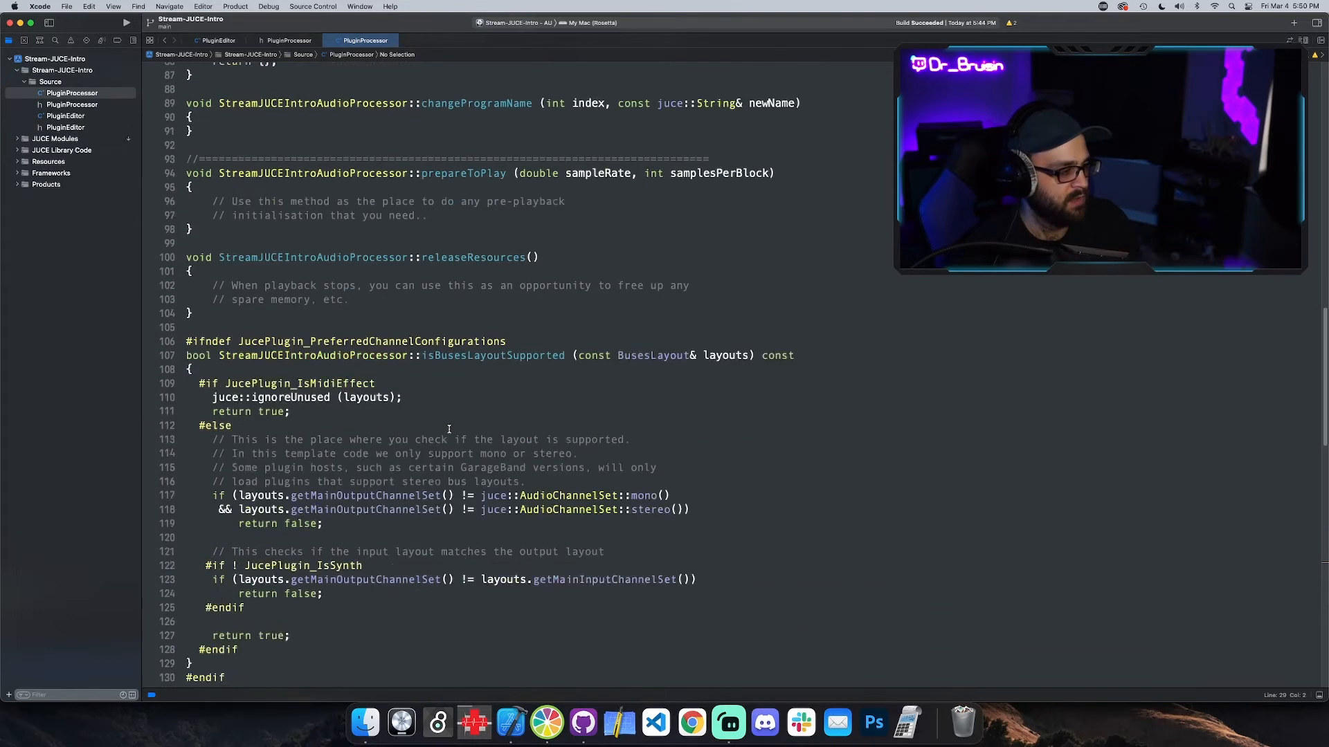
scroll("down", 3)
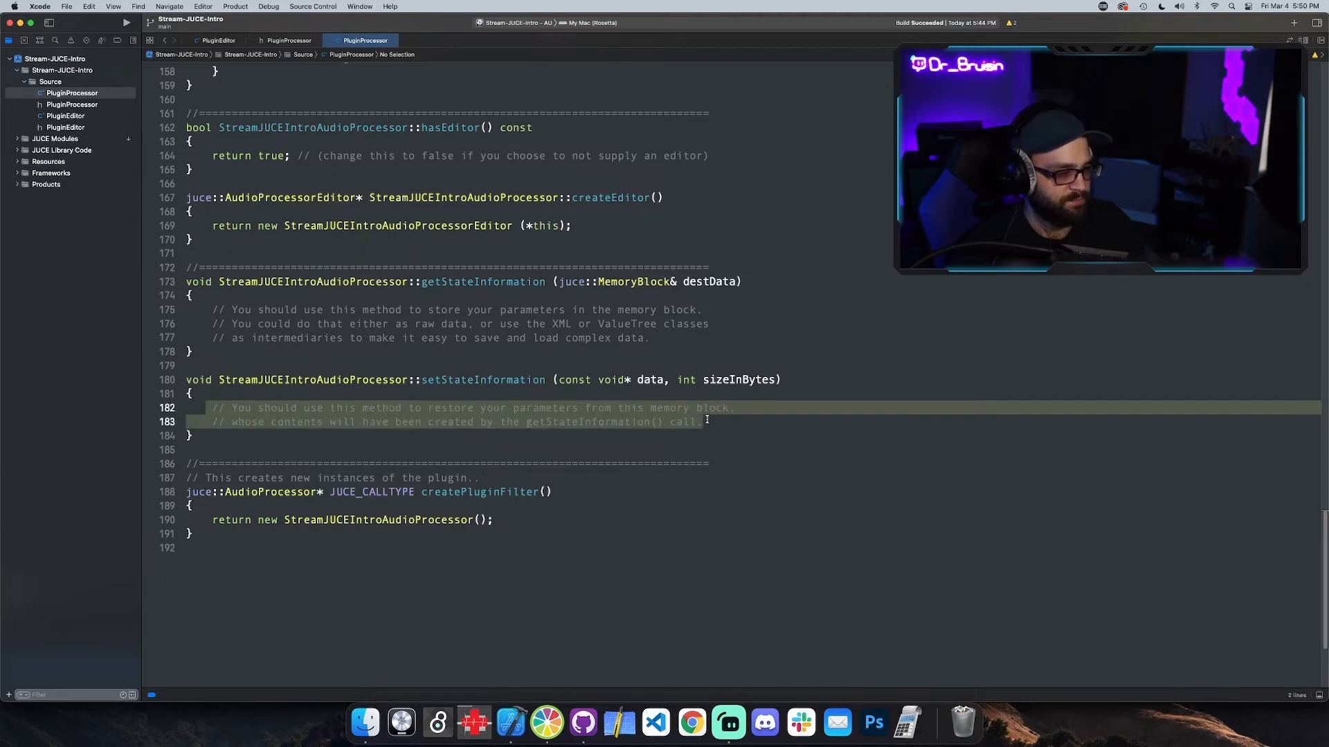
scroll("up", 3)
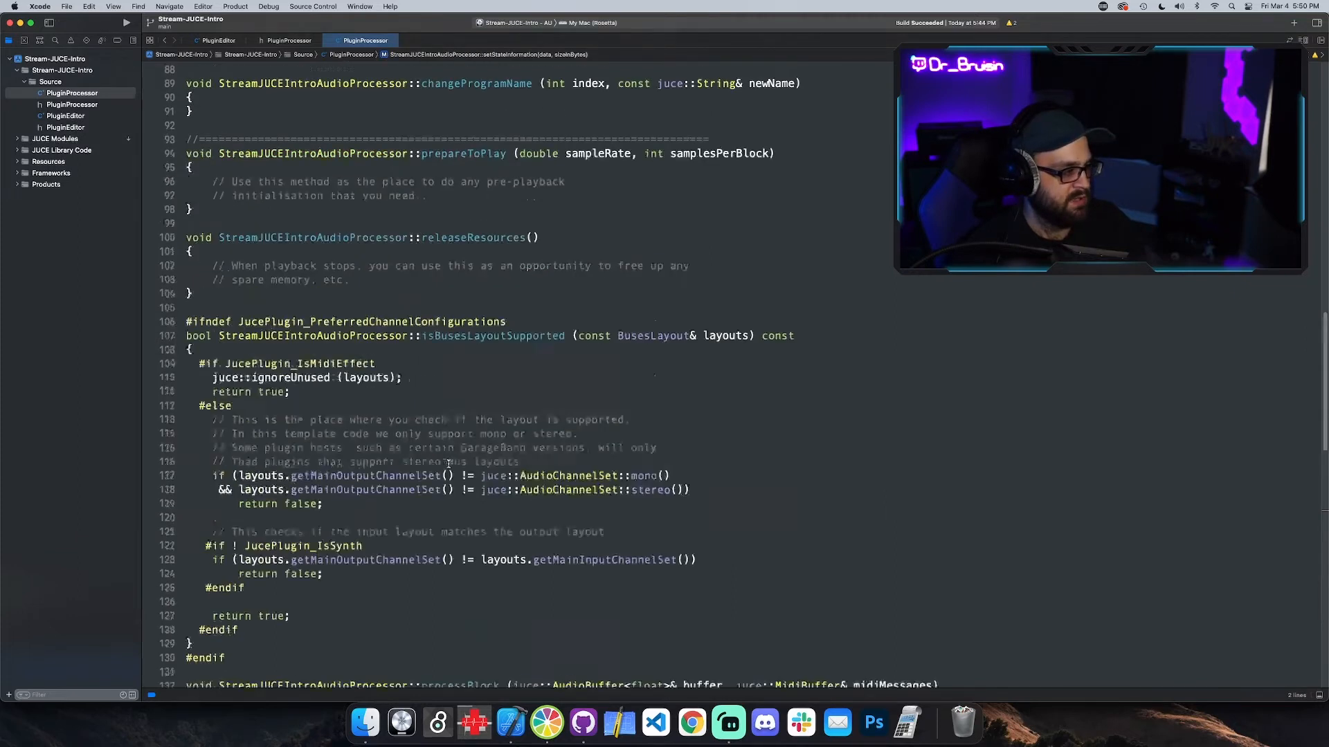
scroll("up", 3)
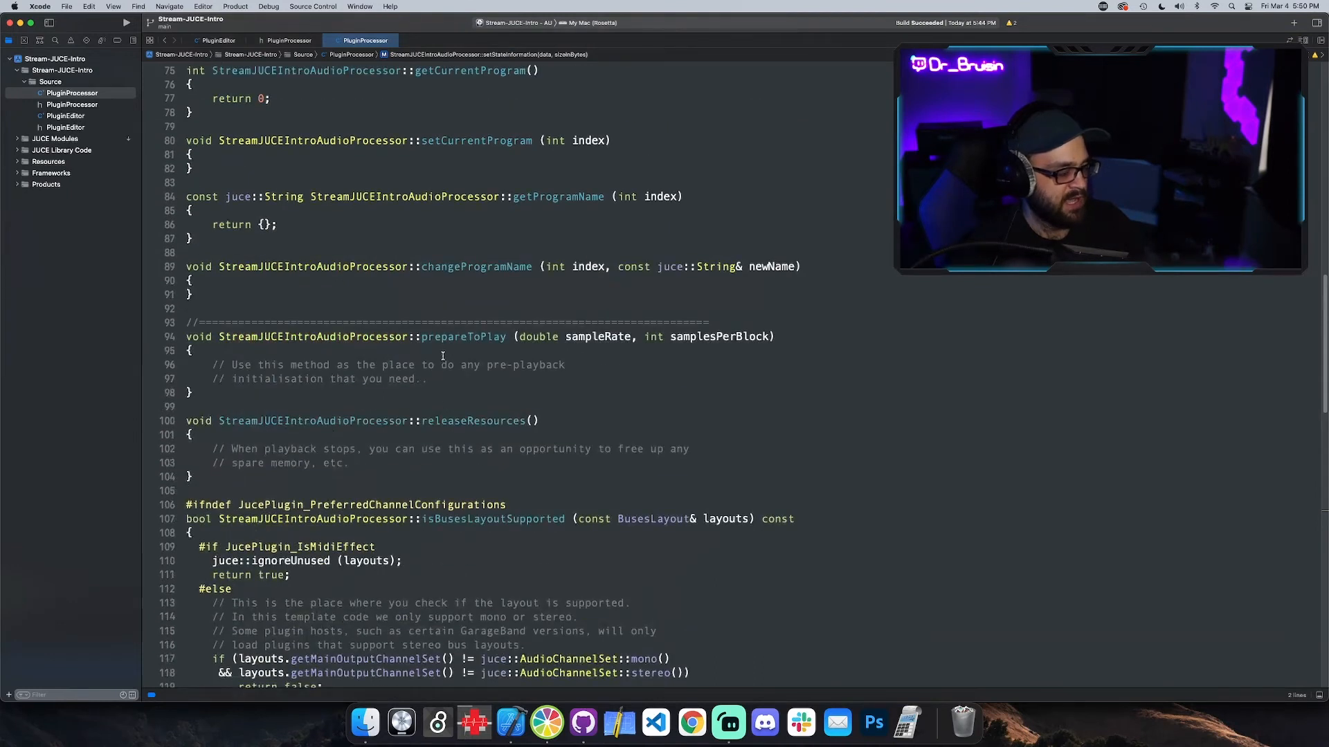
mouse_move(456, 354)
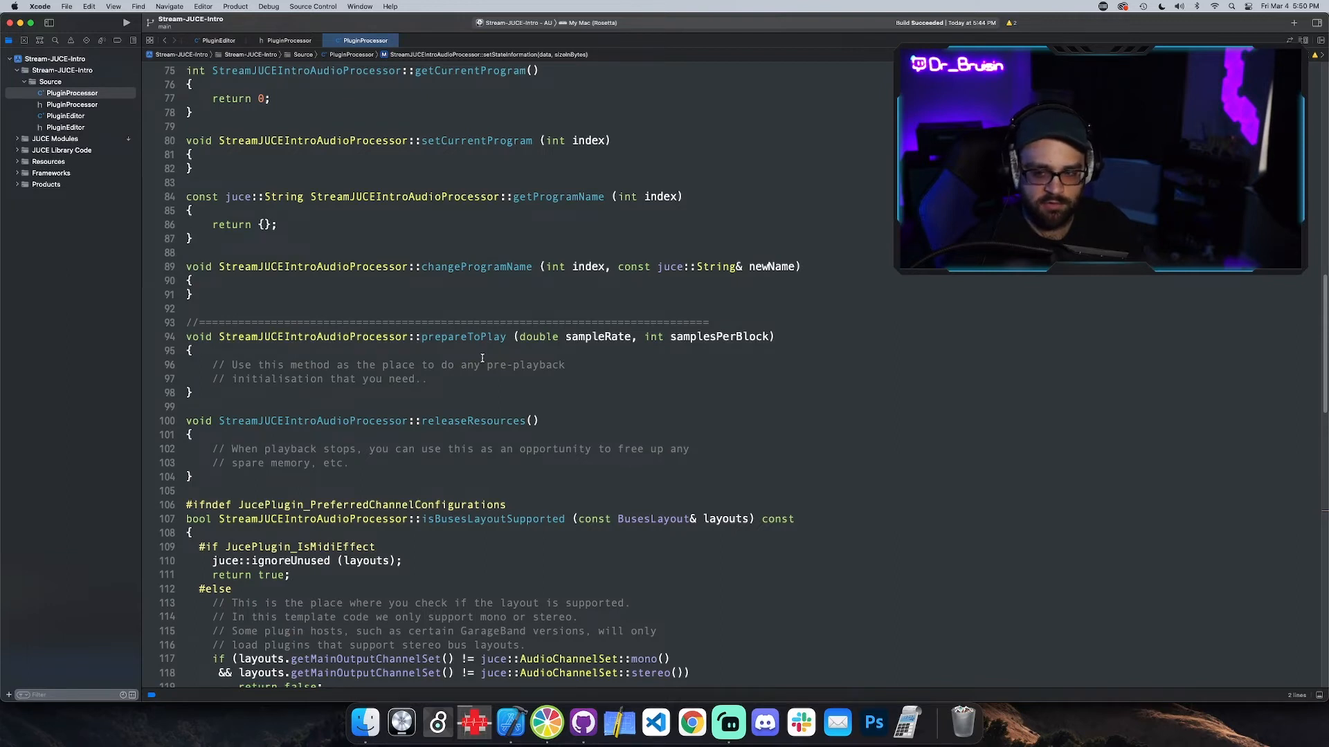
mouse_move(438, 378)
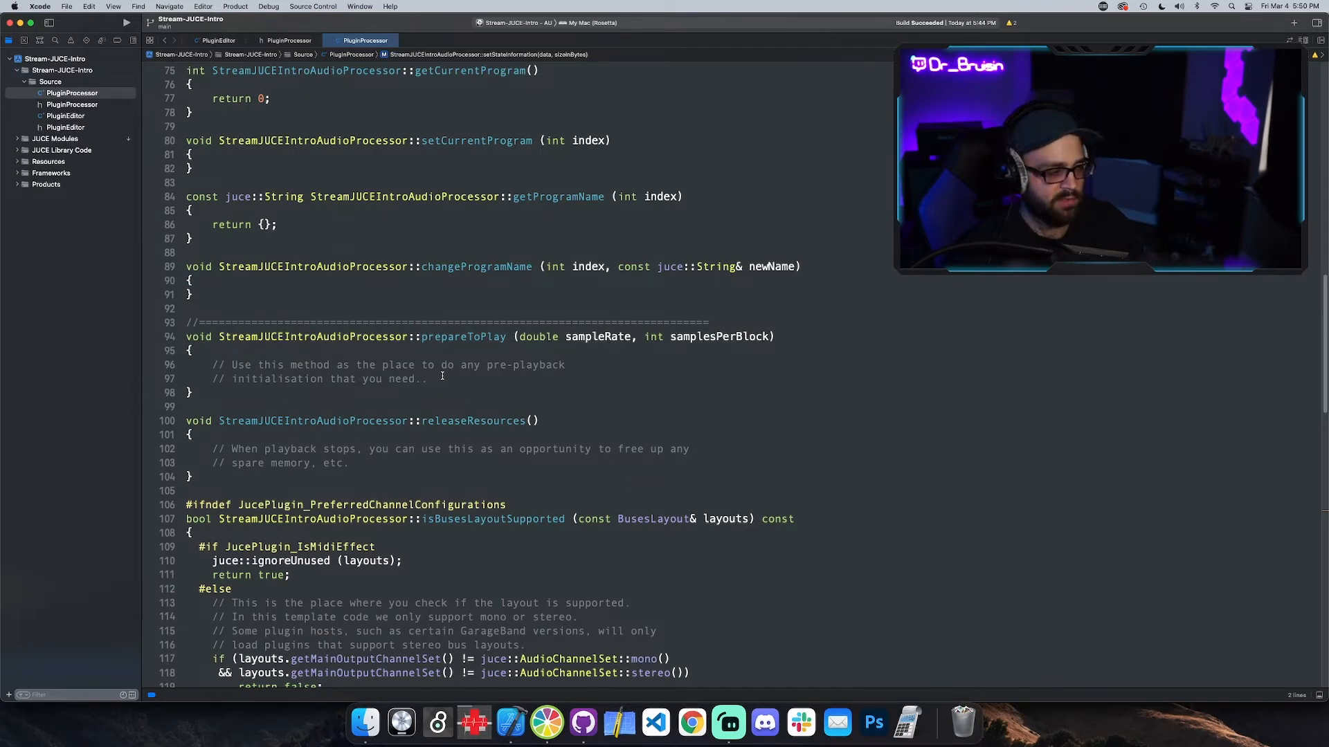
mouse_move(450, 384)
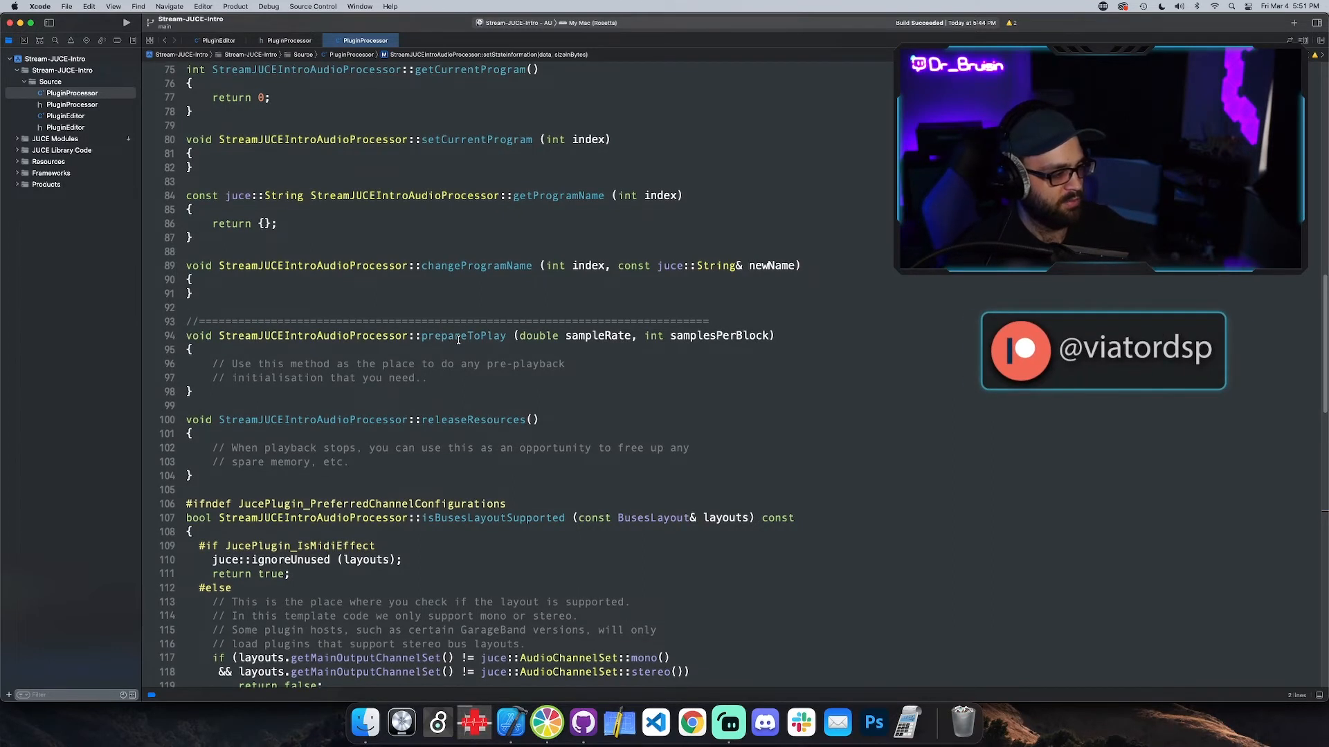
scroll("down", 3)
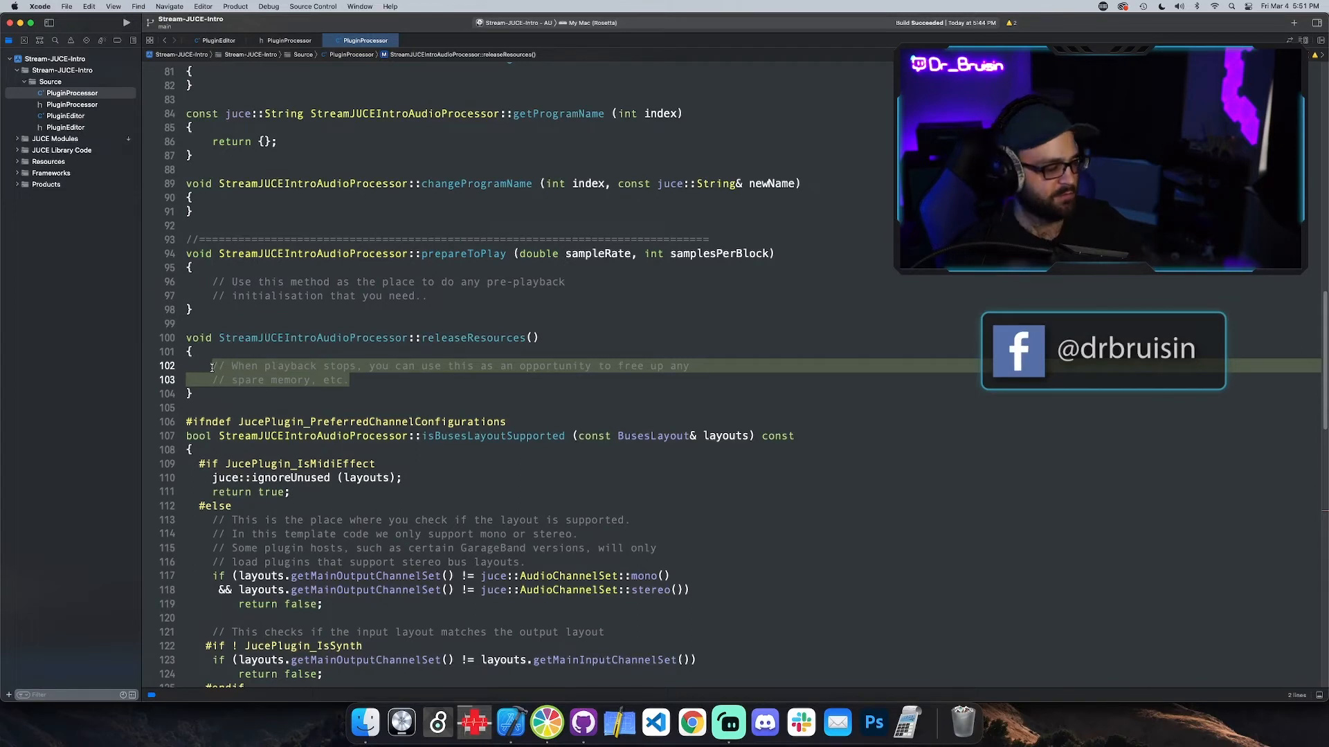
Step: Scroll PluginProcessor.cpp to processBlock, with its output-clearing and per-channel loops
scroll("down", 3)
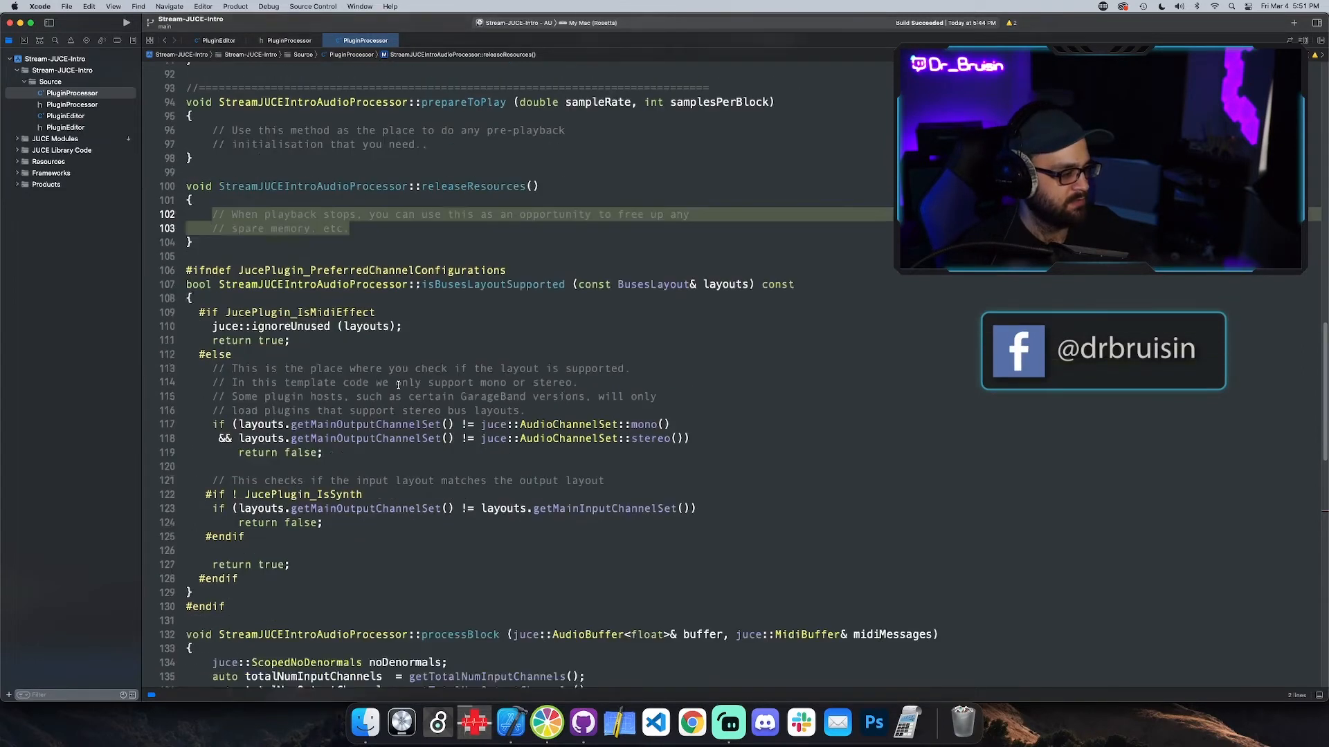
scroll("down", 3)
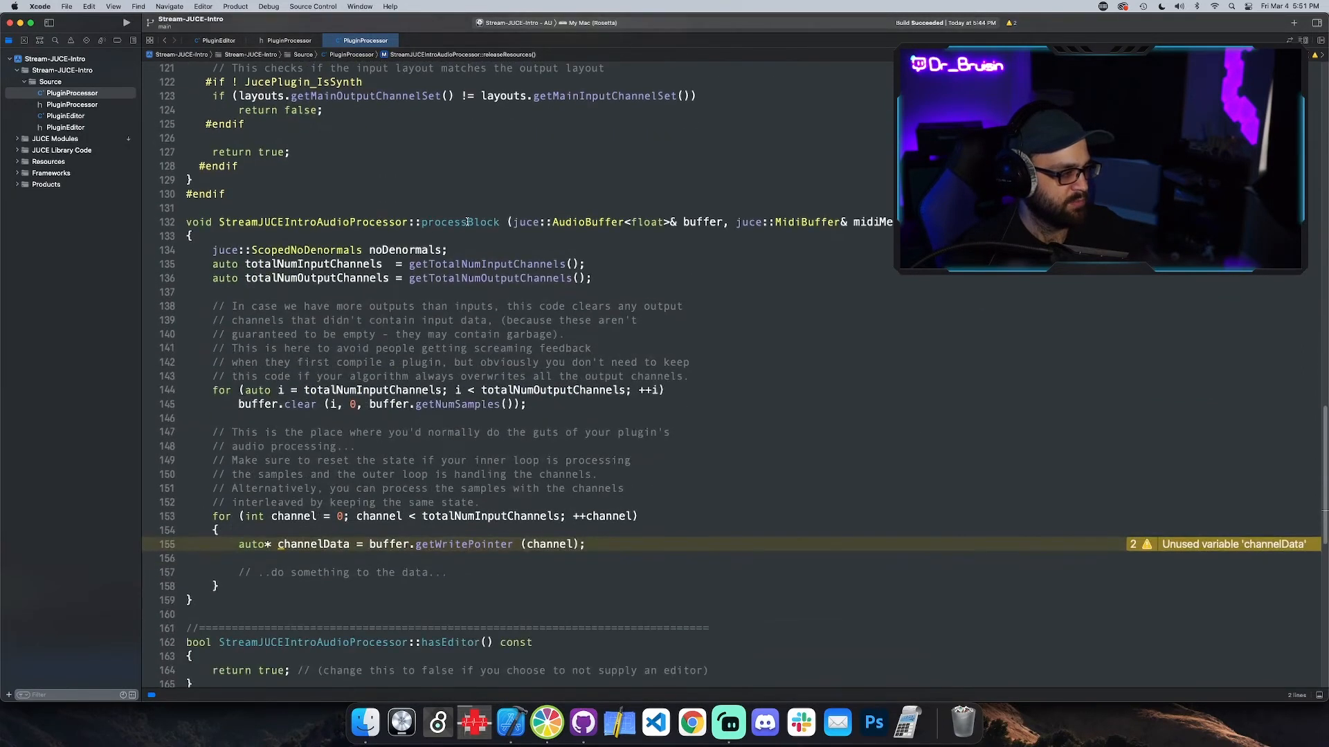
scroll("down", 3)
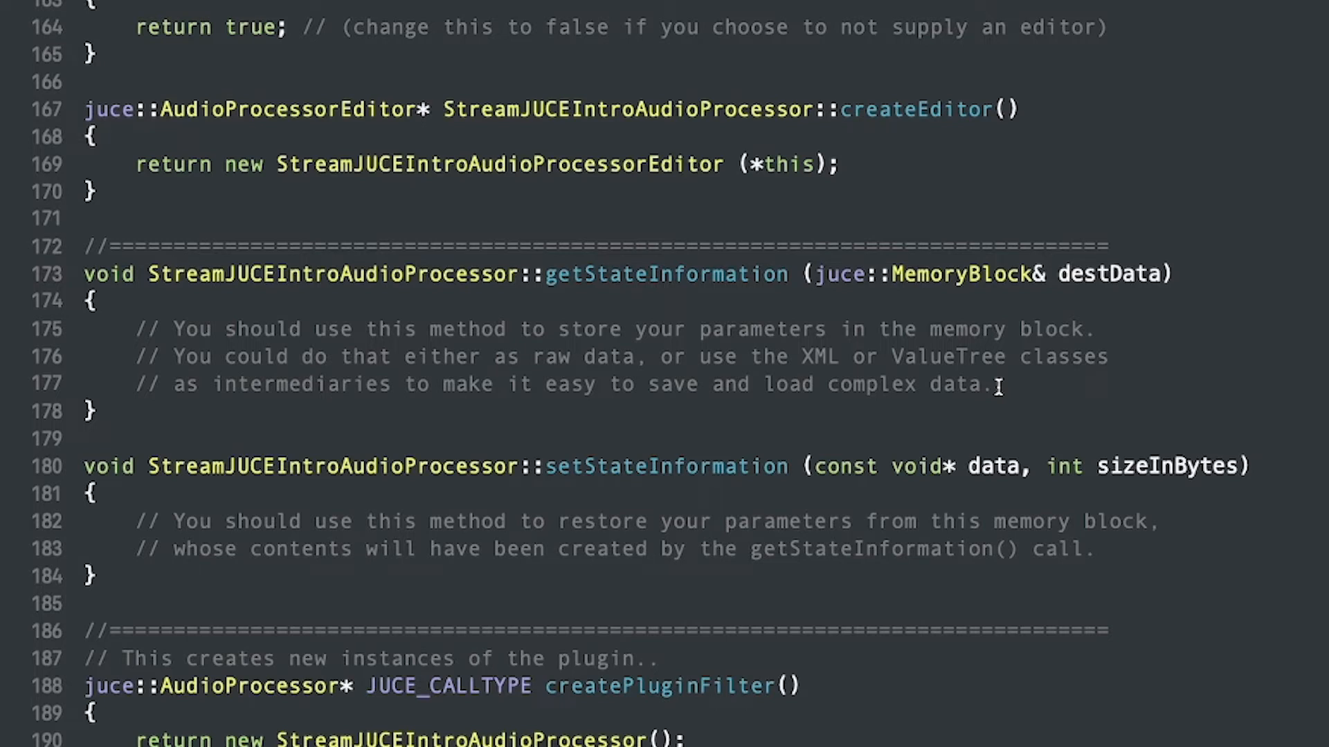
mouse_move(566, 373)
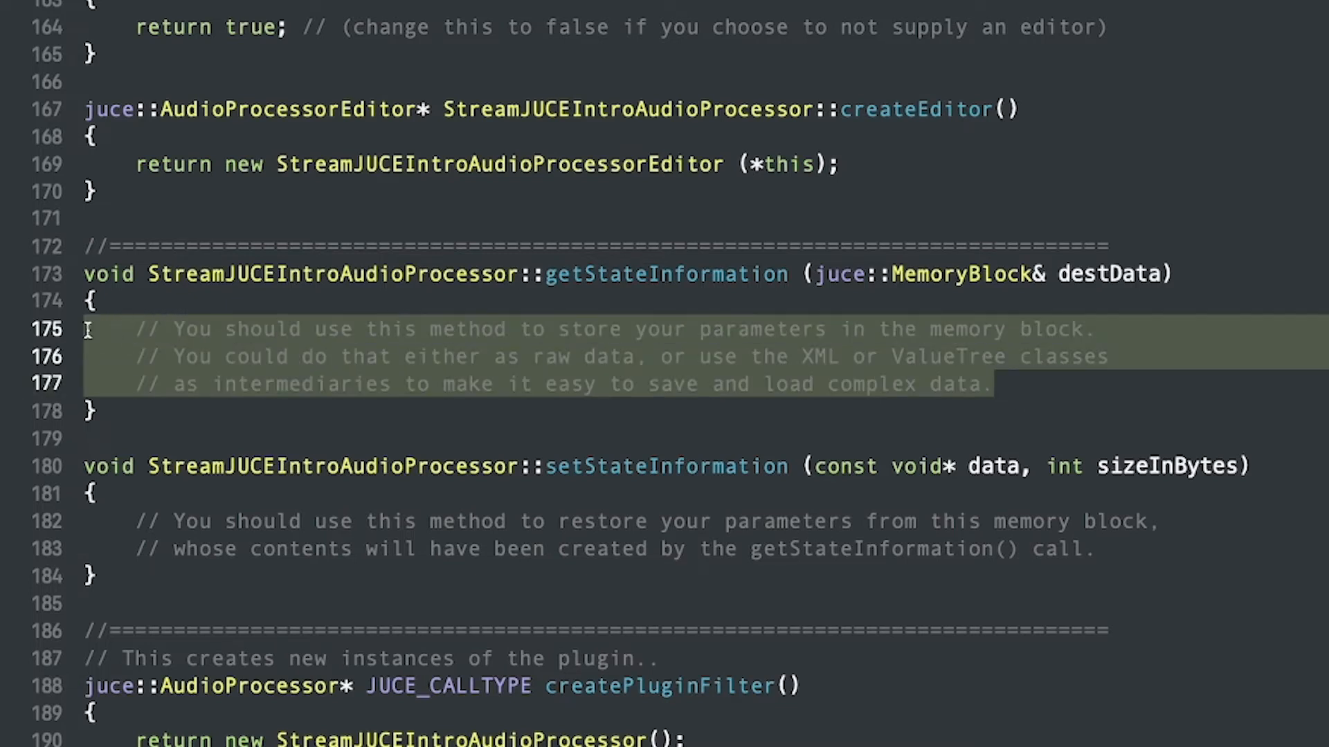
scroll("down", 3)
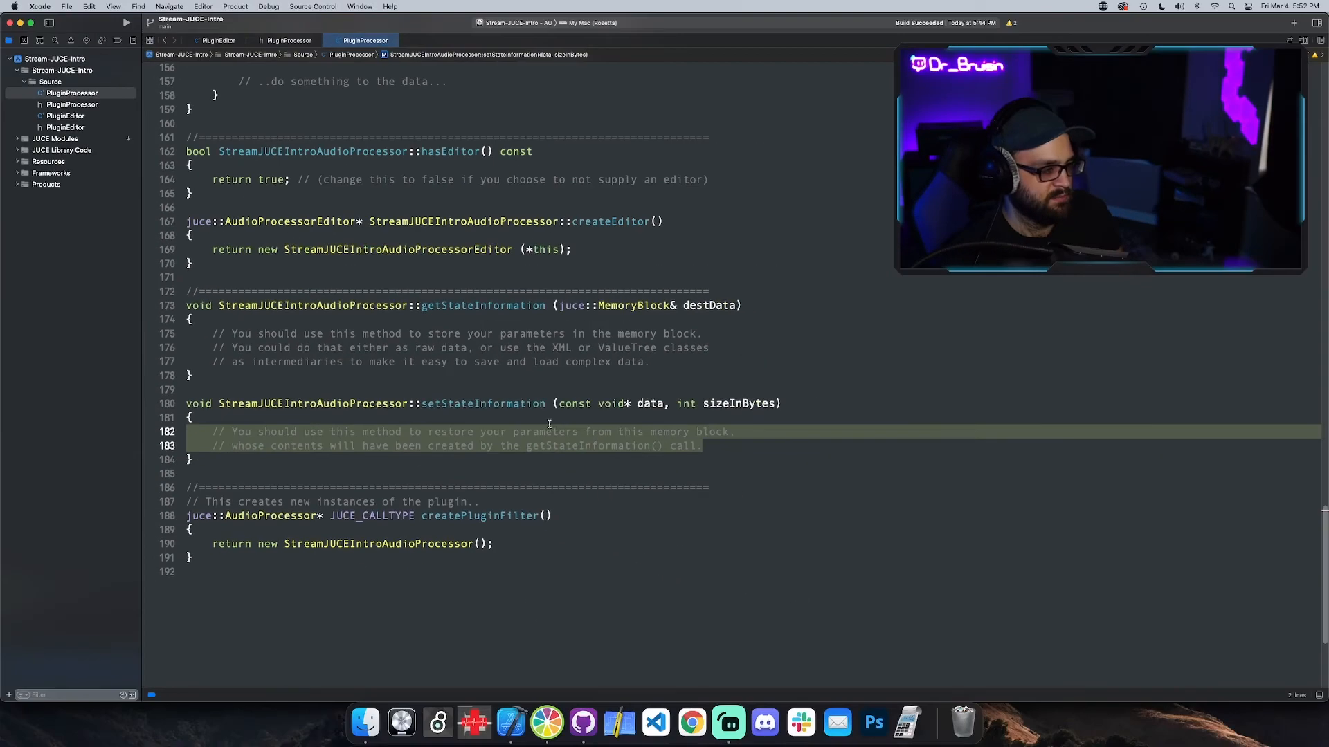
scroll("up", 3)
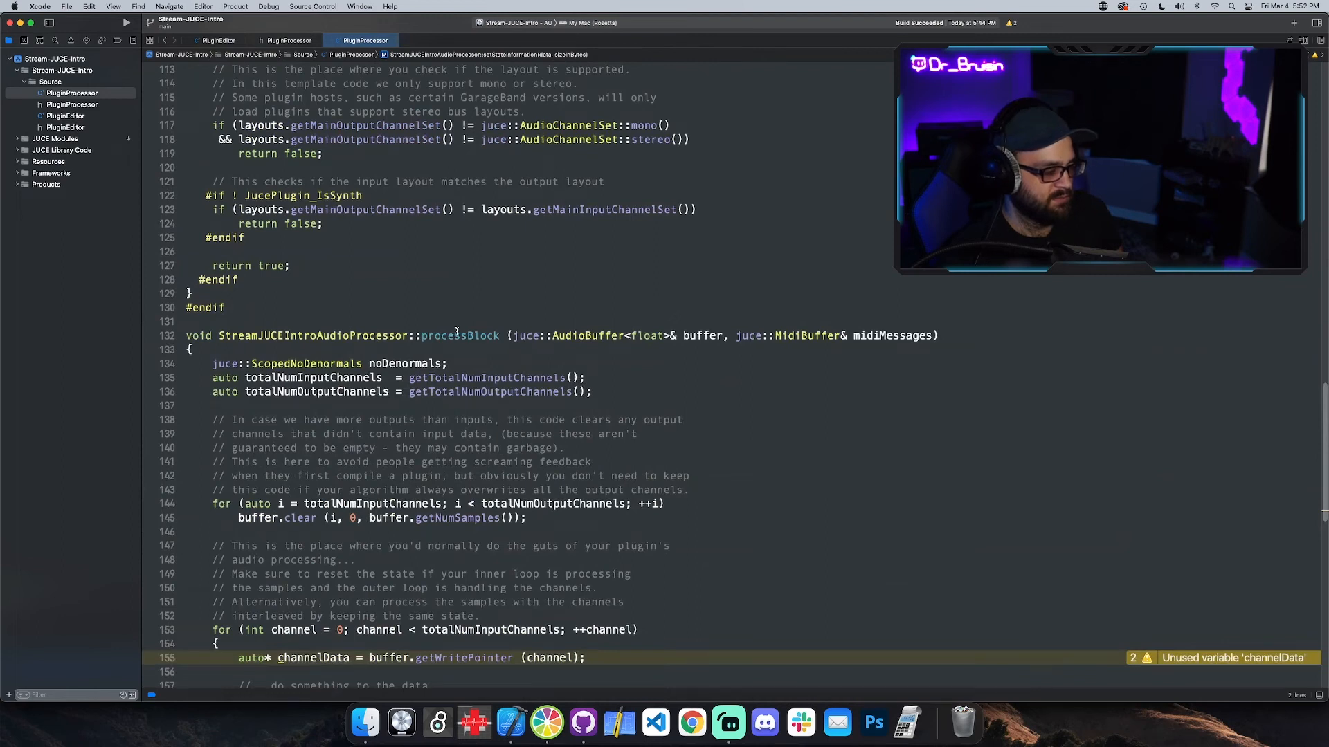
mouse_move(490, 380)
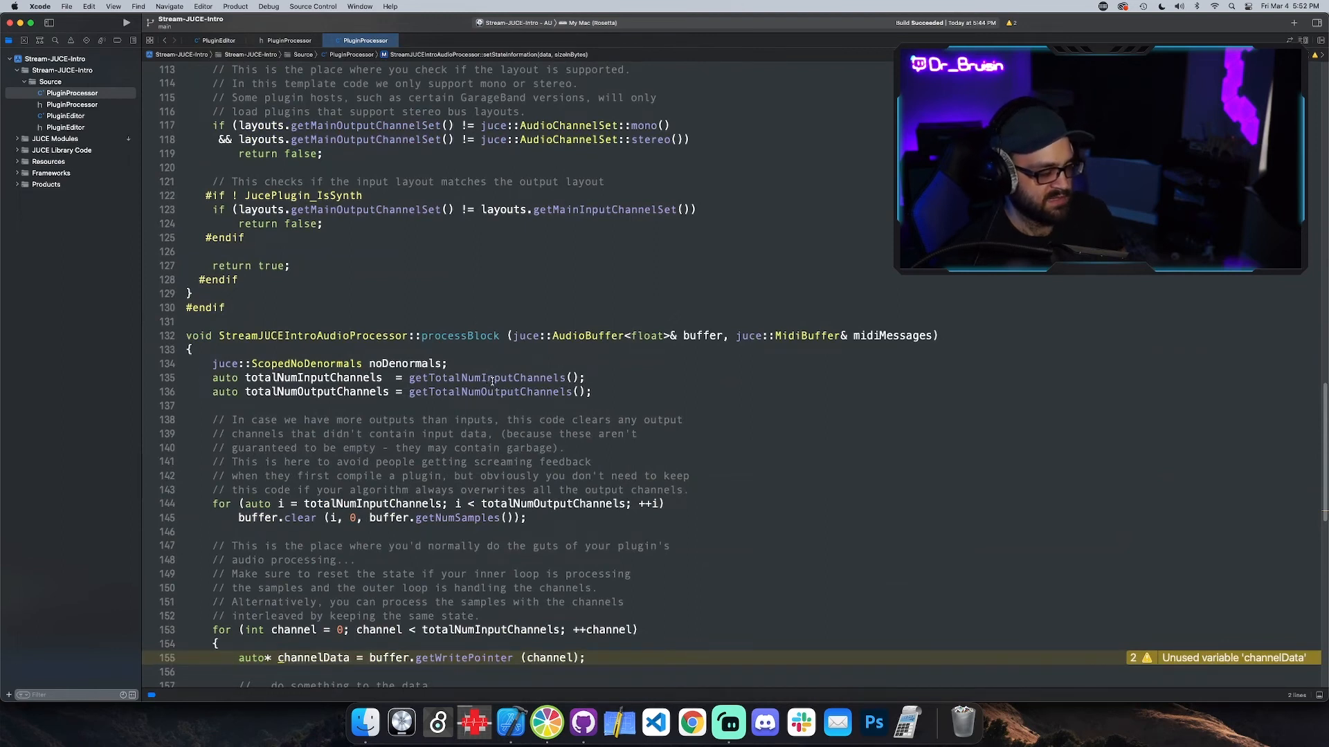
scroll("down", 3)
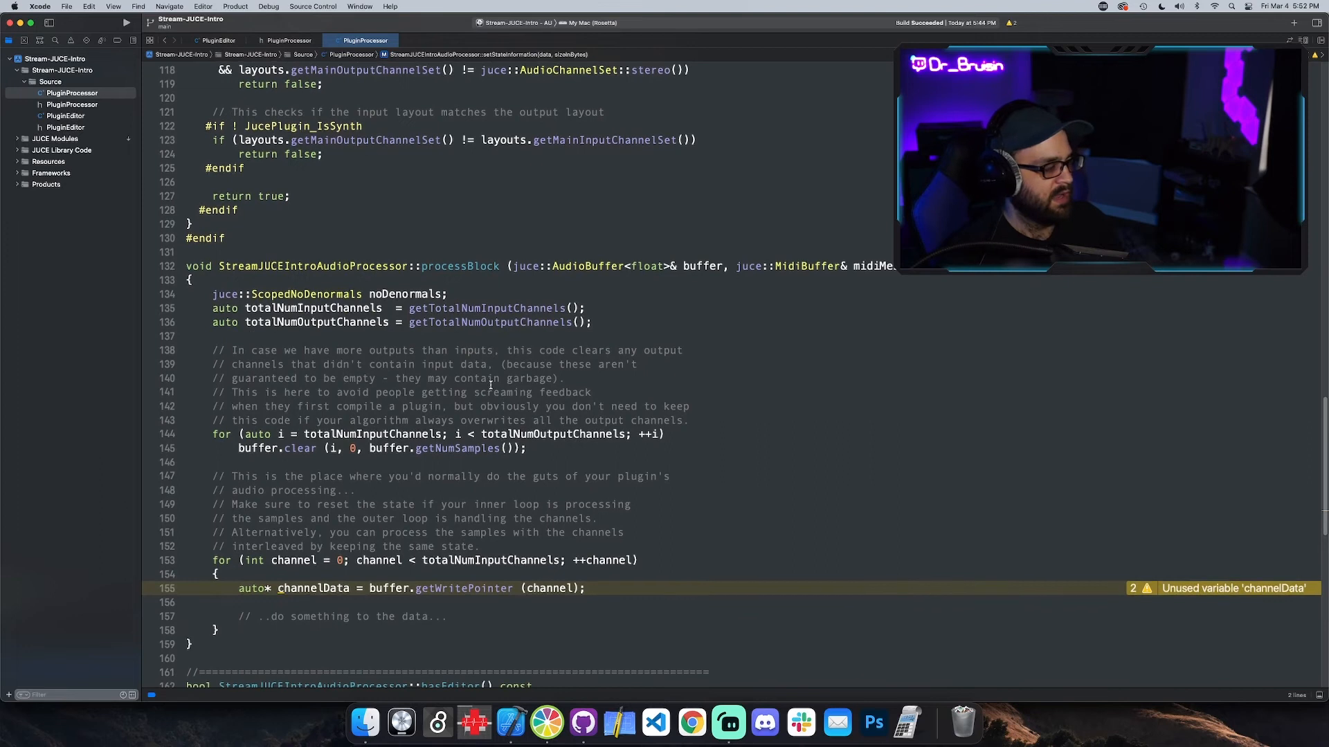
scroll("down", 3)
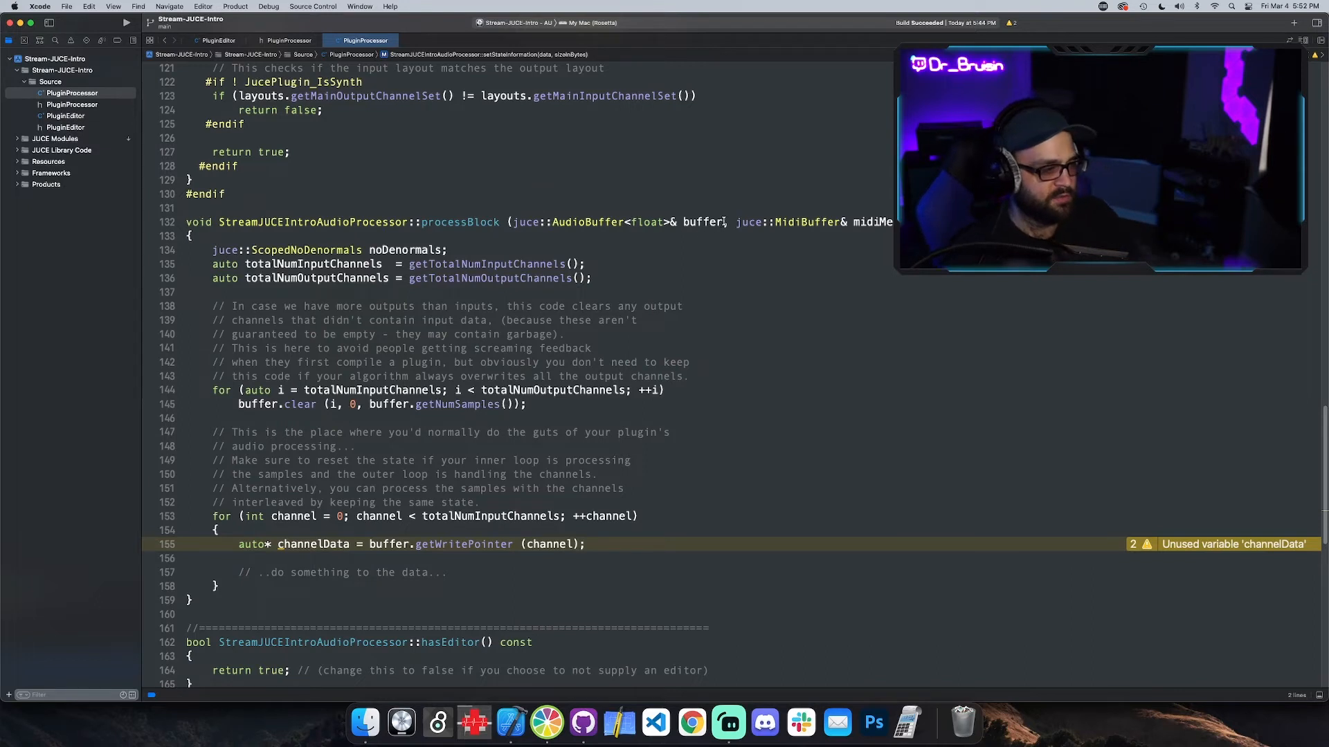
mouse_move(513, 222)
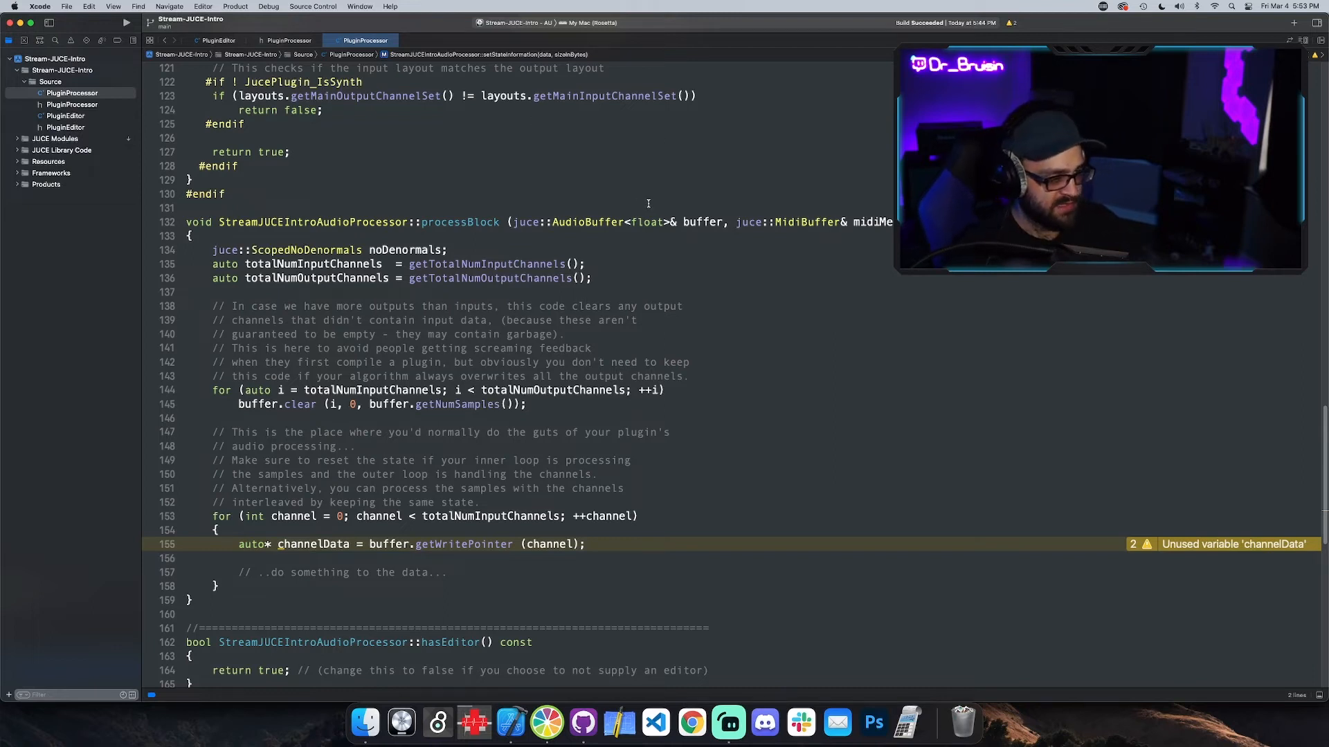
mouse_move(555, 252)
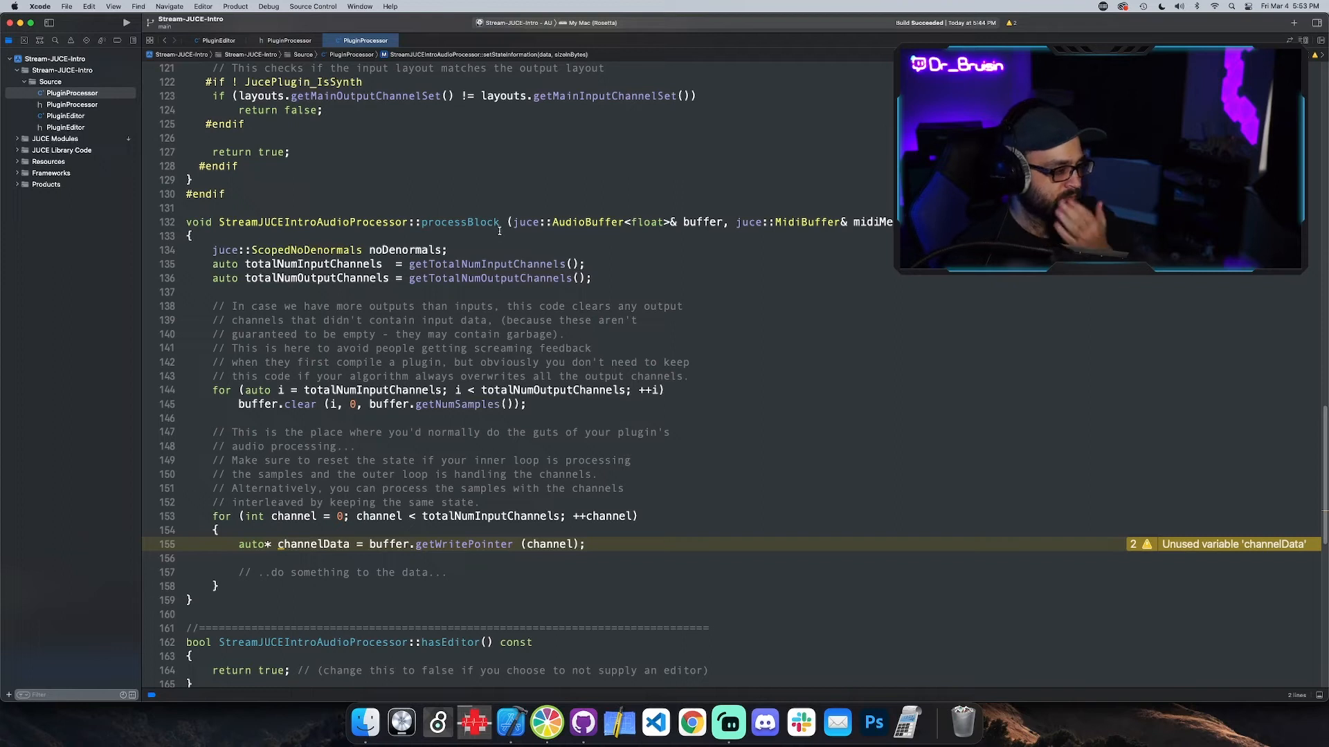
mouse_move(515, 332)
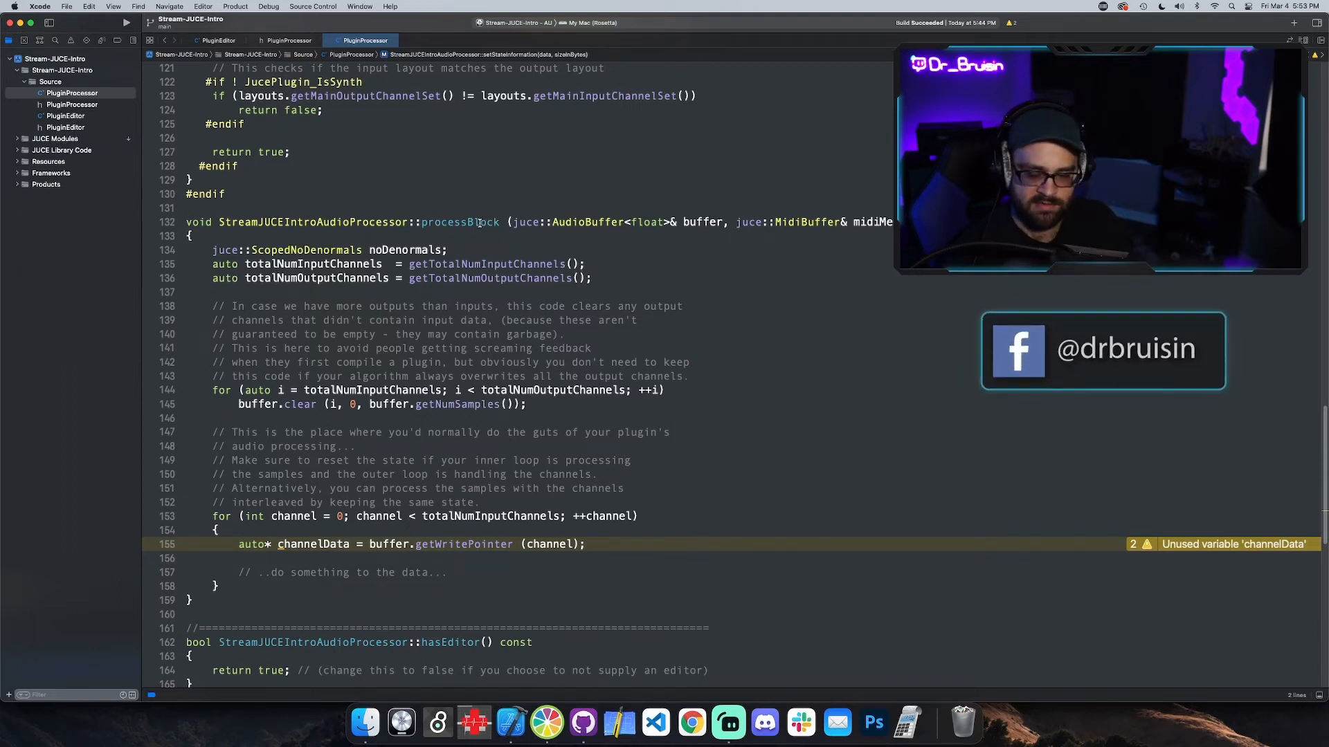
mouse_move(618, 365)
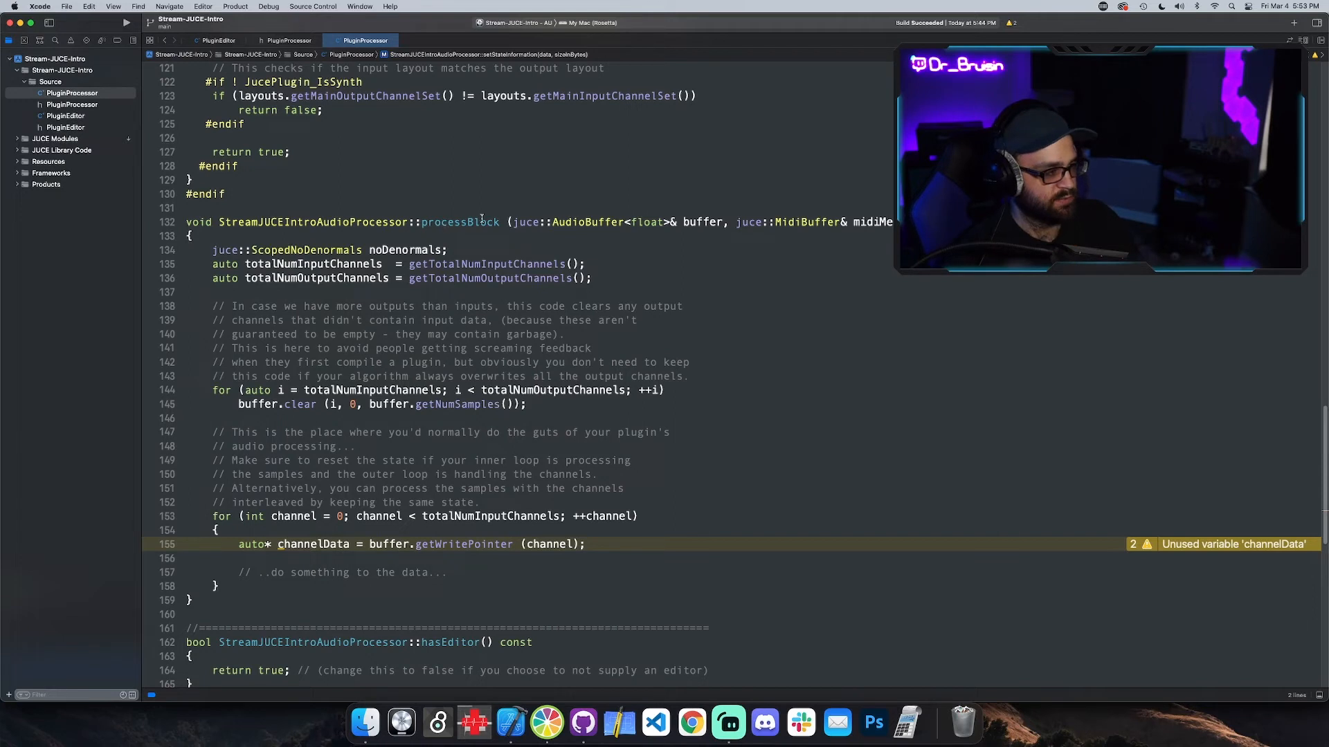
mouse_move(651, 329)
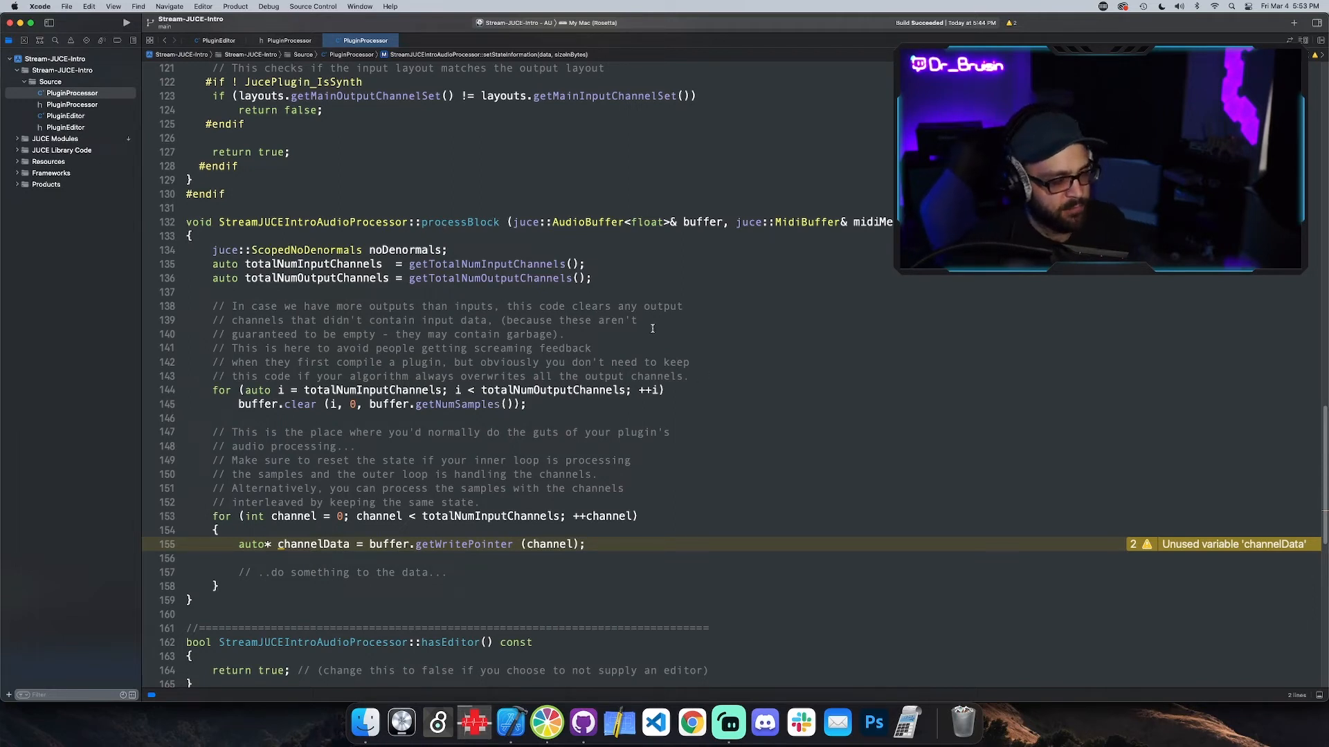
mouse_move(493, 208)
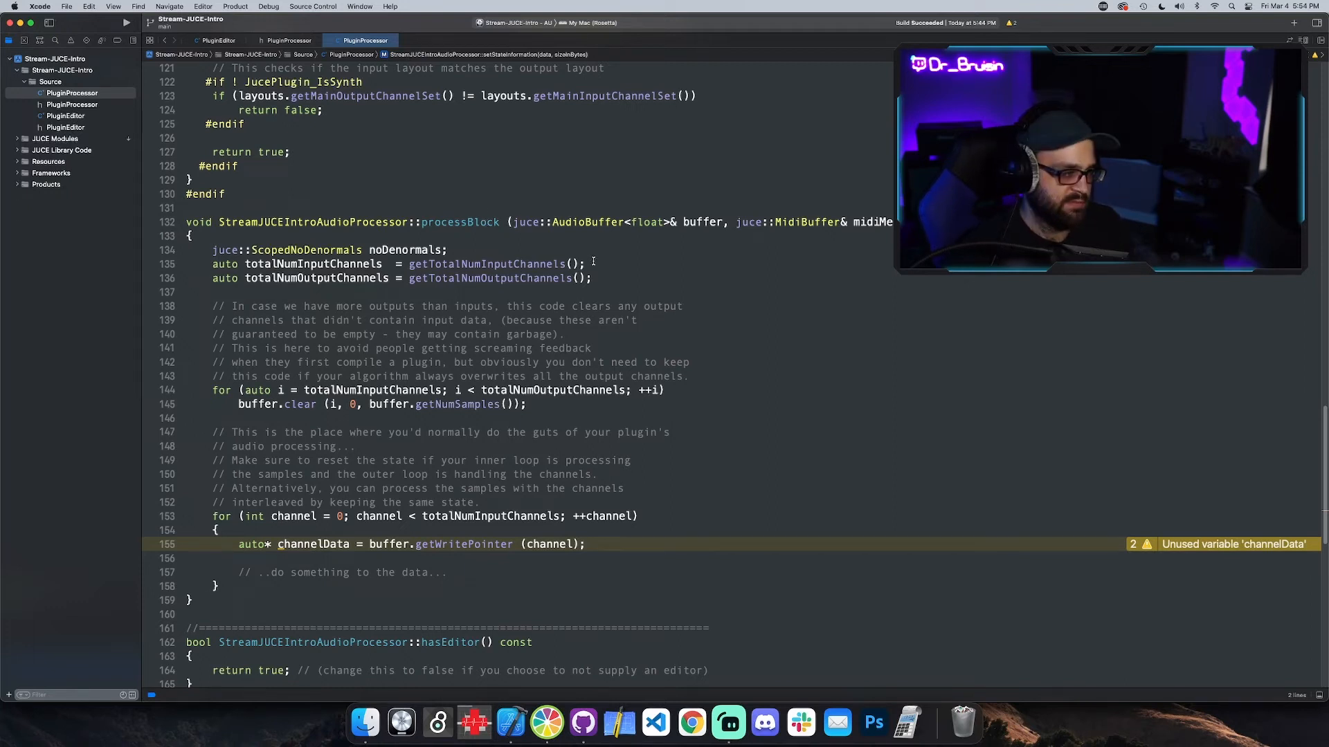
mouse_move(598, 263)
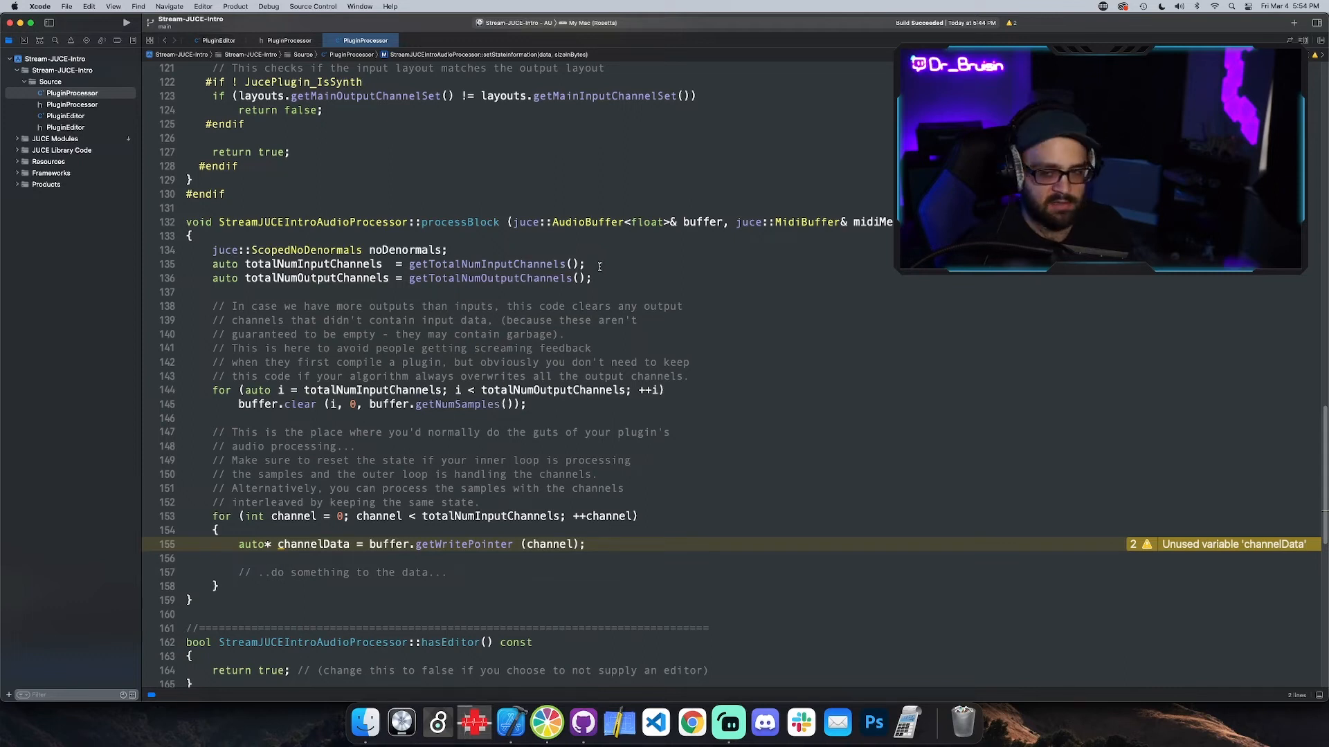
left_click(907, 722)
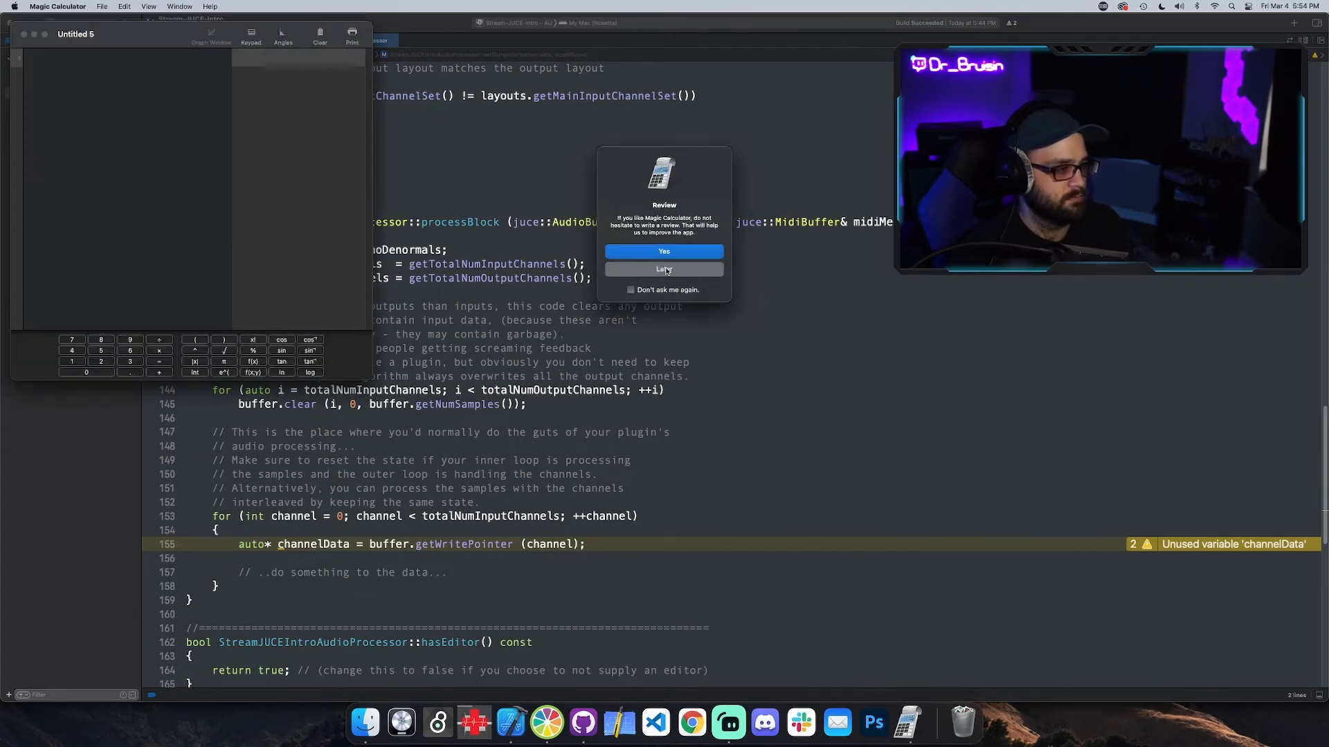
Step: Dismiss the review prompt and compute 44100 / 128 in Magic Calculator
left_click(663, 270)
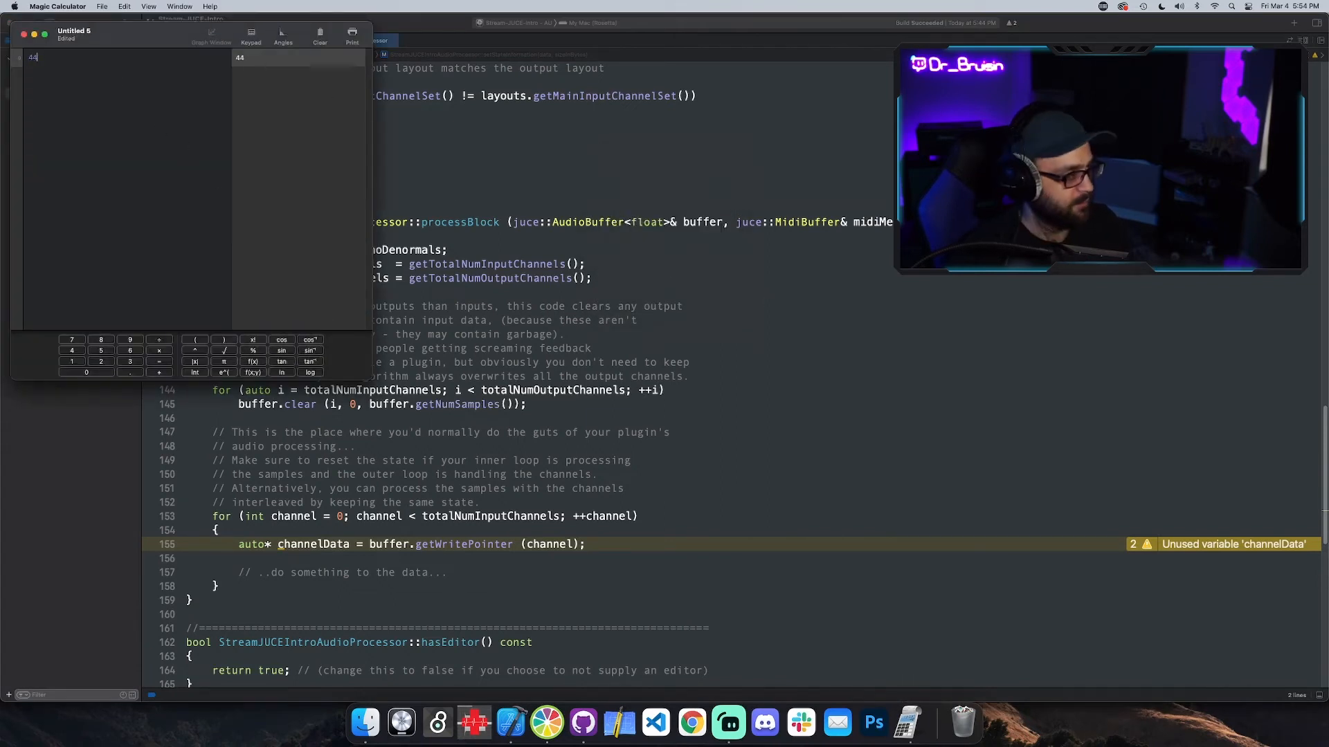
type("100 /")
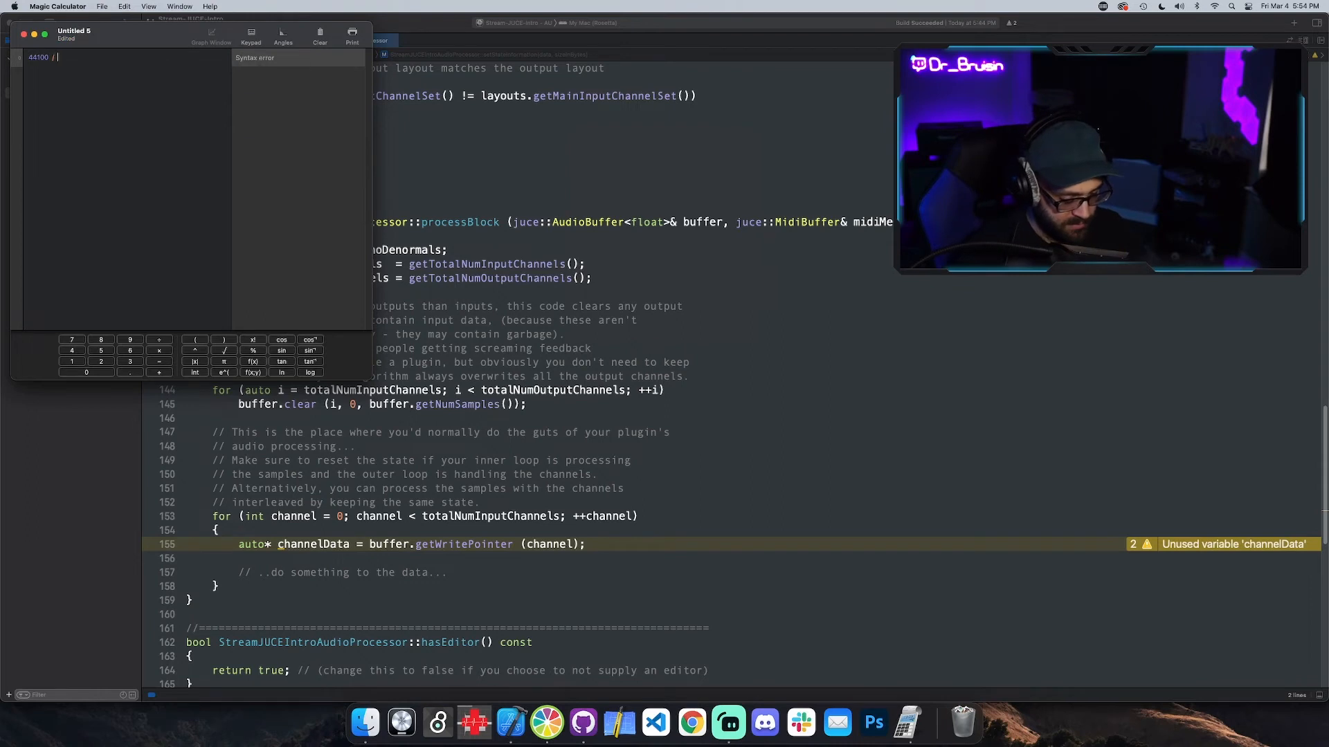
type("128")
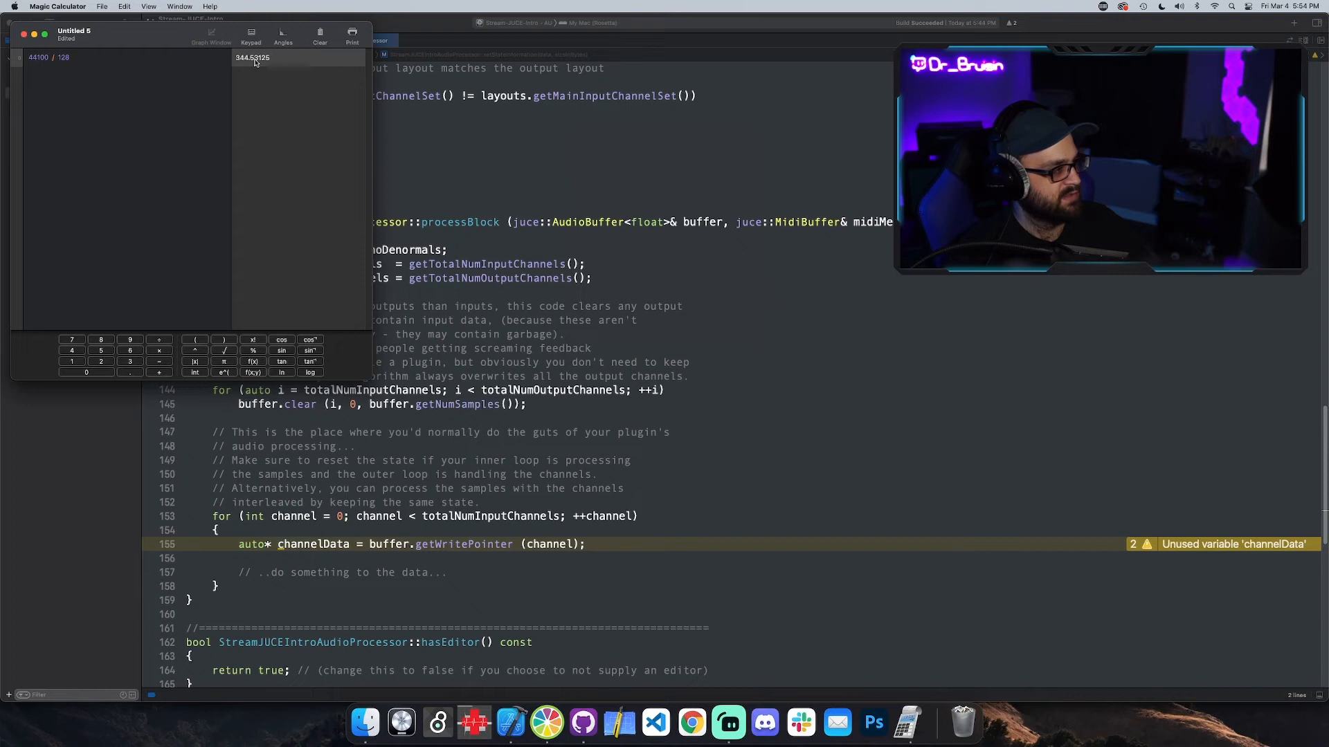
mouse_move(86, 63)
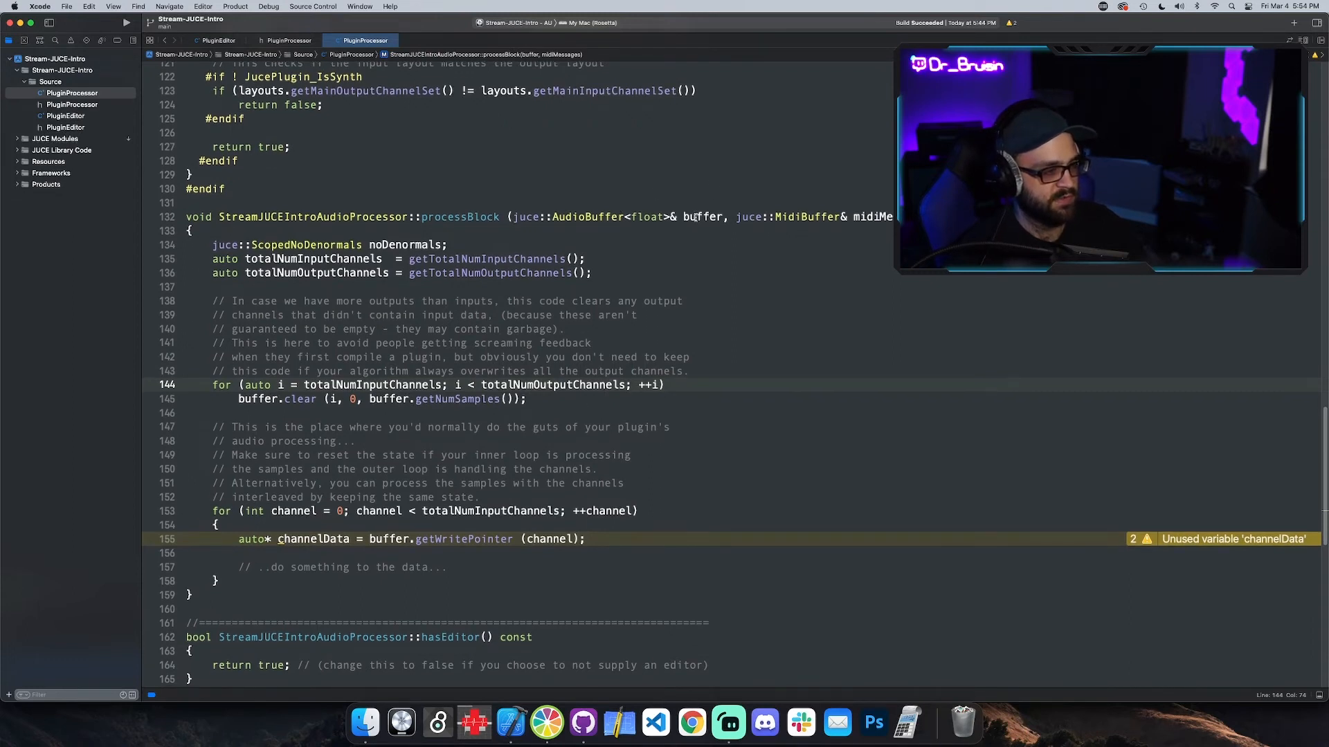
left_click(665, 385)
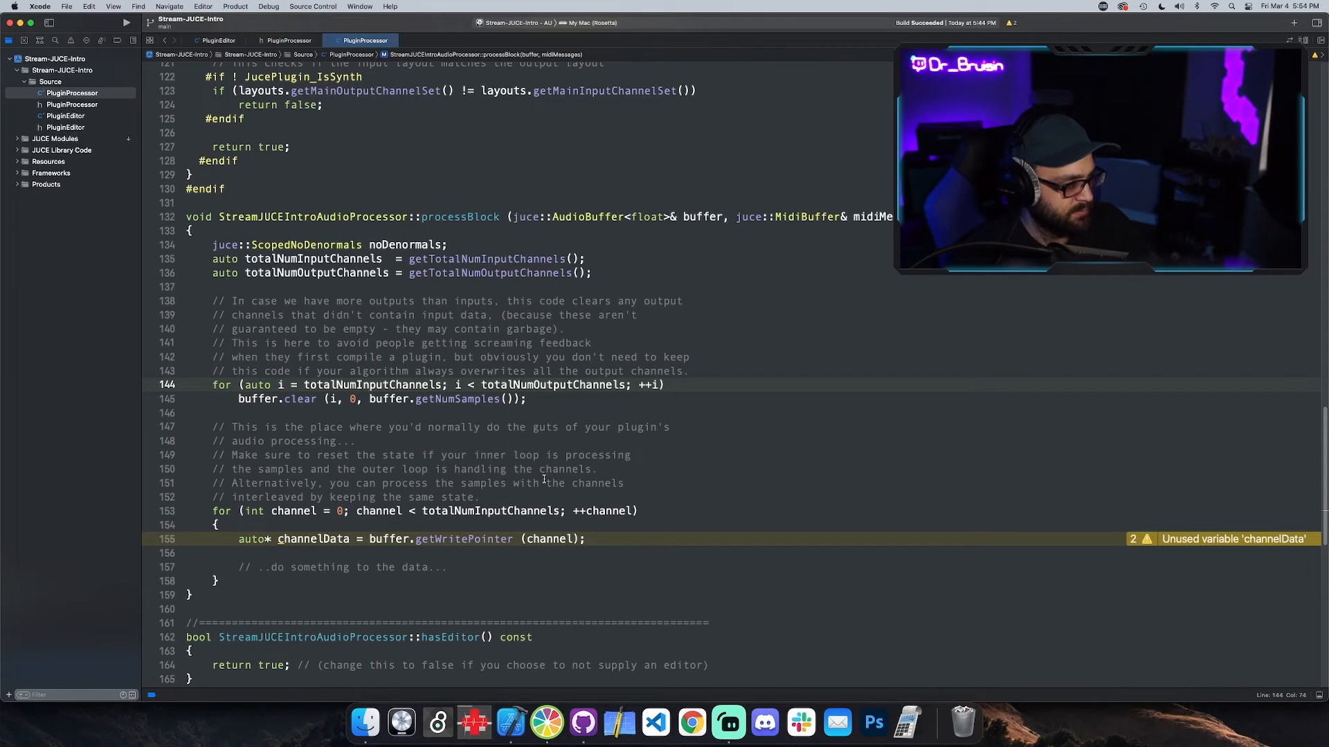
mouse_move(523, 498)
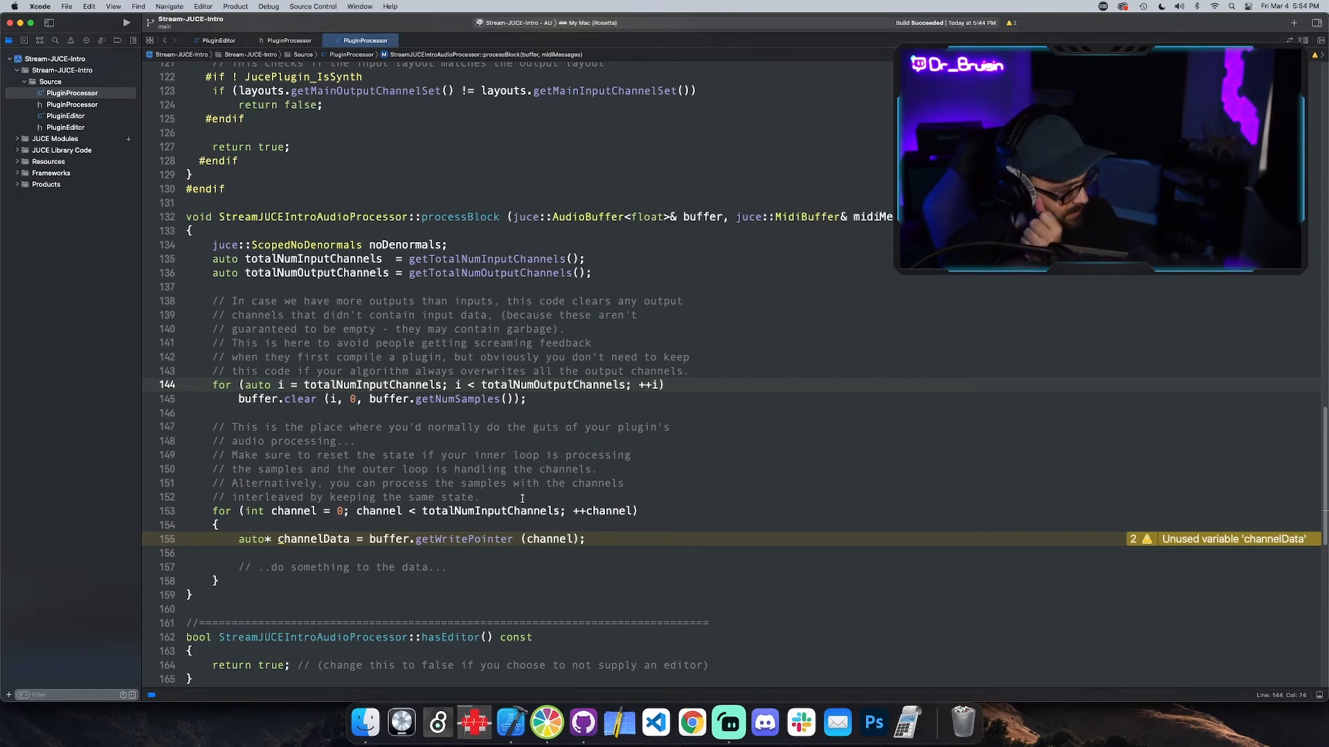
left_click(665, 385)
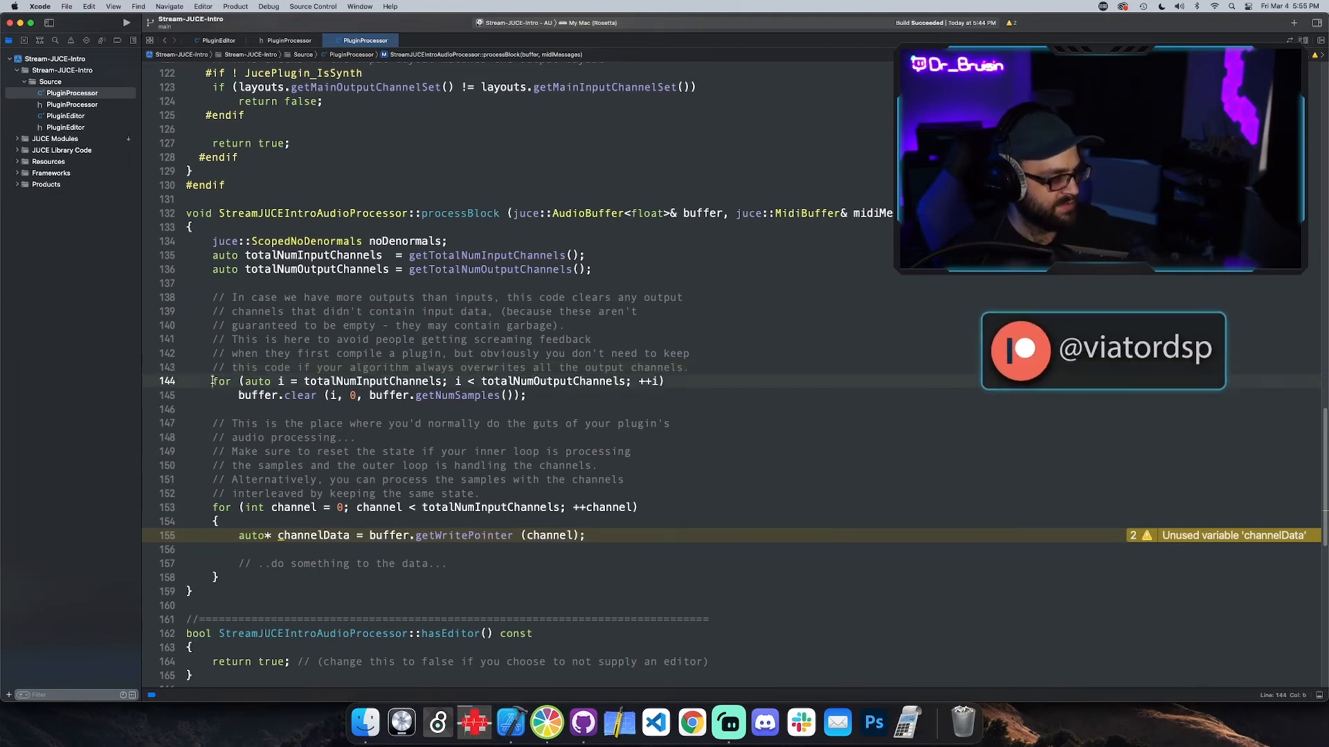
left_click(534, 396)
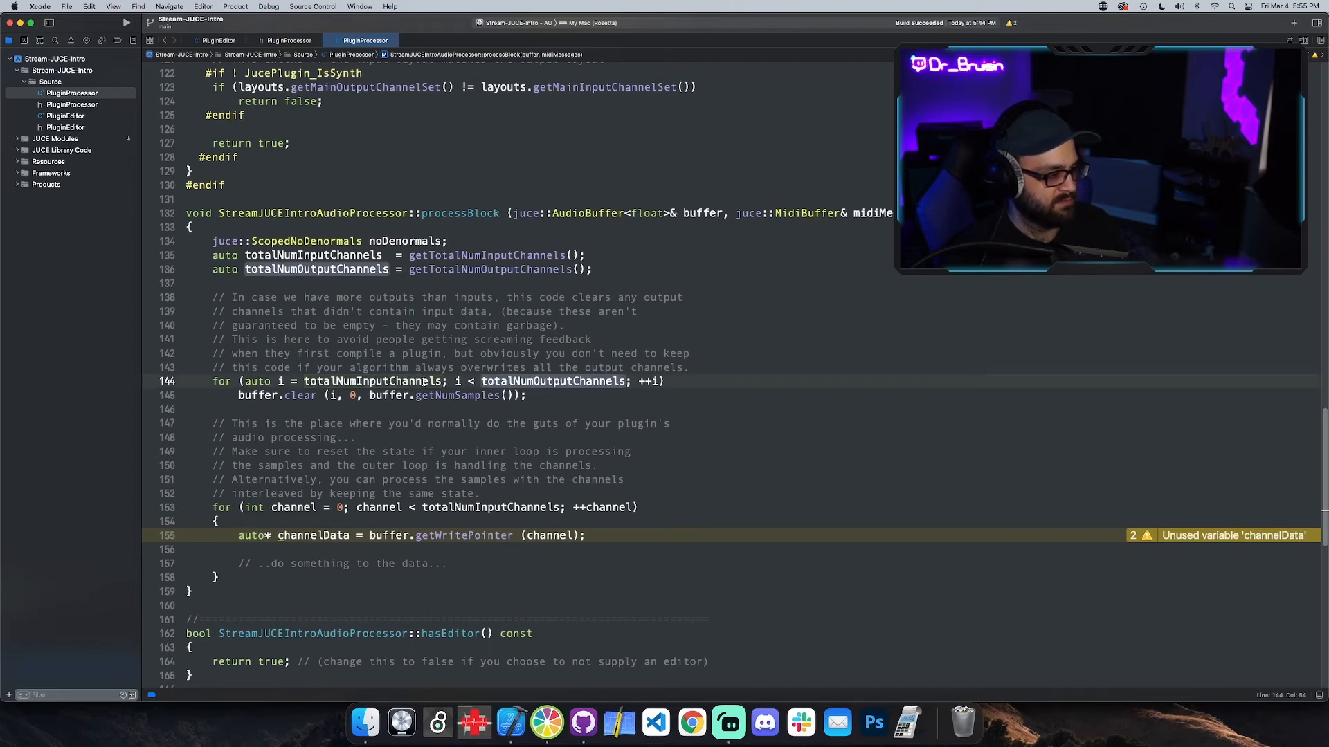
left_click(373, 381)
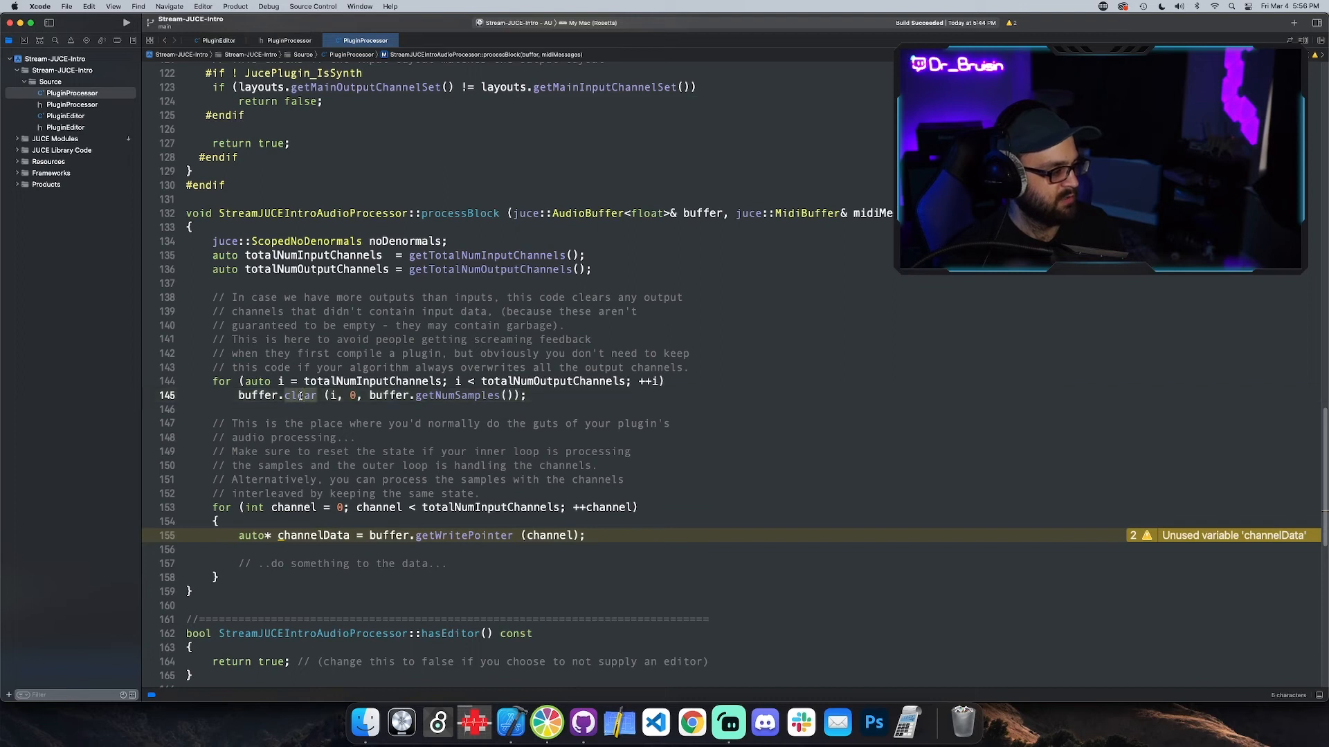
mouse_move(536, 413)
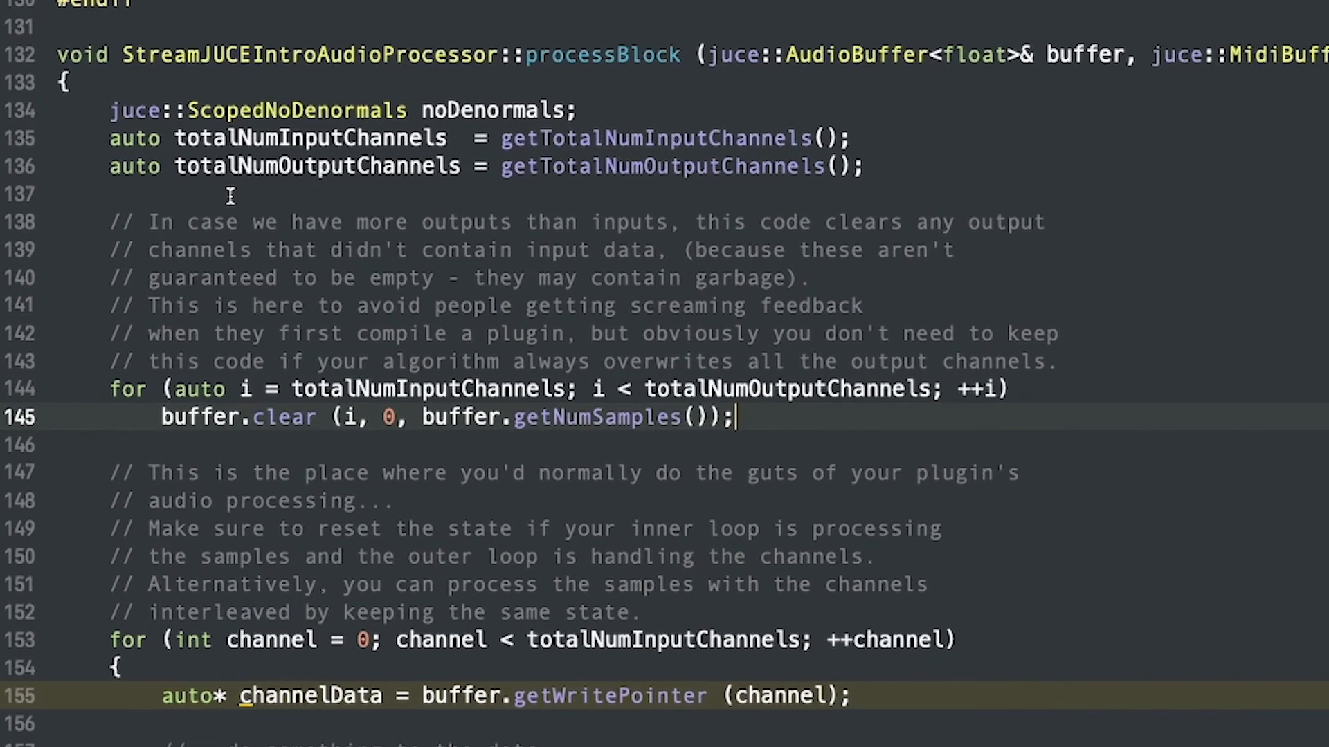
mouse_move(831, 215)
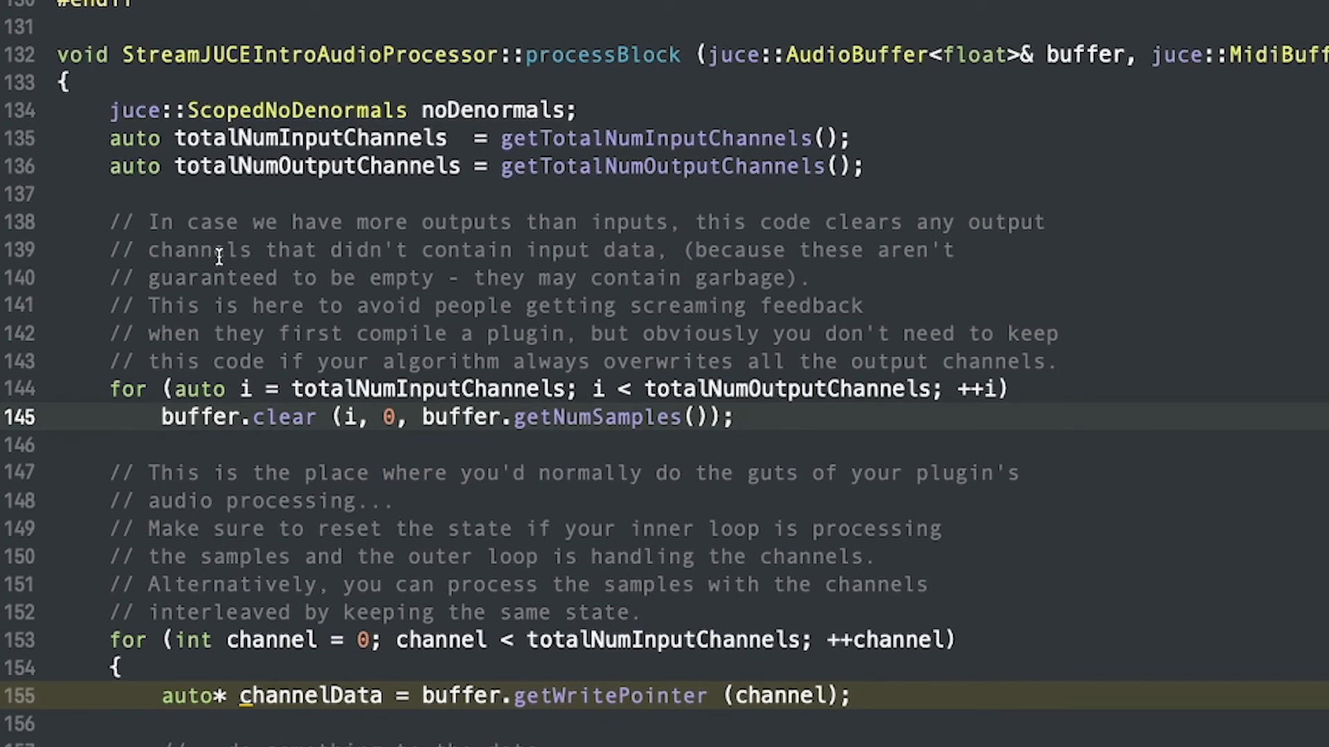
mouse_move(661, 249)
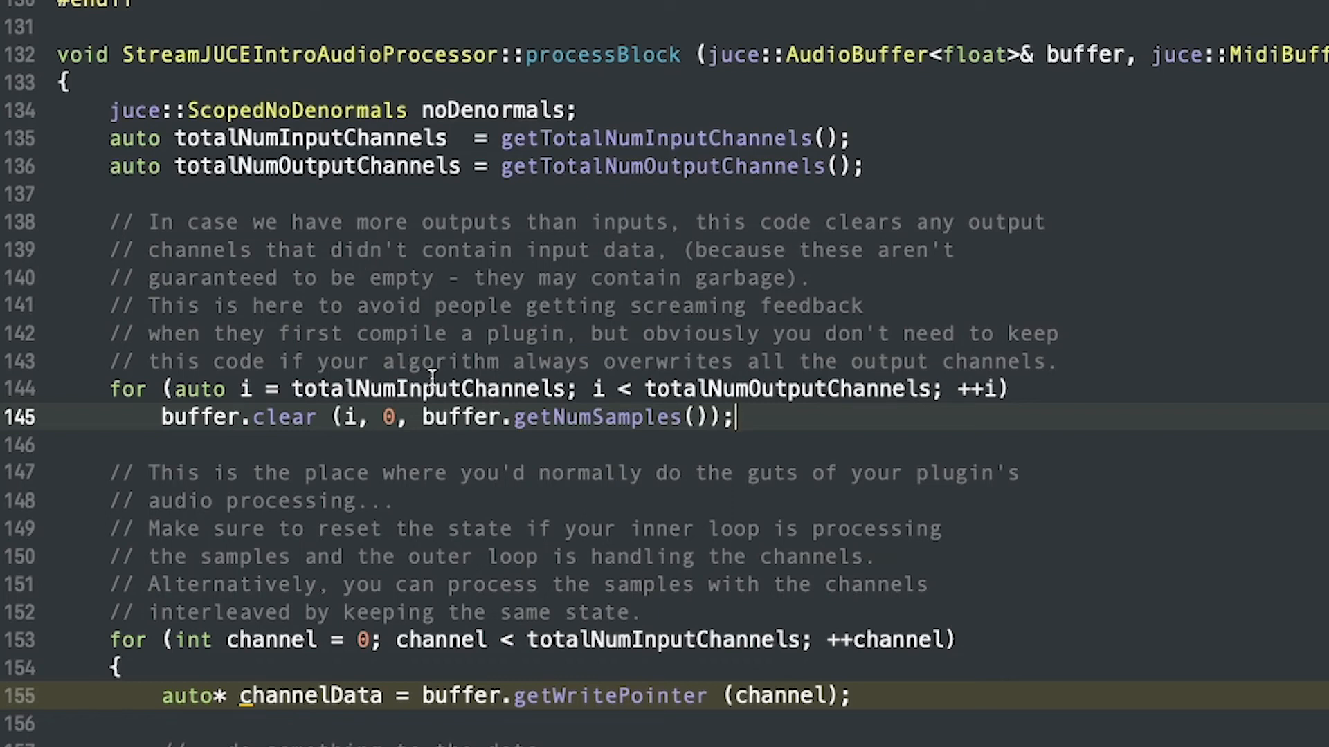
mouse_move(780, 389)
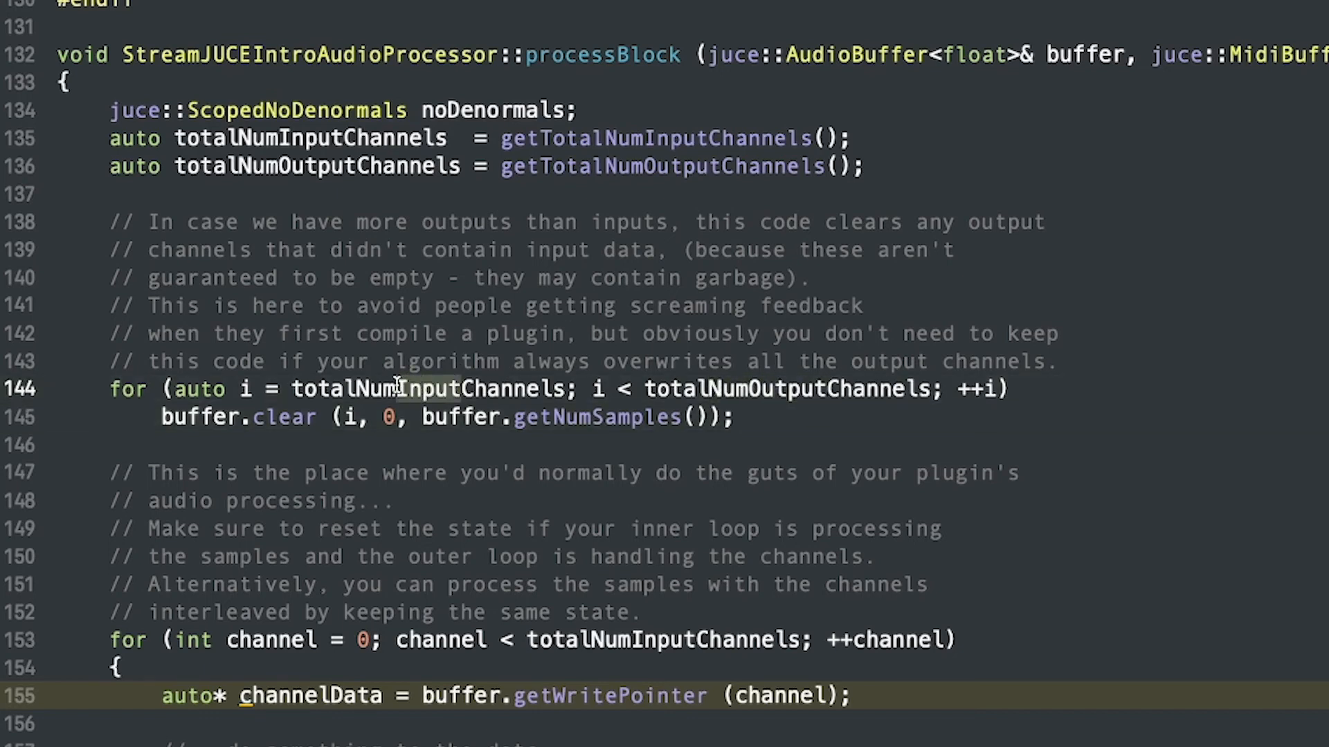
mouse_move(193, 306)
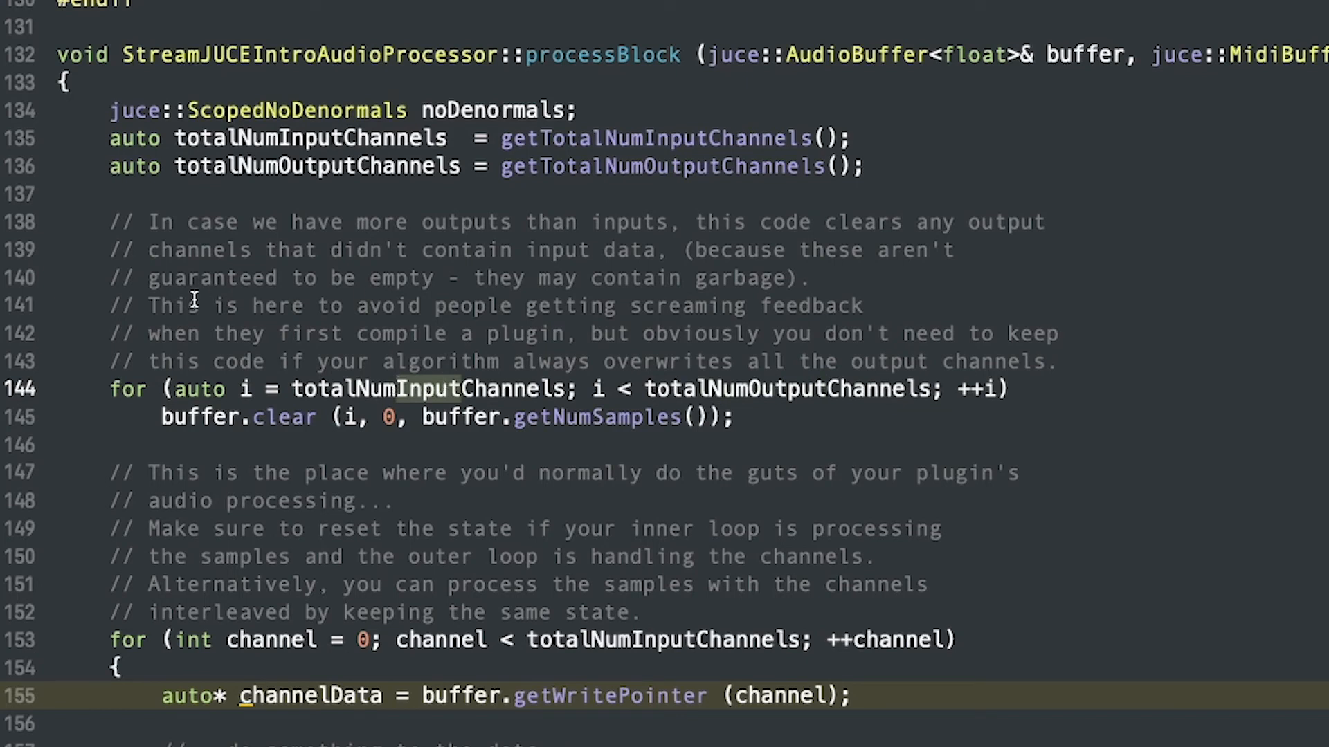
mouse_move(756, 295)
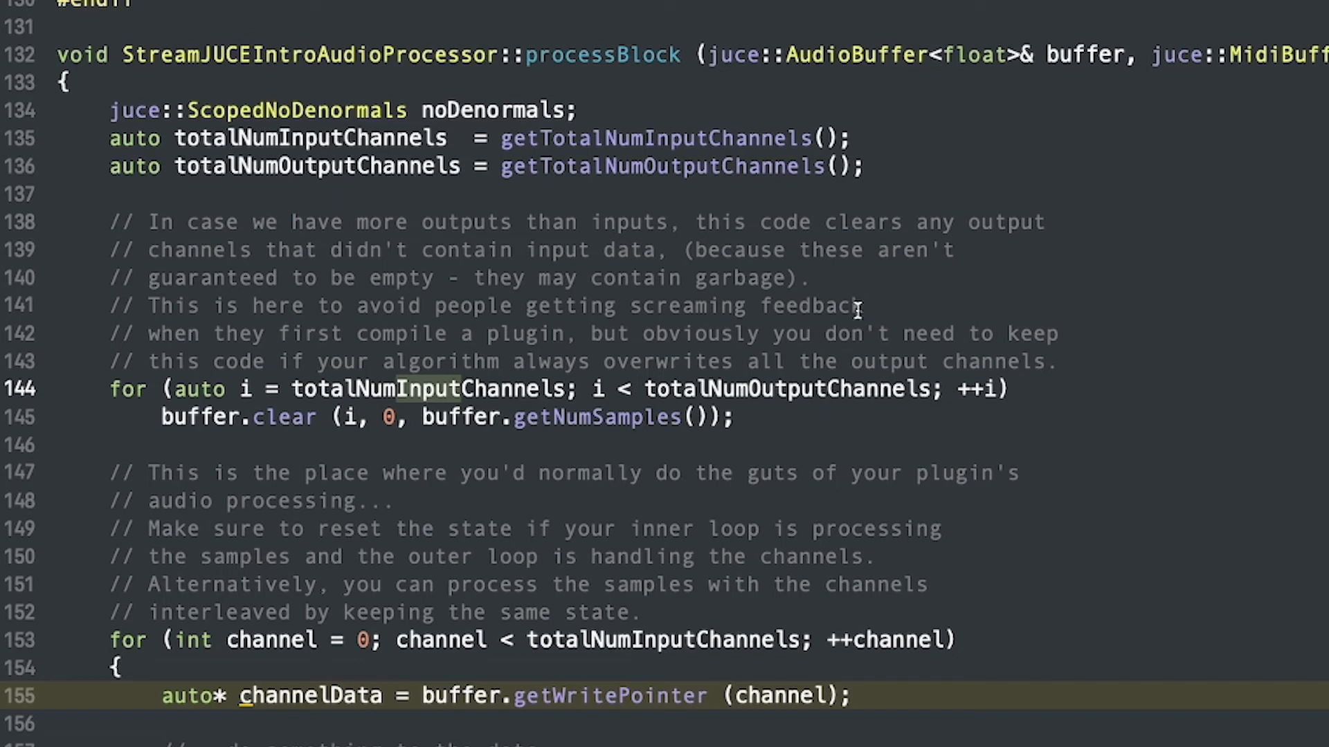
mouse_move(842, 290)
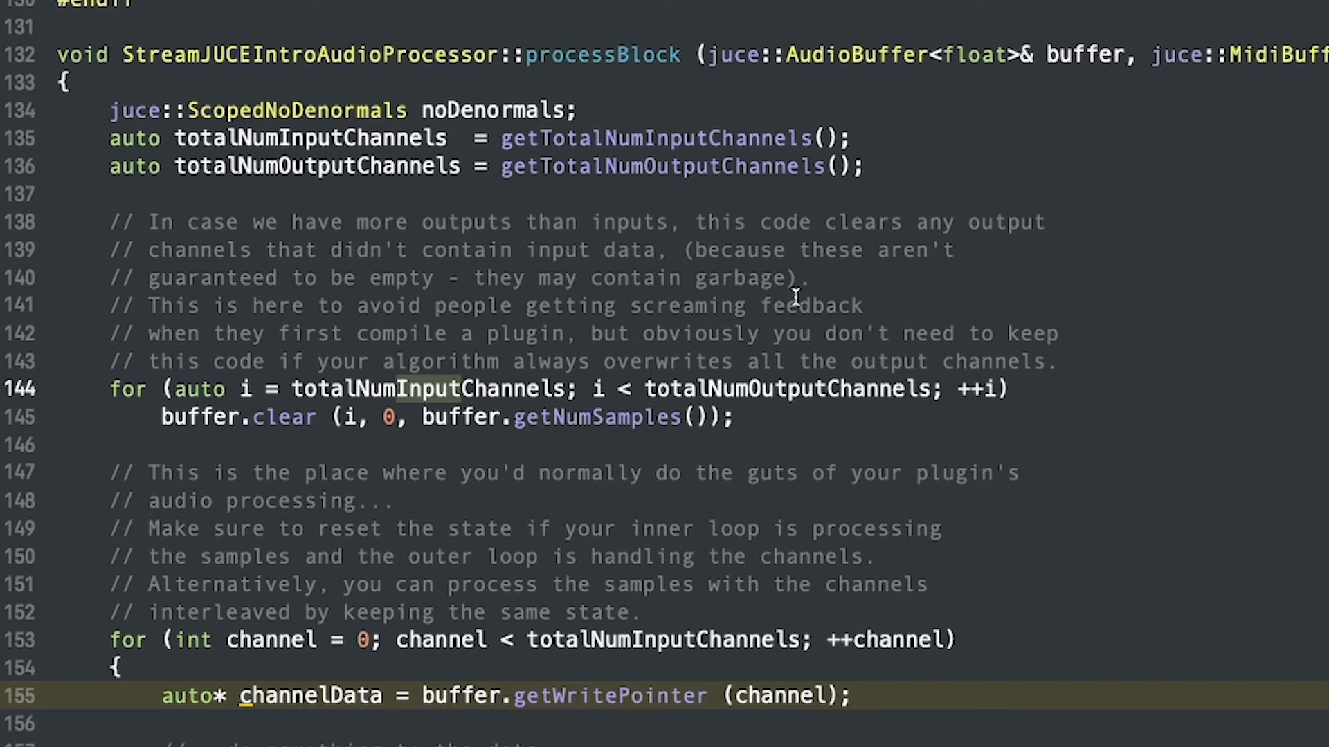
Step: Select lines 144–145, the buffer.clear for loop in processBlock
scroll("up", 3)
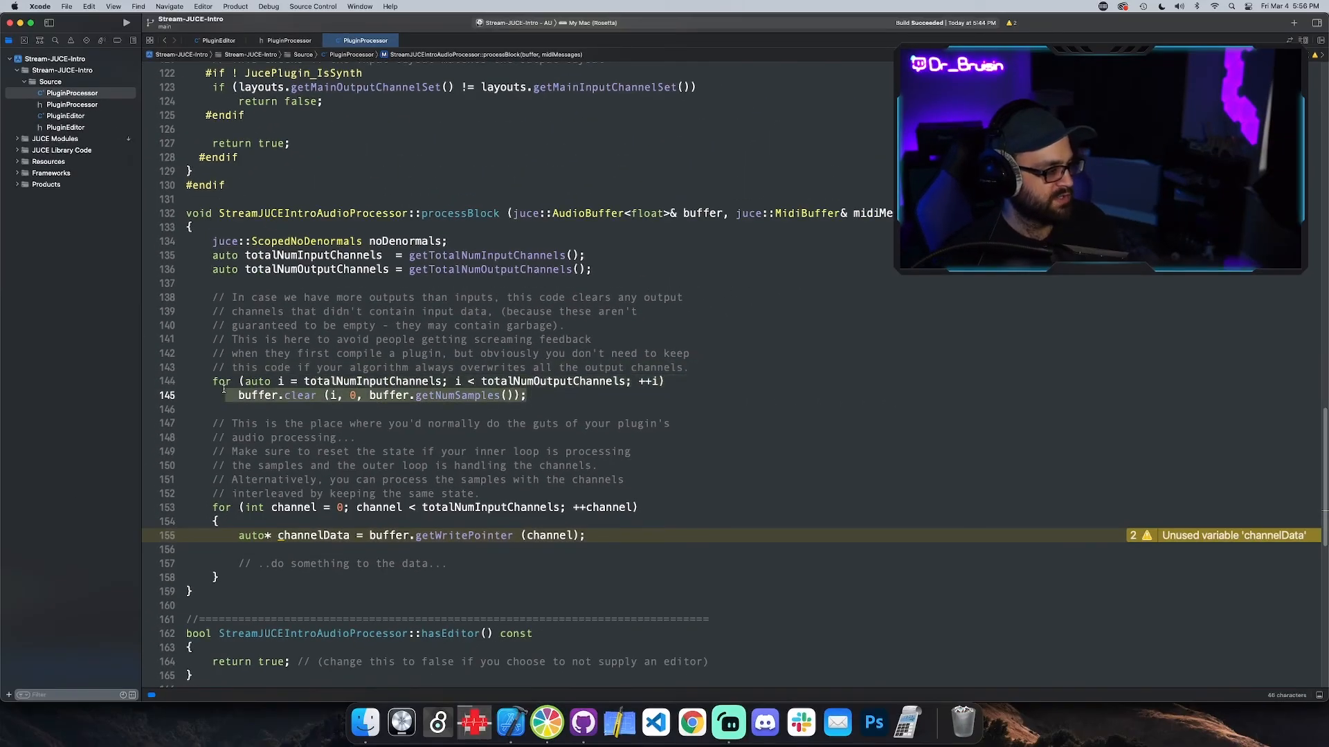
left_click(692, 366)
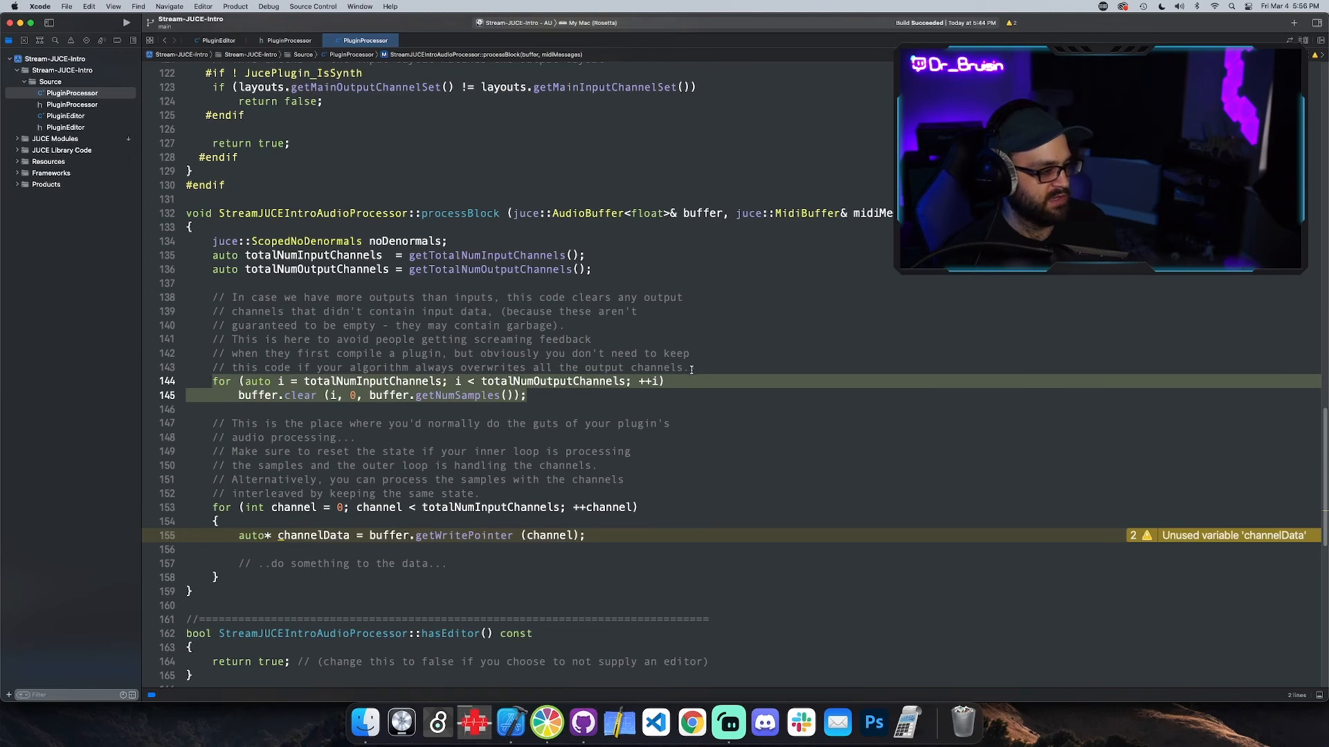